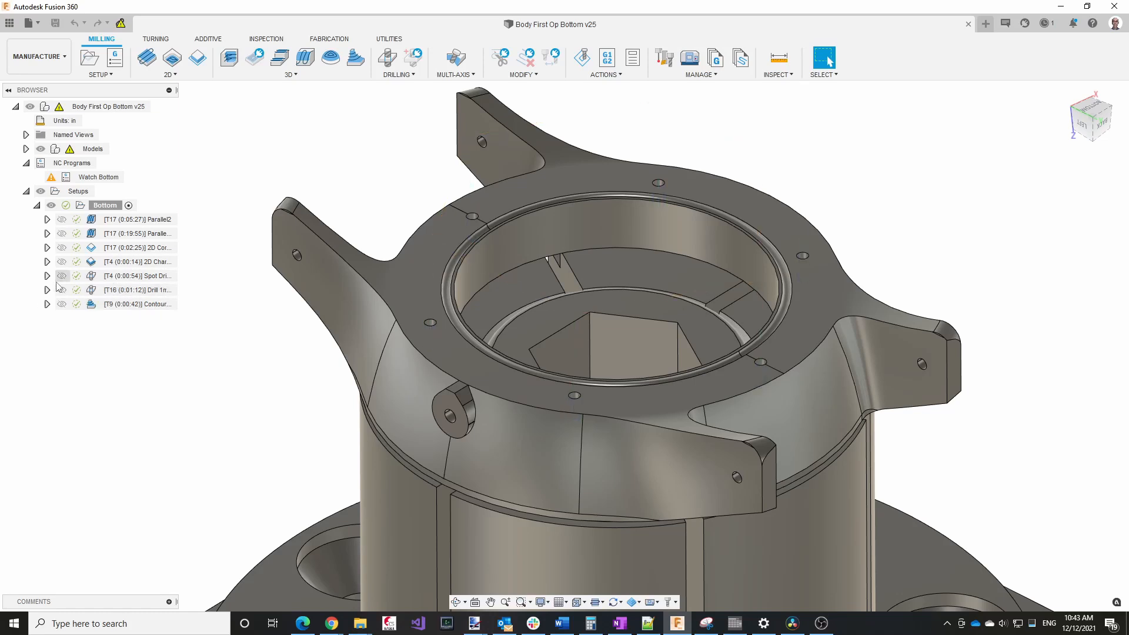
Step: Expand the [T16] Drill 1mm operation to reveal its #16 Ø1mm drill and hole toolpath
click(46, 289)
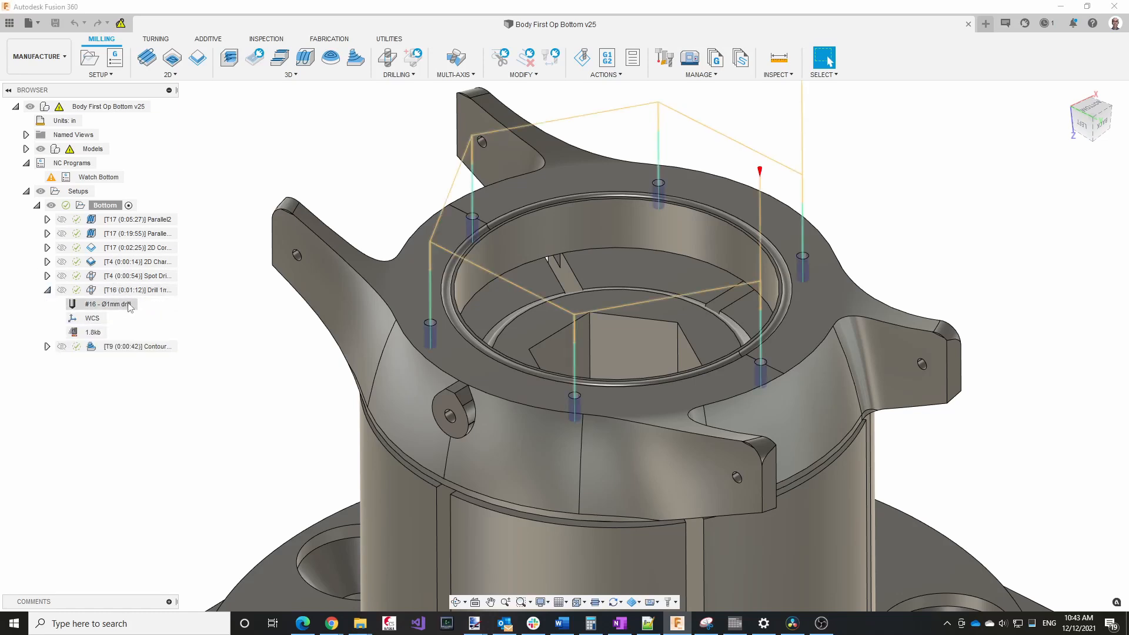
mouse_move(137, 296)
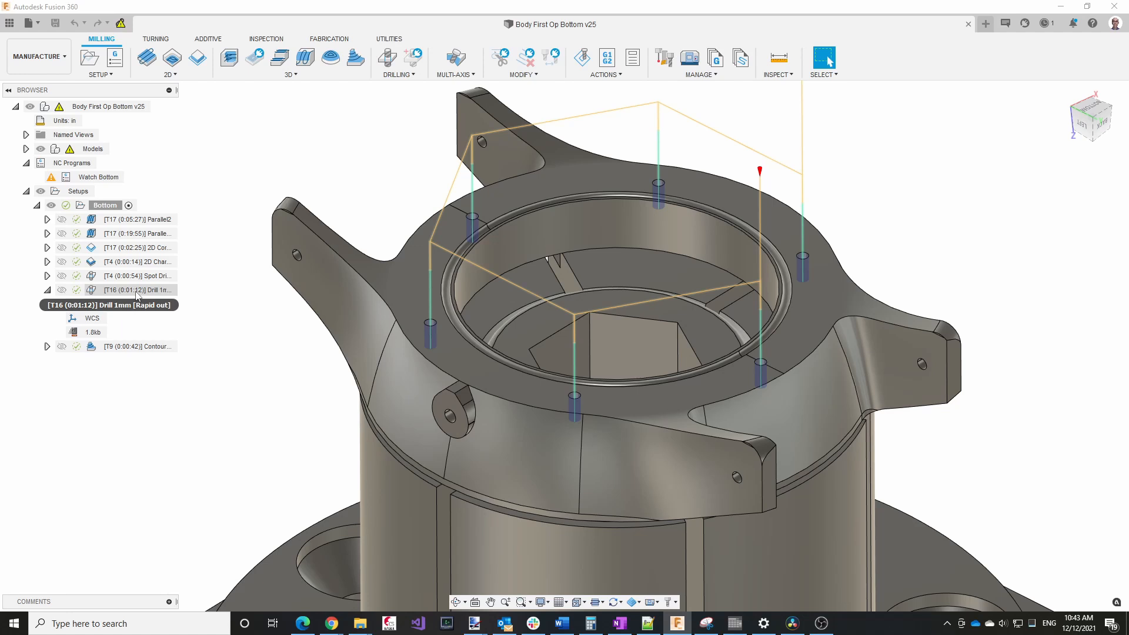
click(137, 347)
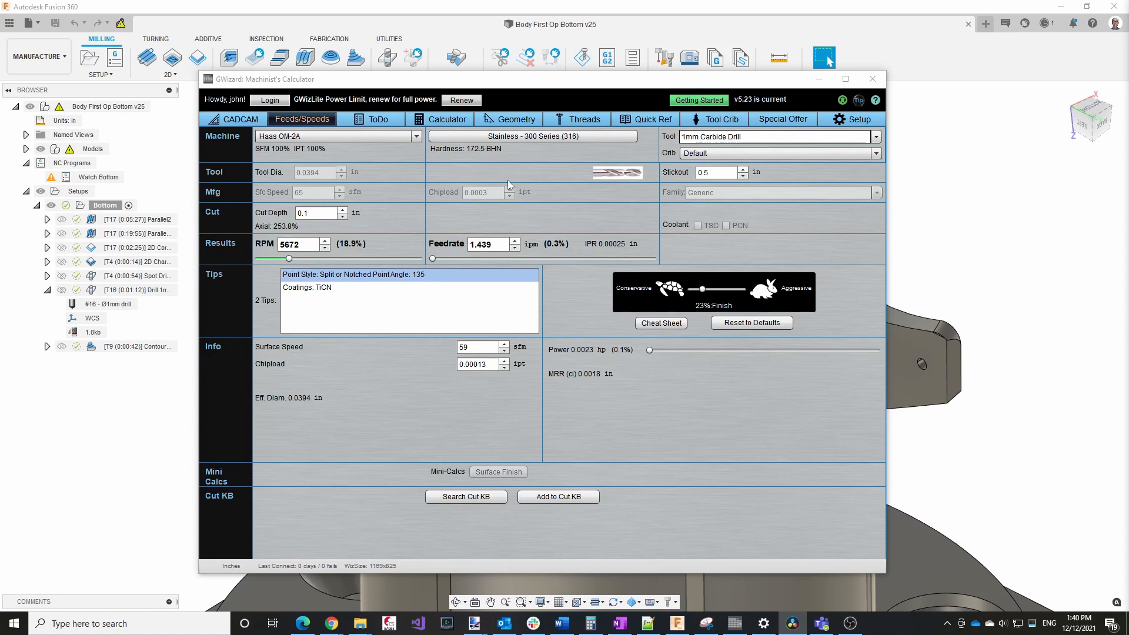
mouse_move(504, 89)
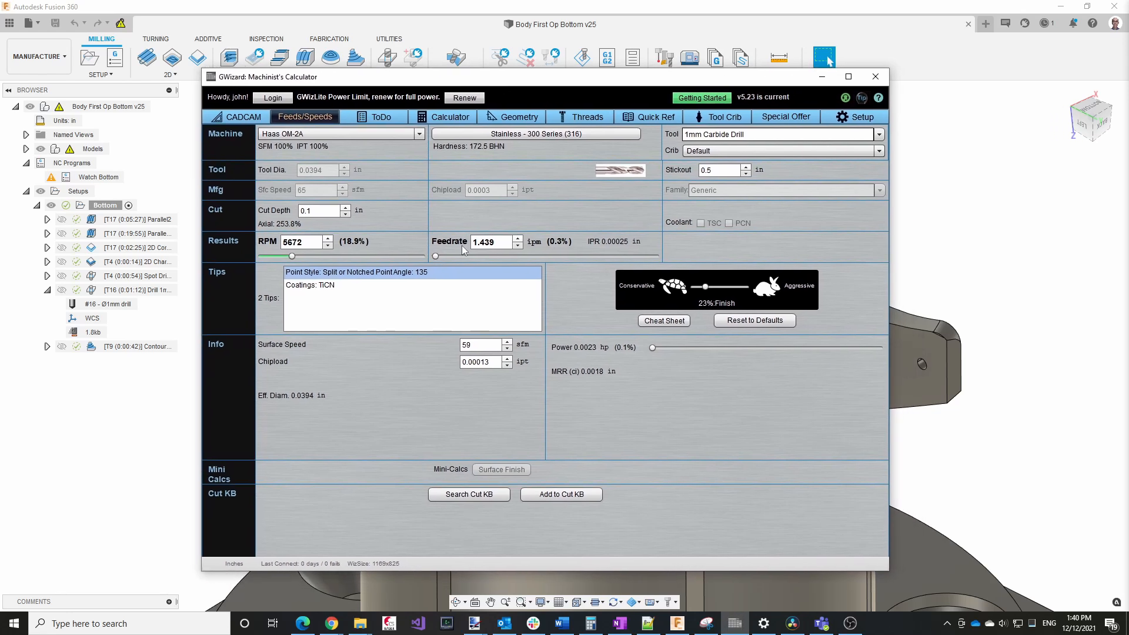
mouse_move(381, 315)
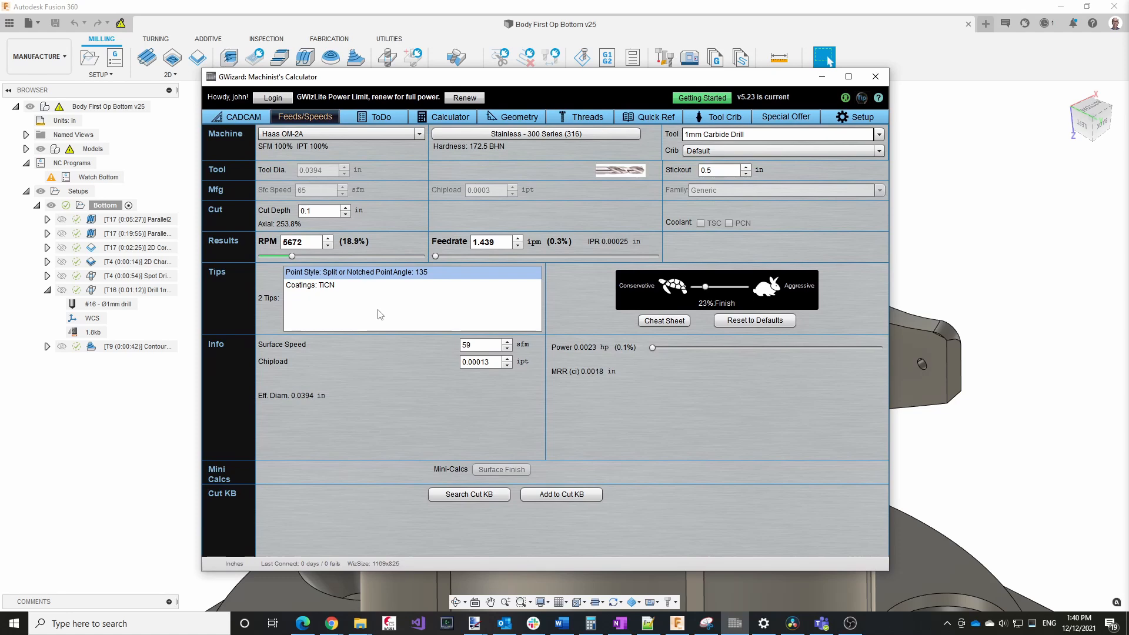
mouse_move(497, 301)
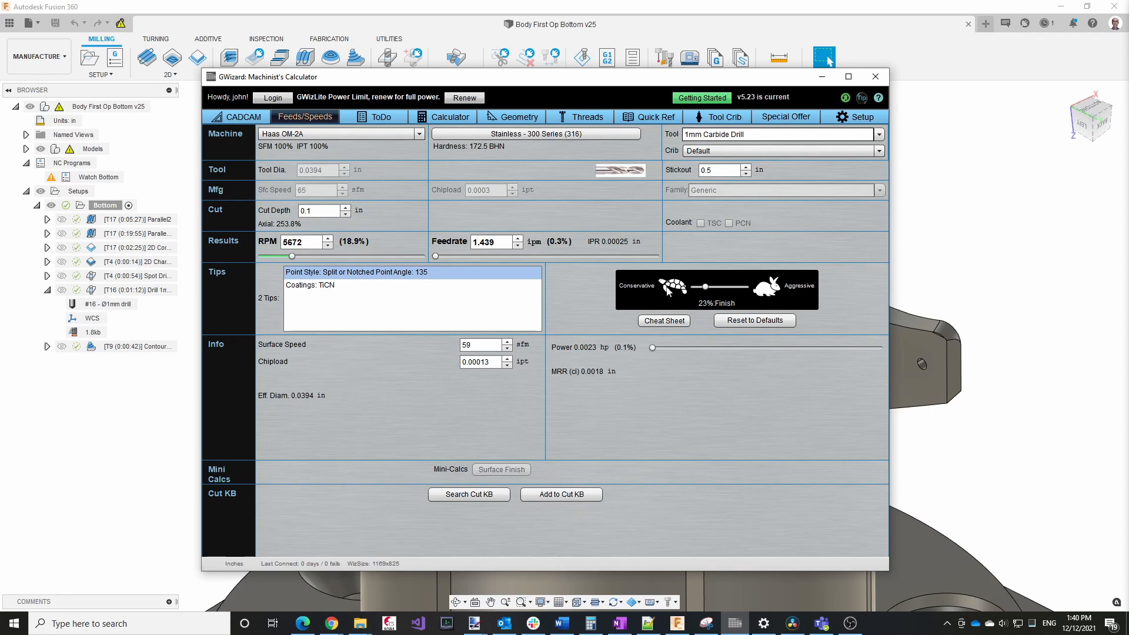
mouse_move(754, 320)
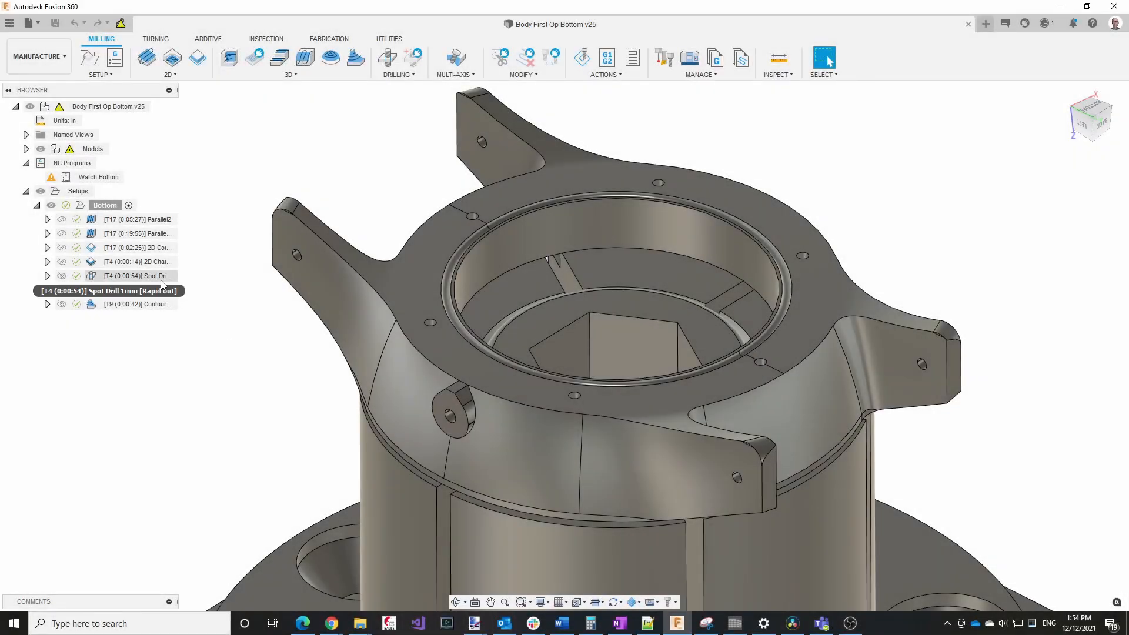
Step: Edit the Drill 1mm operation and bring up its Feed & Speed preset list
click(137, 289)
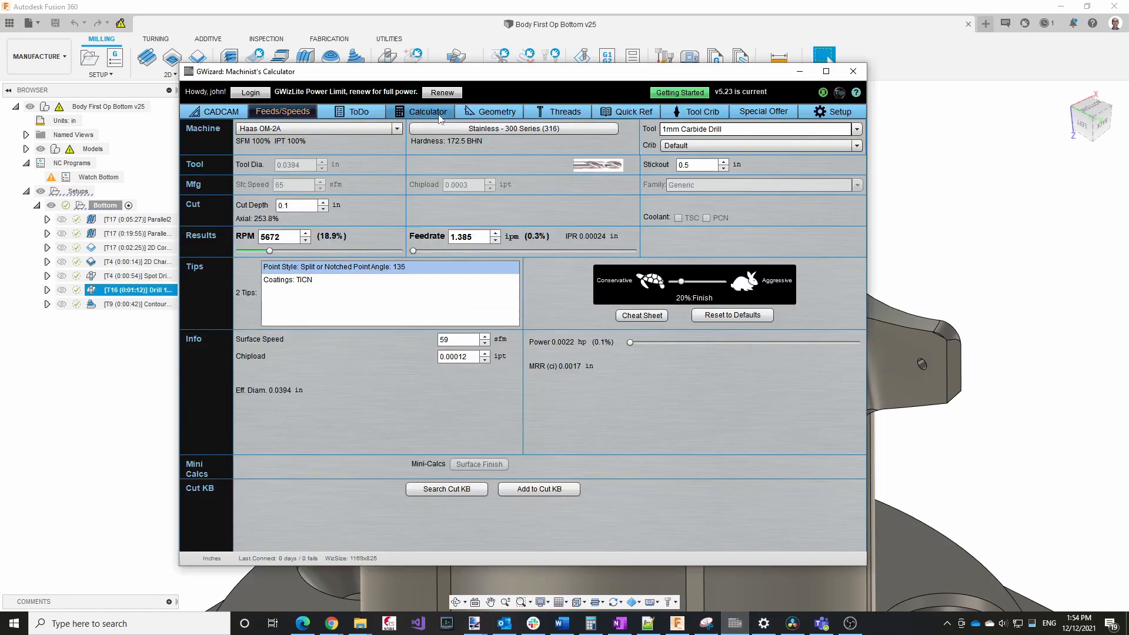
mouse_move(628, 140)
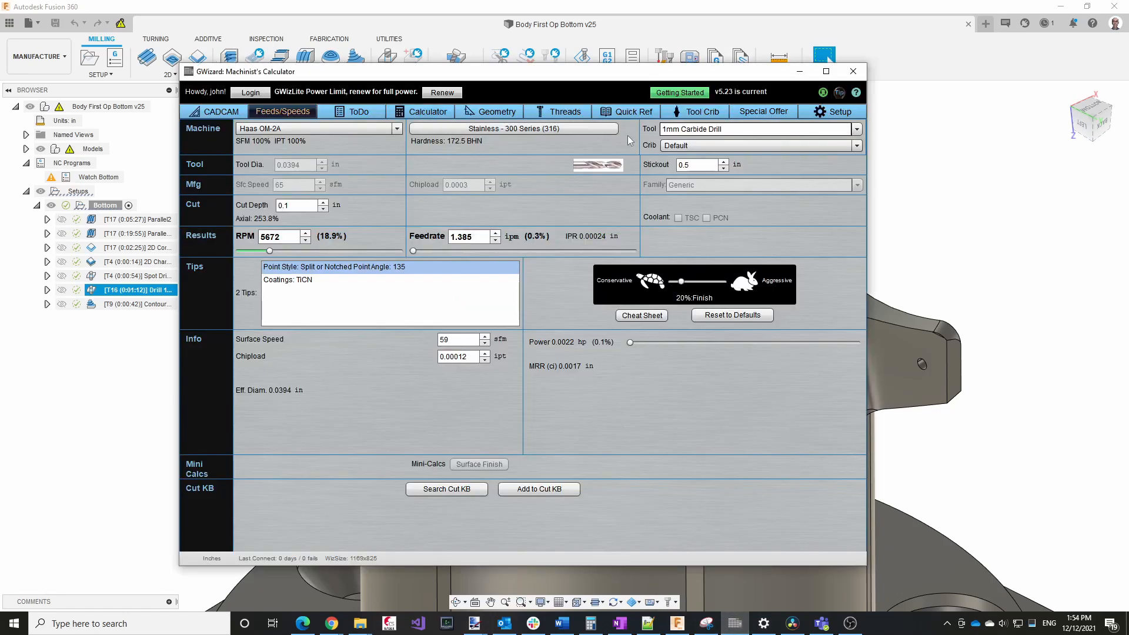
mouse_move(542, 180)
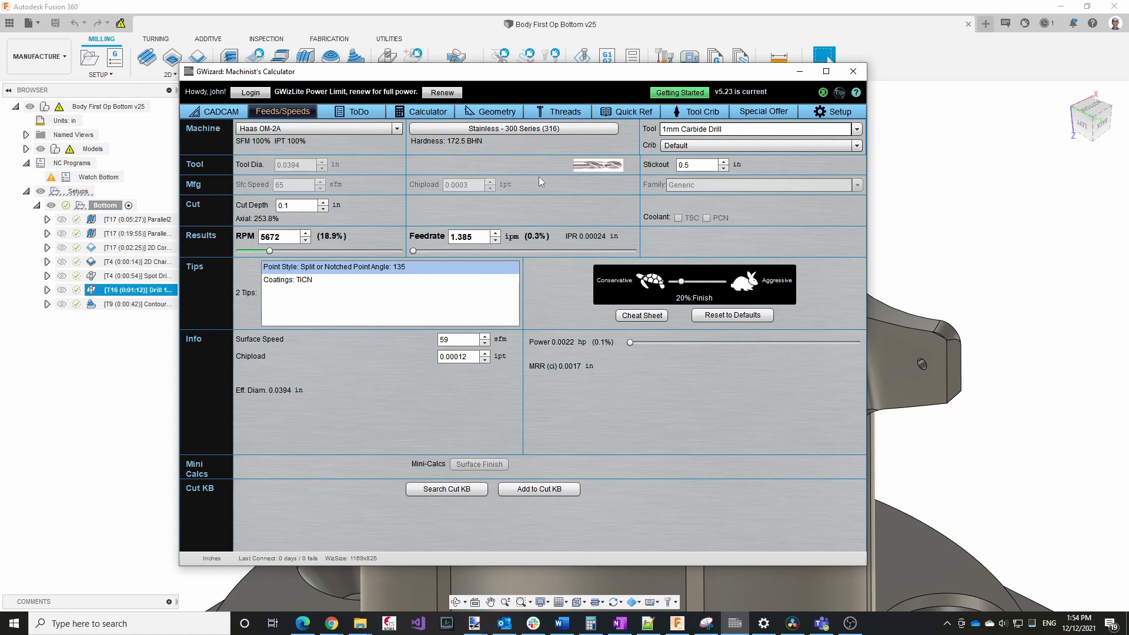
mouse_move(394, 245)
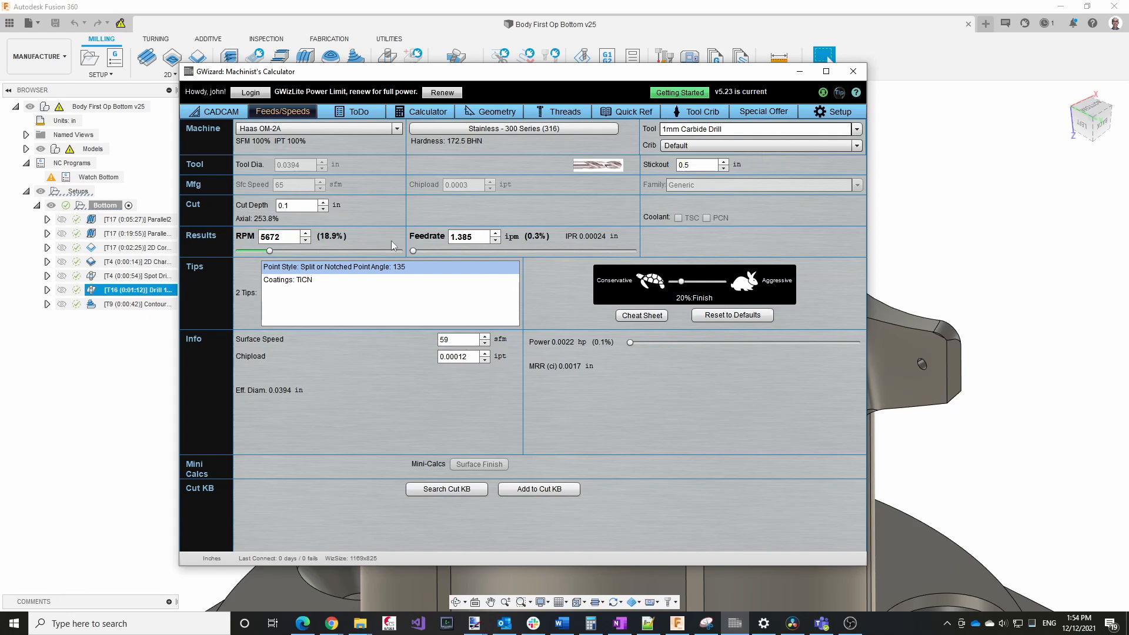
right_click(134, 290)
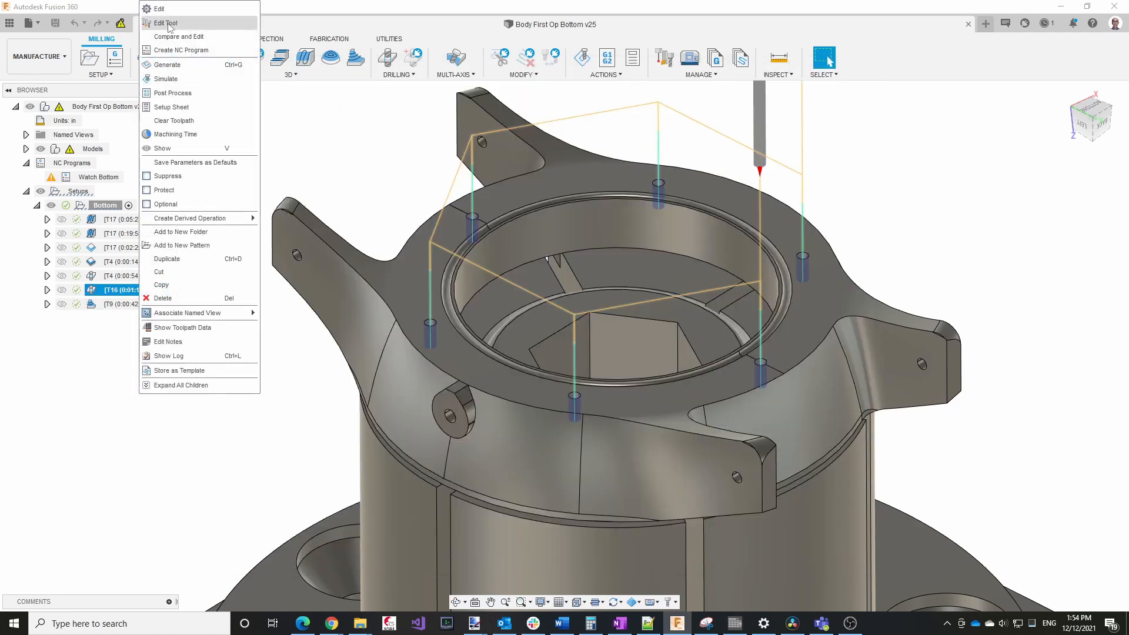
click(165, 22)
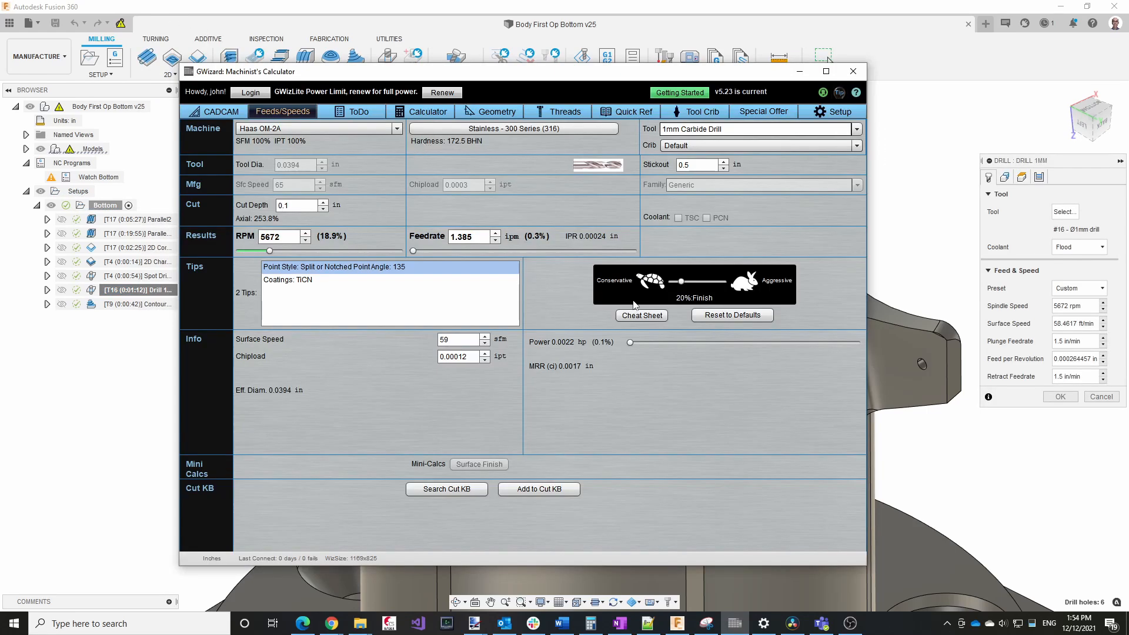
mouse_move(683, 282)
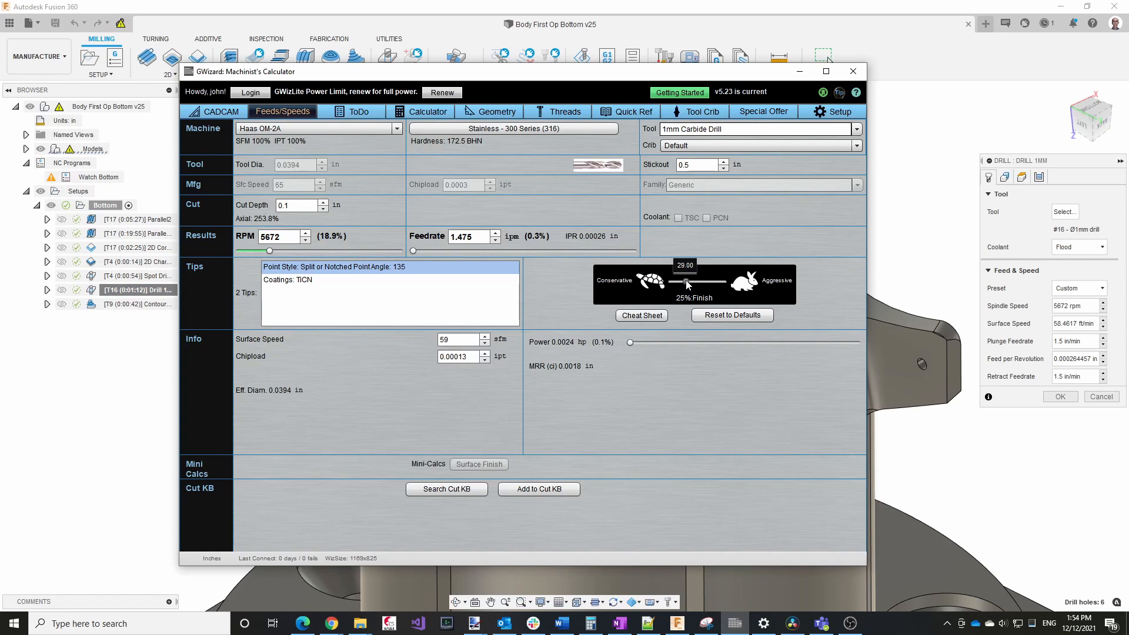
click(853, 70)
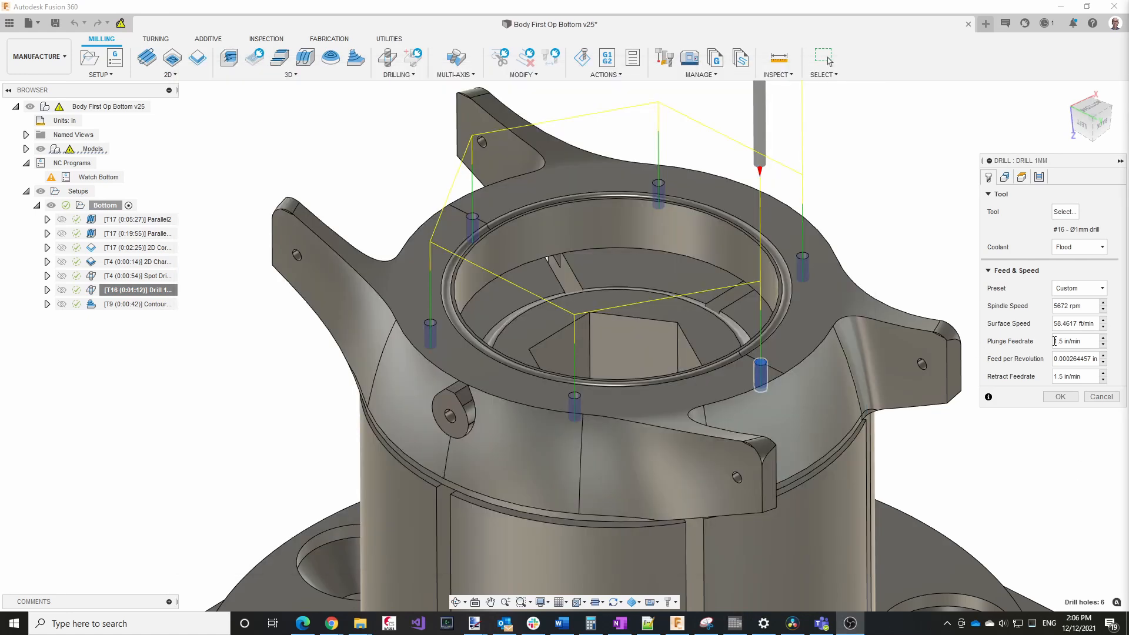
click(1078, 288)
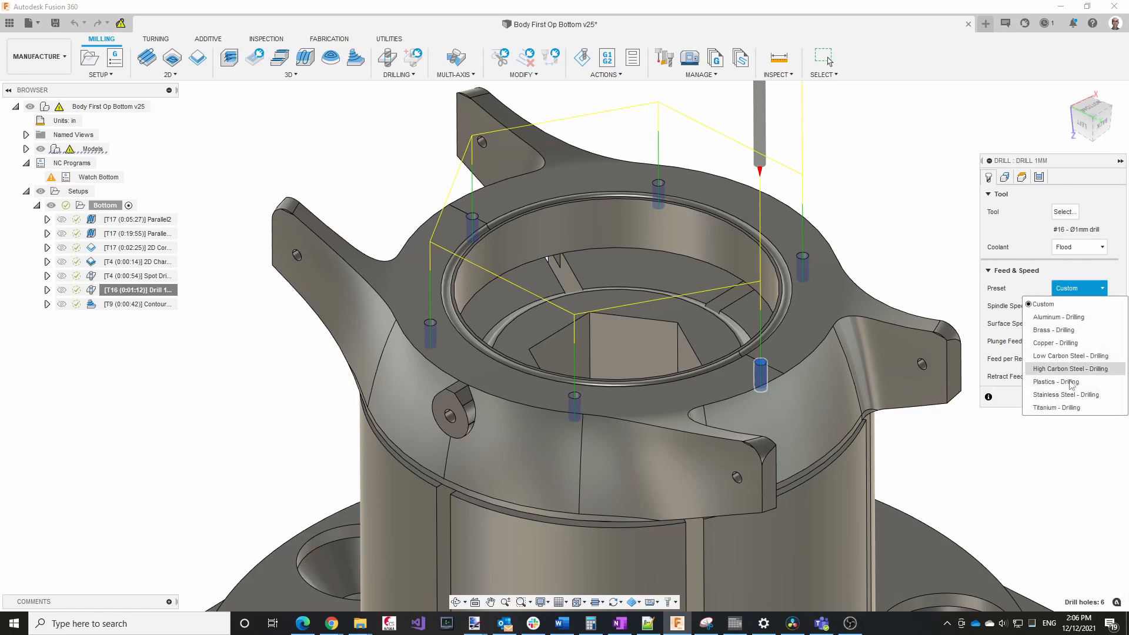
mouse_move(1066, 394)
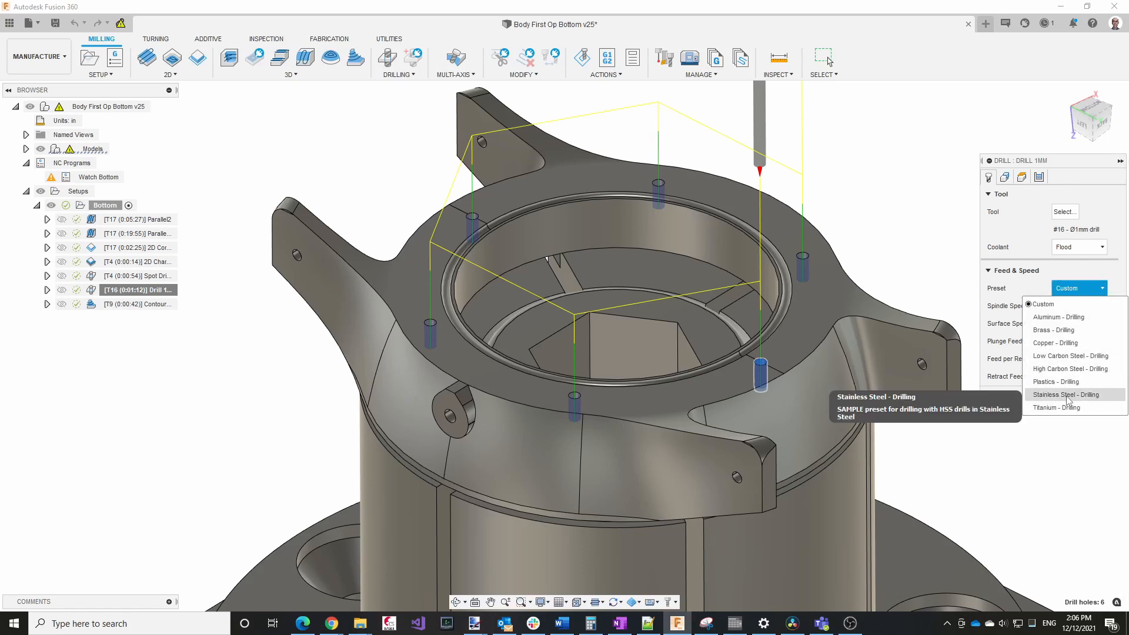
Step: Apply the Stainless Steel - Drilling preset to the 1mm drill, giving 4366 rpm and 2.58 in/min
click(1066, 394)
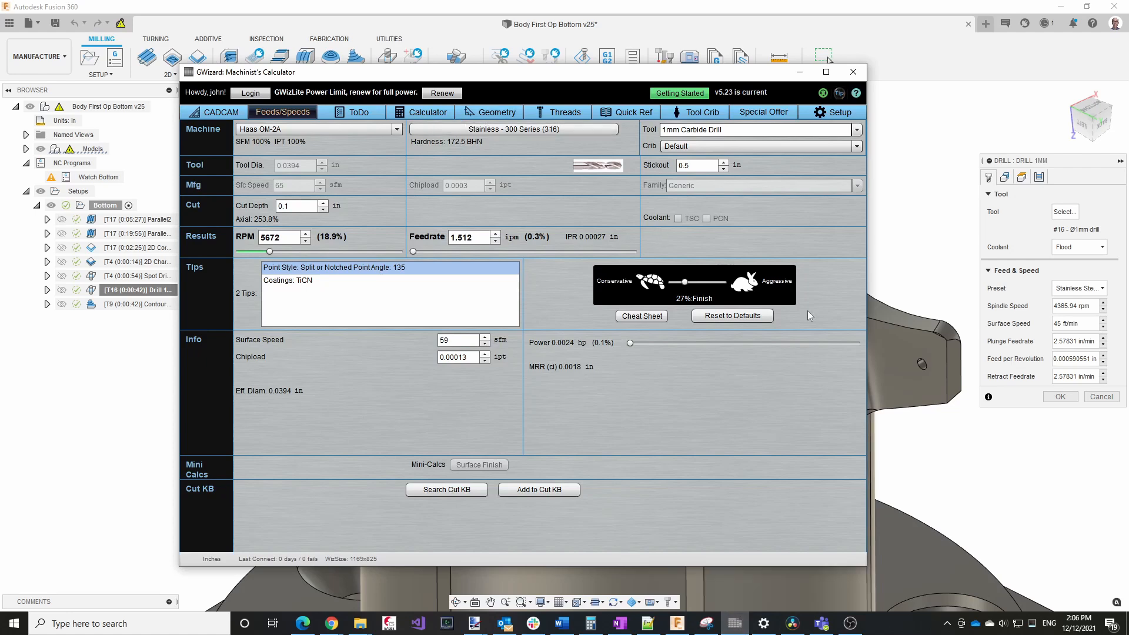
mouse_move(1069, 342)
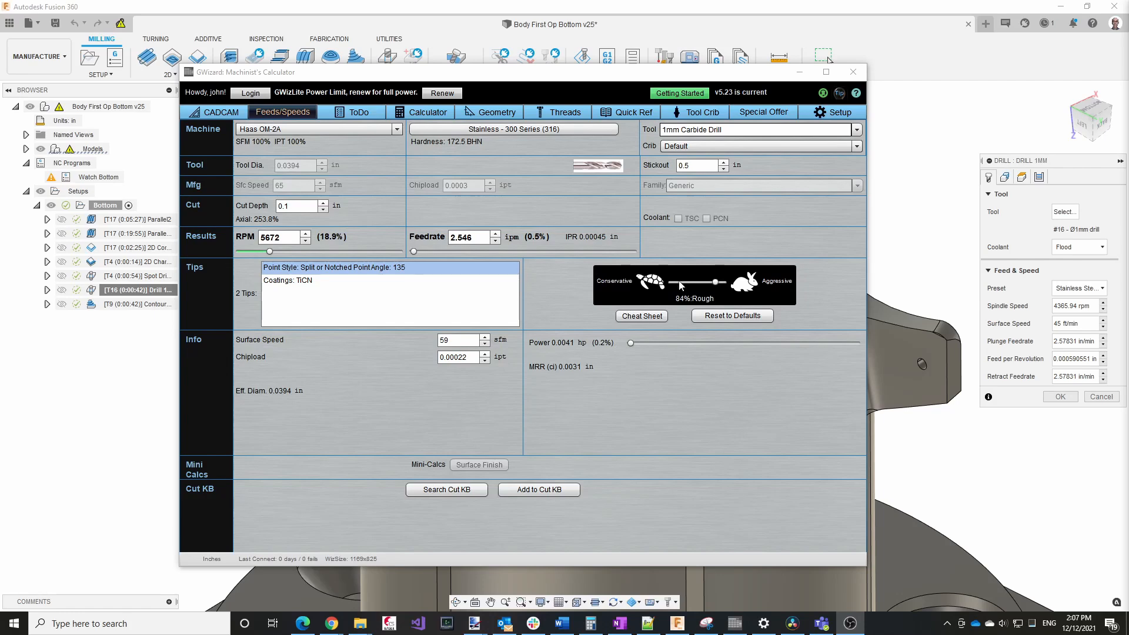
mouse_move(580, 348)
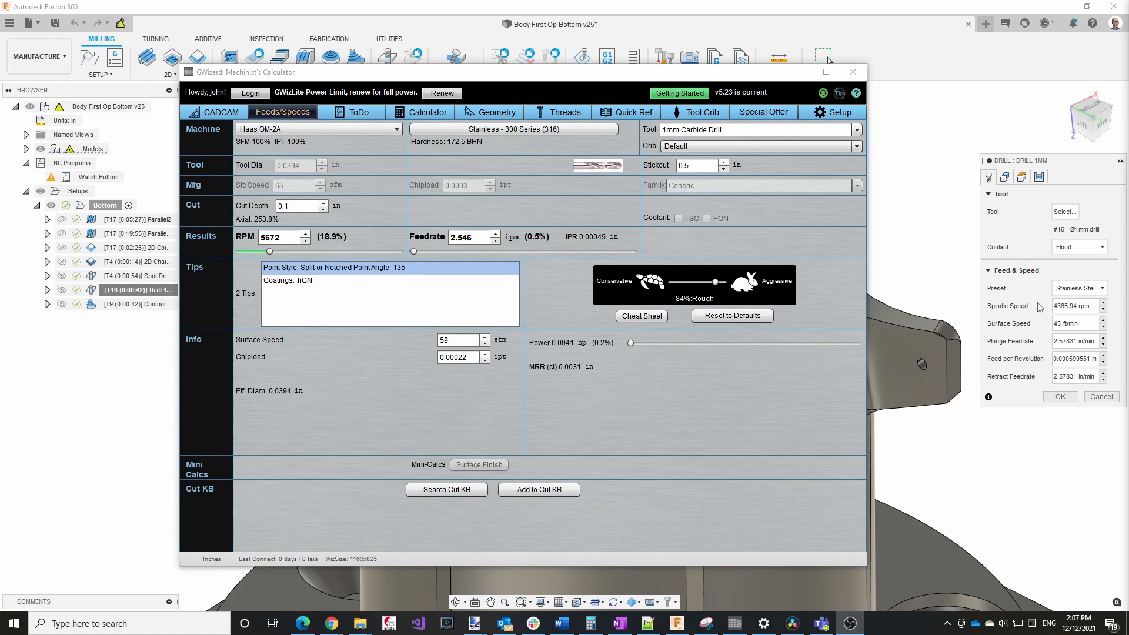
mouse_move(770, 454)
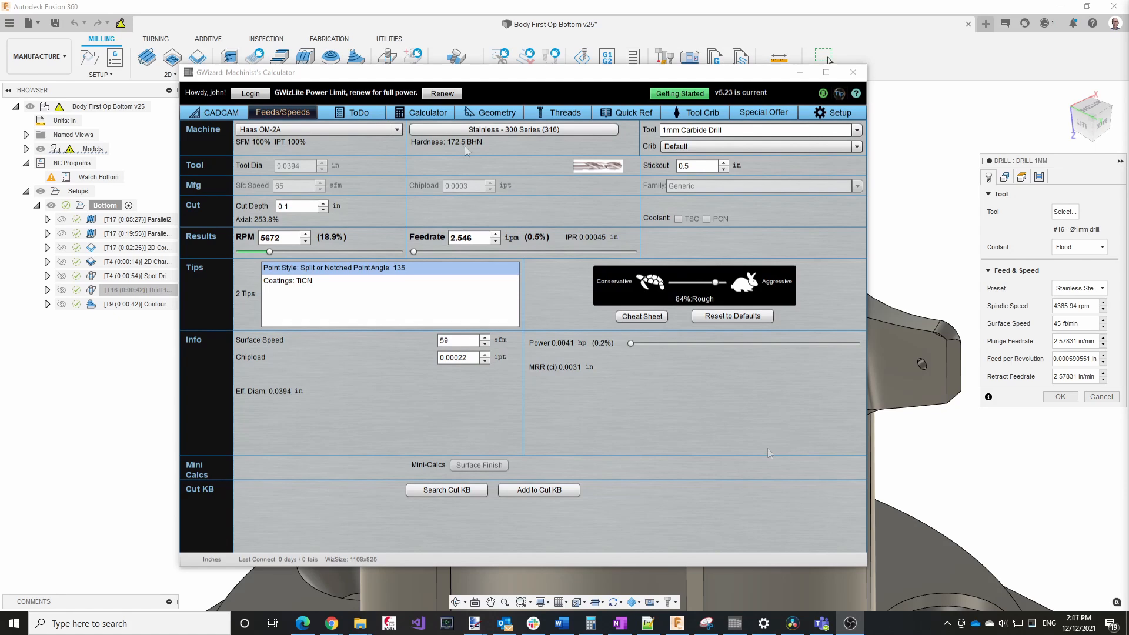
Step: Choose Stainless - 300 Series (316) as the workpiece material in the Material Browser
click(513, 129)
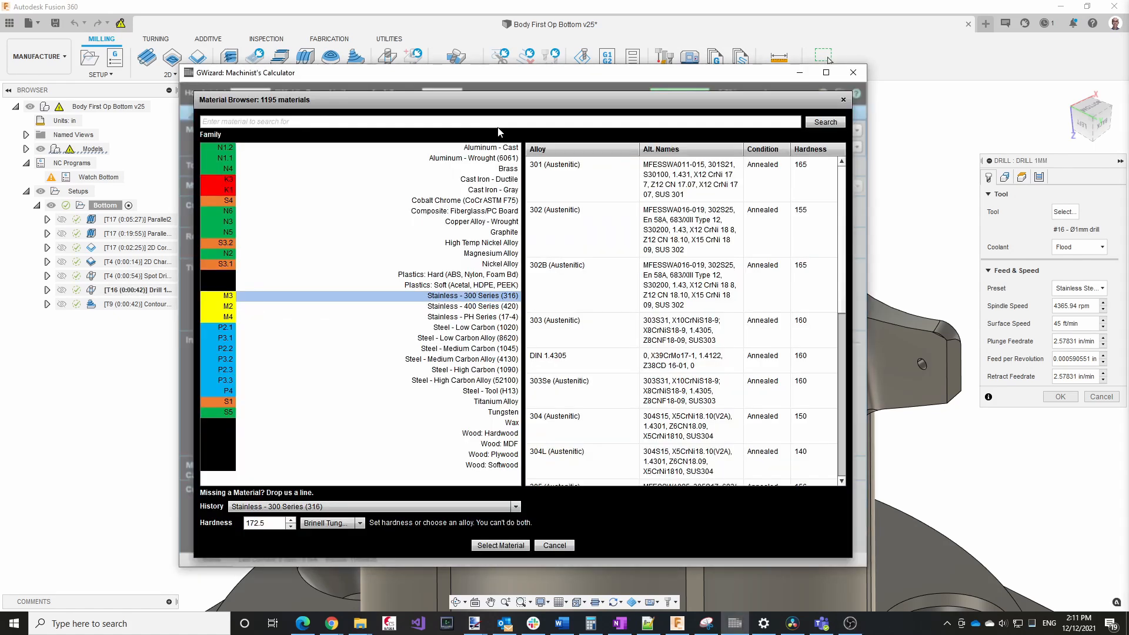
mouse_move(461, 327)
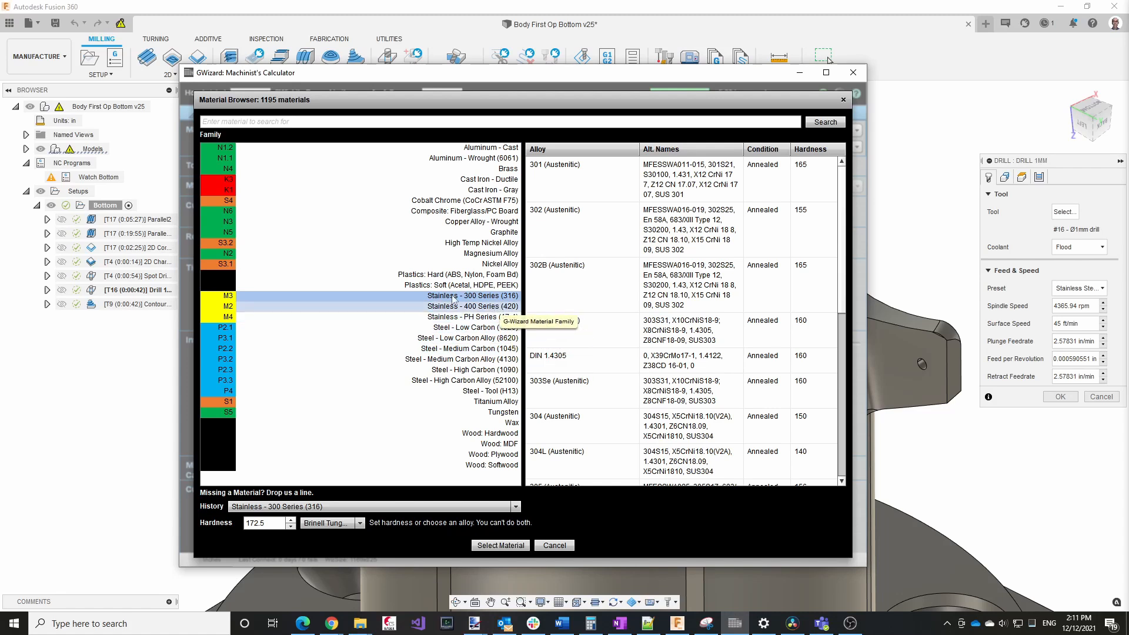
mouse_move(476, 317)
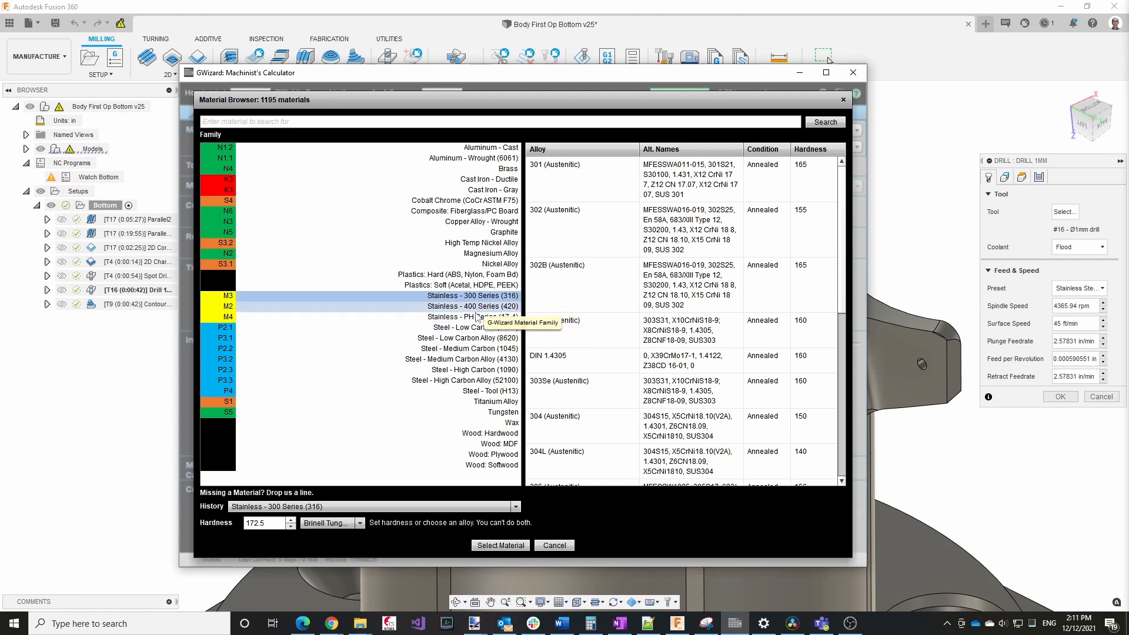
mouse_move(465, 327)
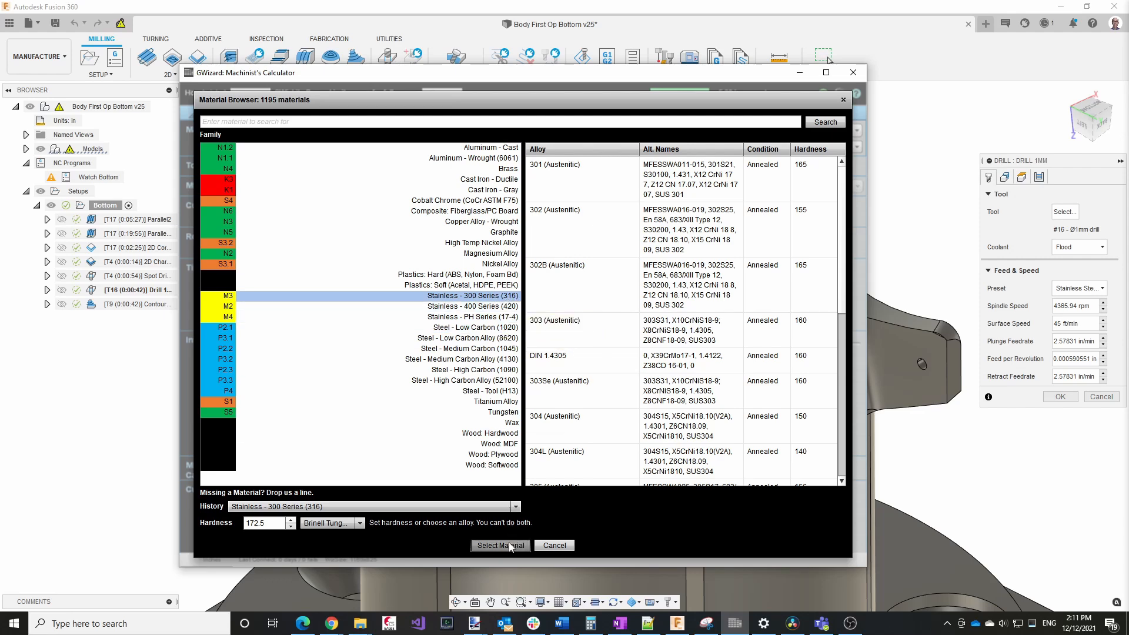
click(500, 545)
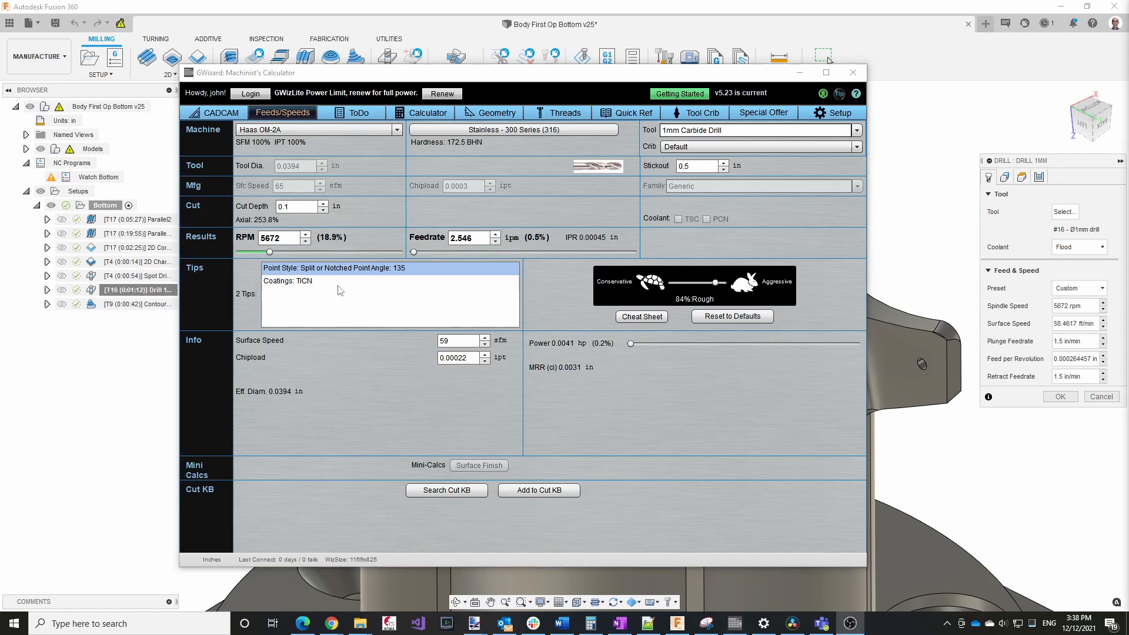
mouse_move(305, 322)
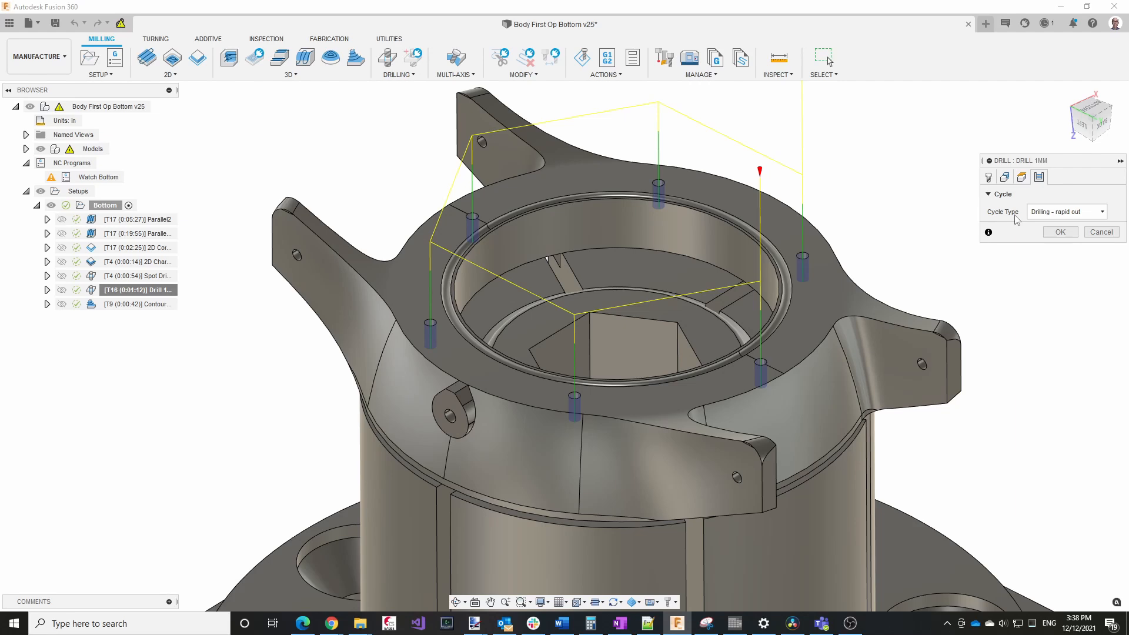
Step: Enter a 0.2 in cut depth for the 1mm carbide drill, giving 4494 RPM and a 0.04 in peck tip
key(alt+tab)
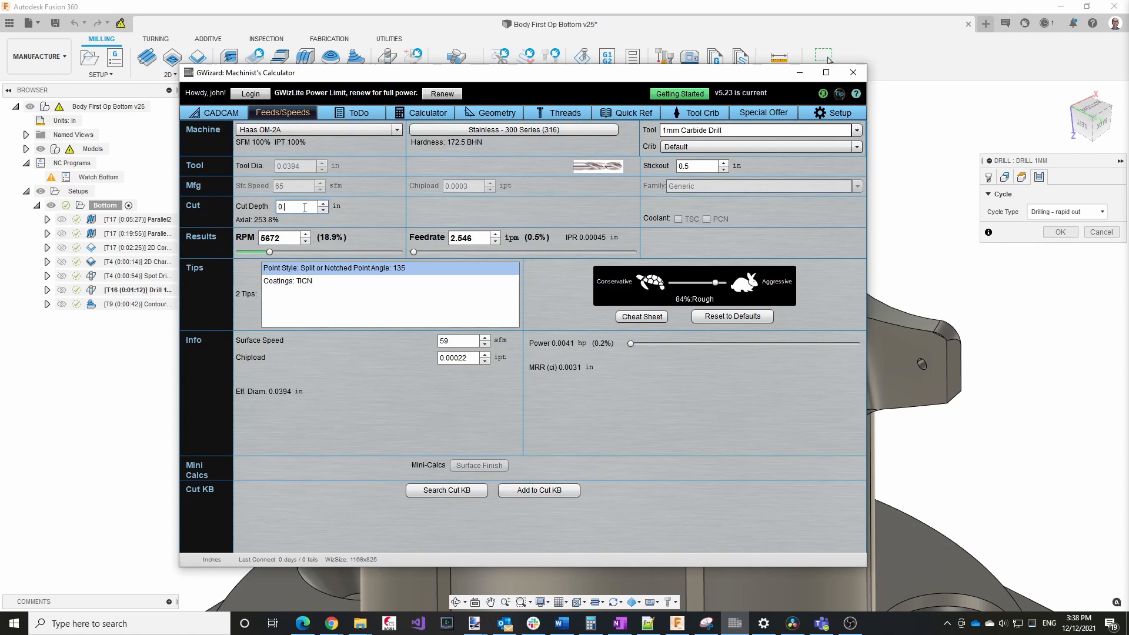
text(0.2)
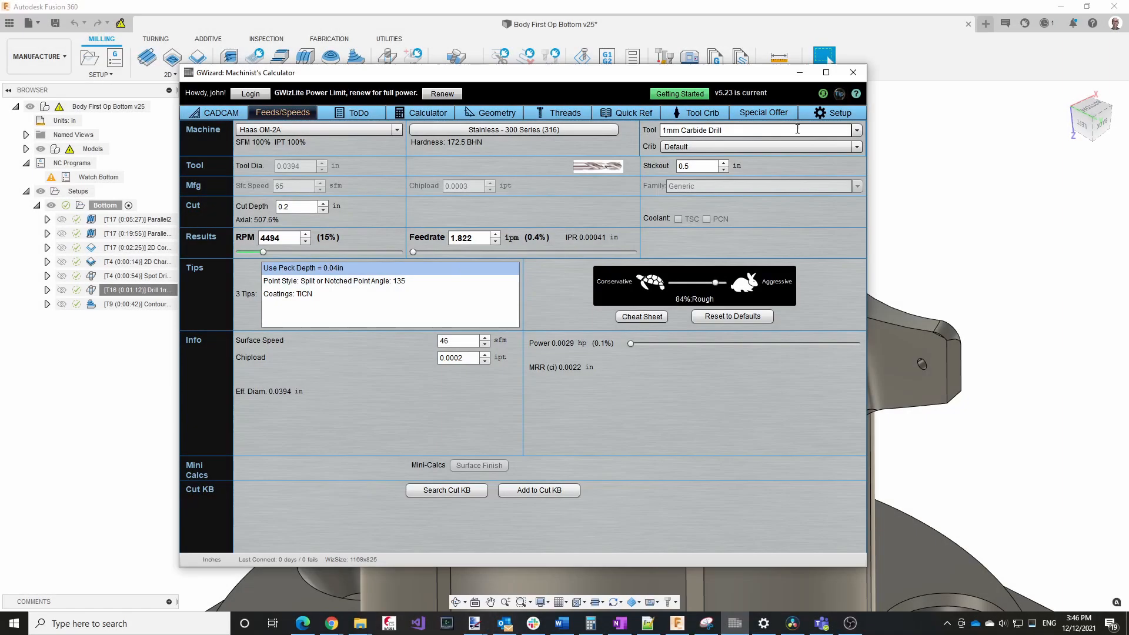
Step: Load the 1/32 Ball endmill from the tool crib into the calculator
click(857, 130)
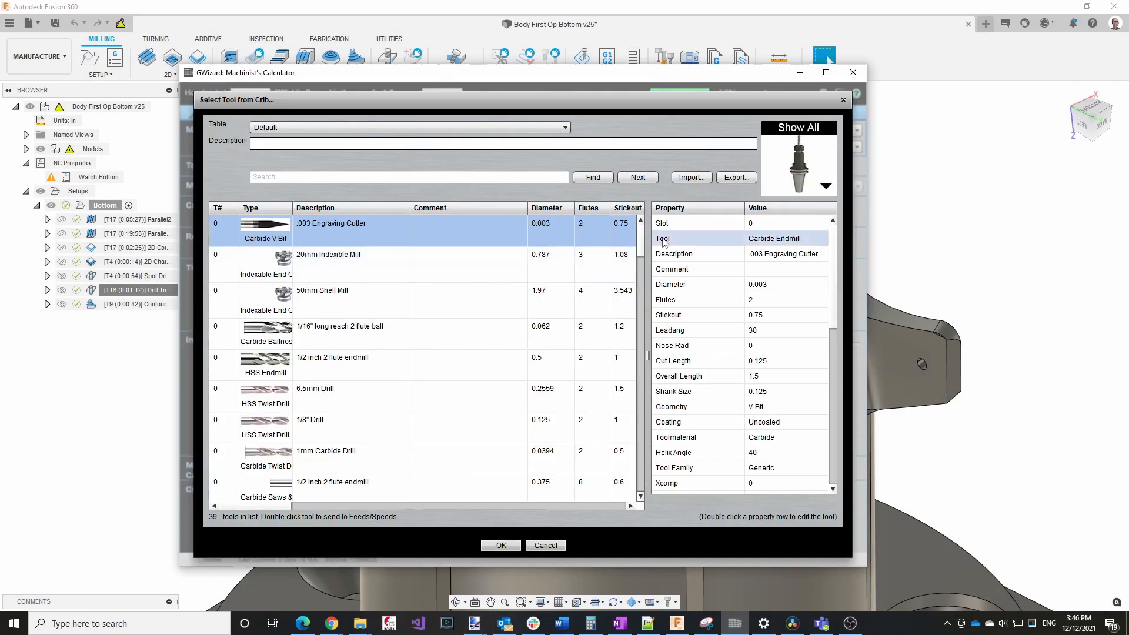
scroll(down, 3)
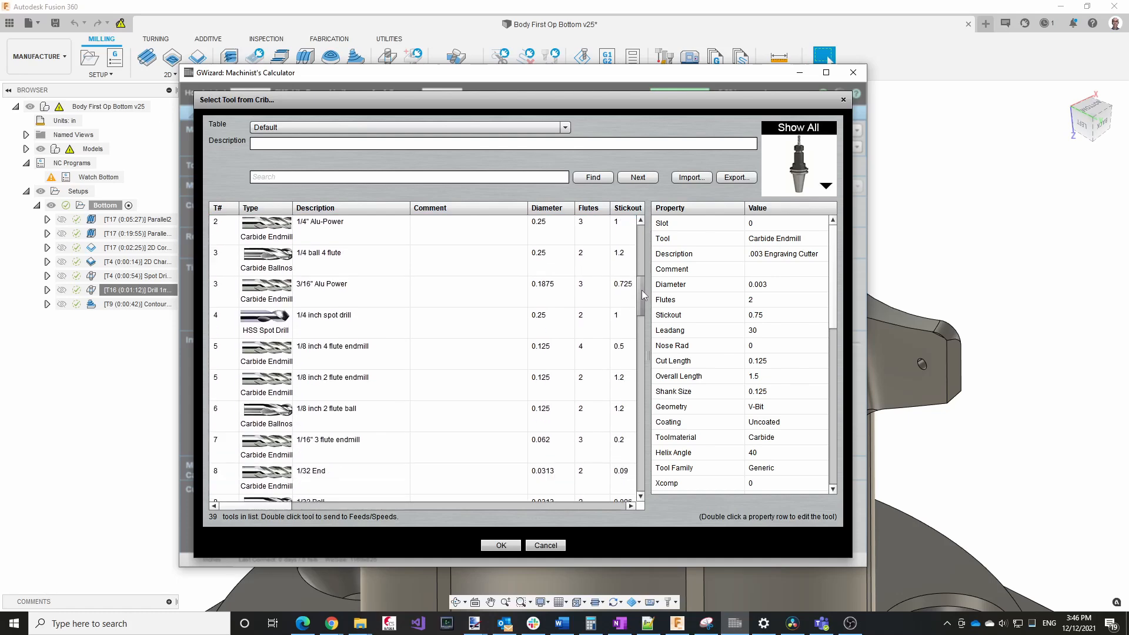
scroll(down, 3)
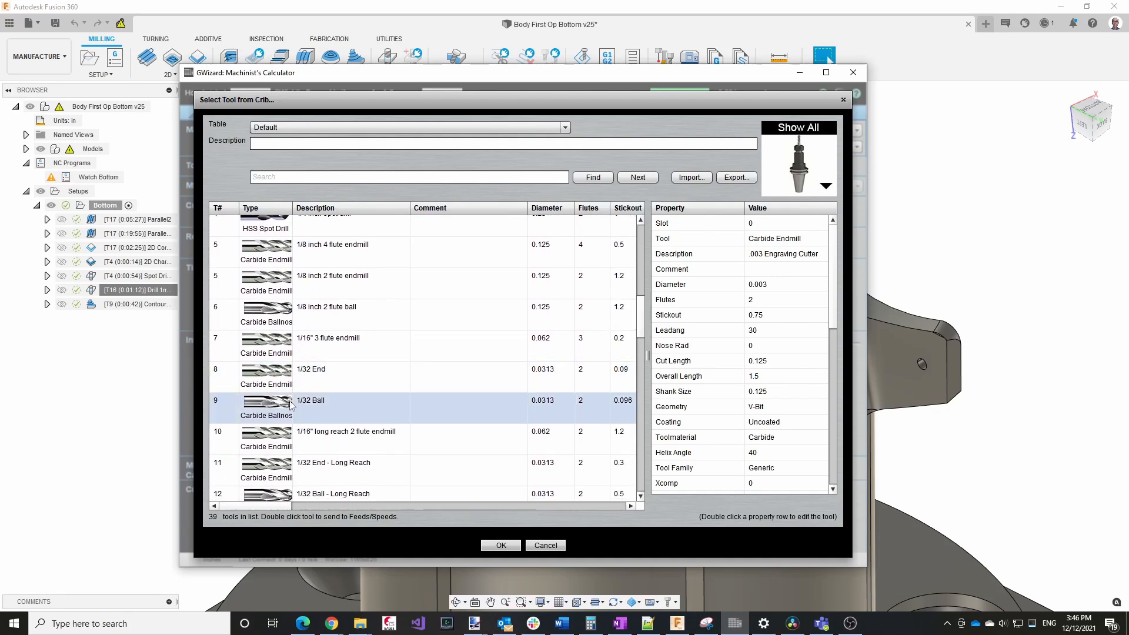
double_click(310, 401)
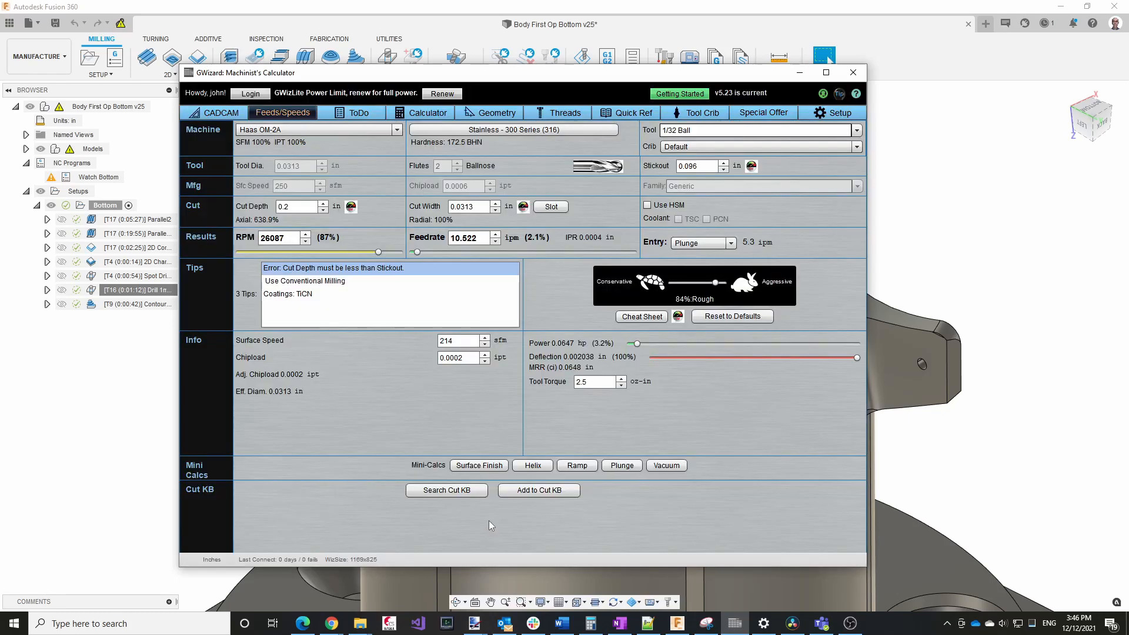
mouse_move(306, 211)
text(0.03)
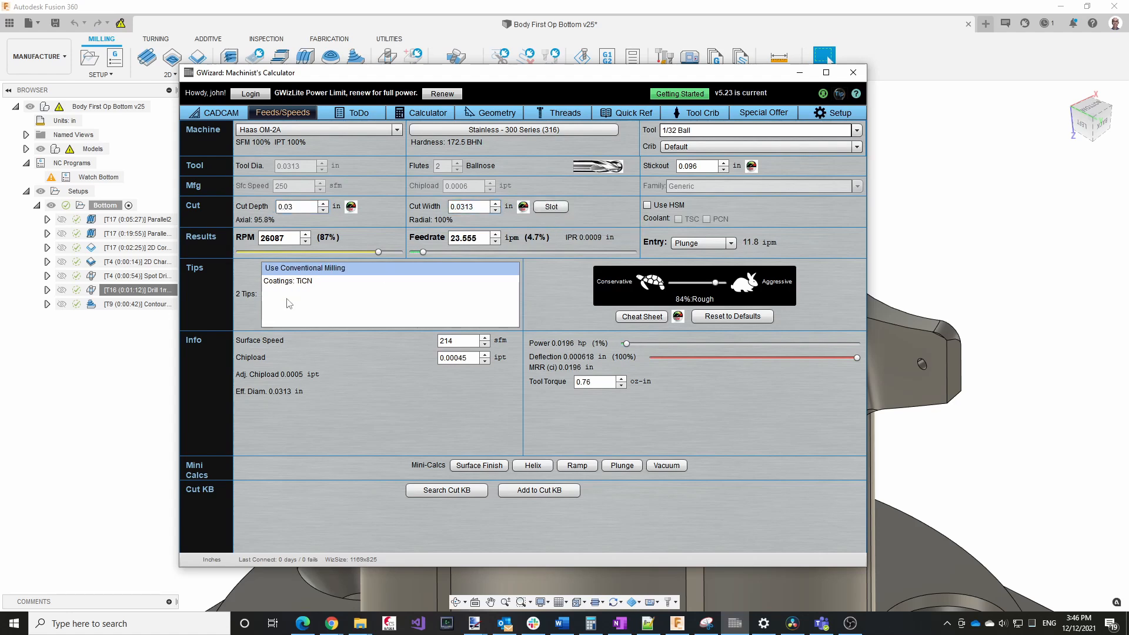
mouse_move(283, 301)
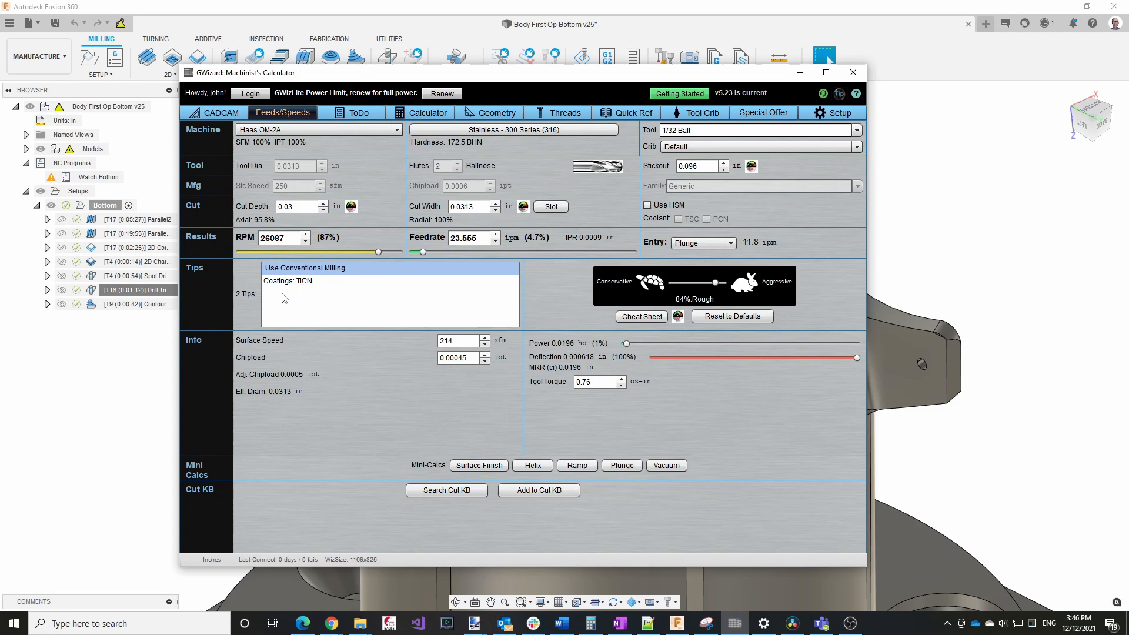
mouse_move(798, 358)
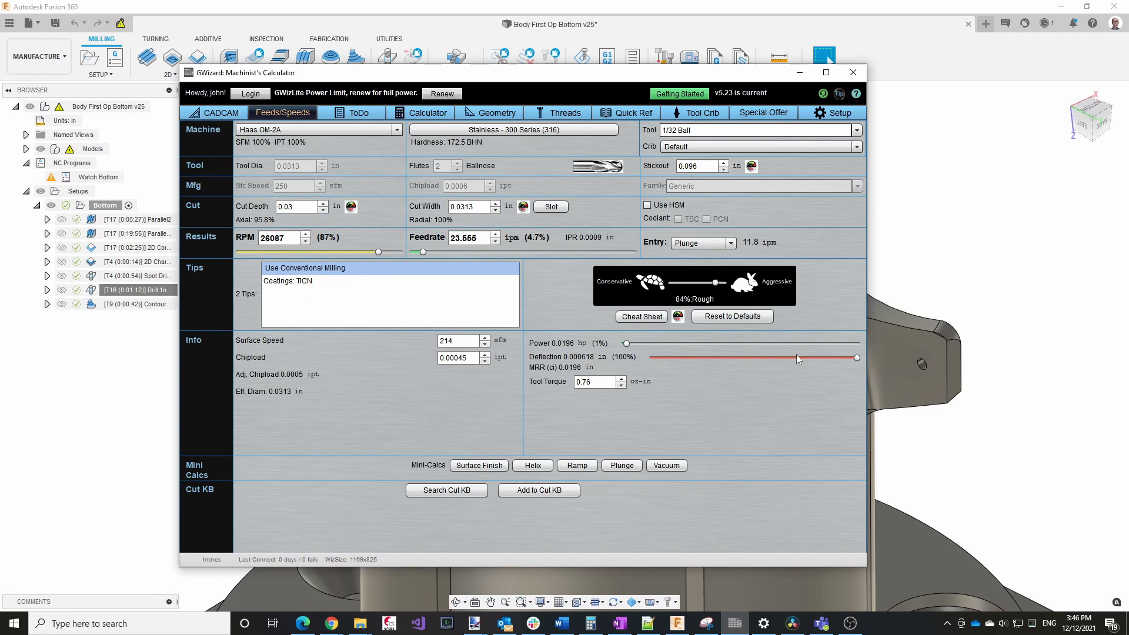
mouse_move(648, 358)
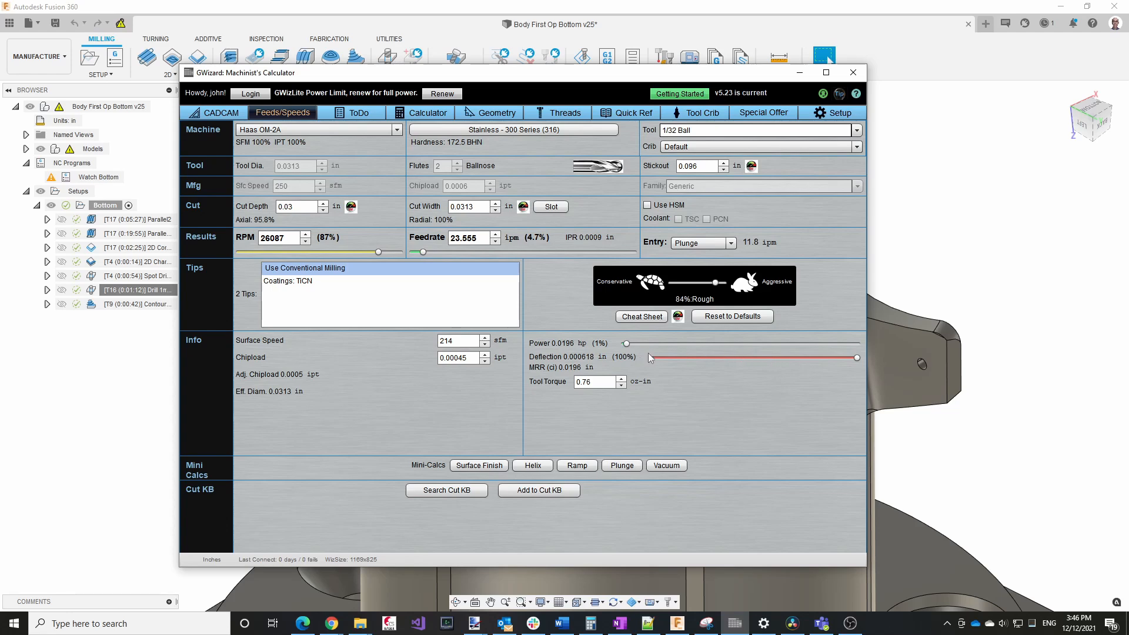
mouse_move(697, 382)
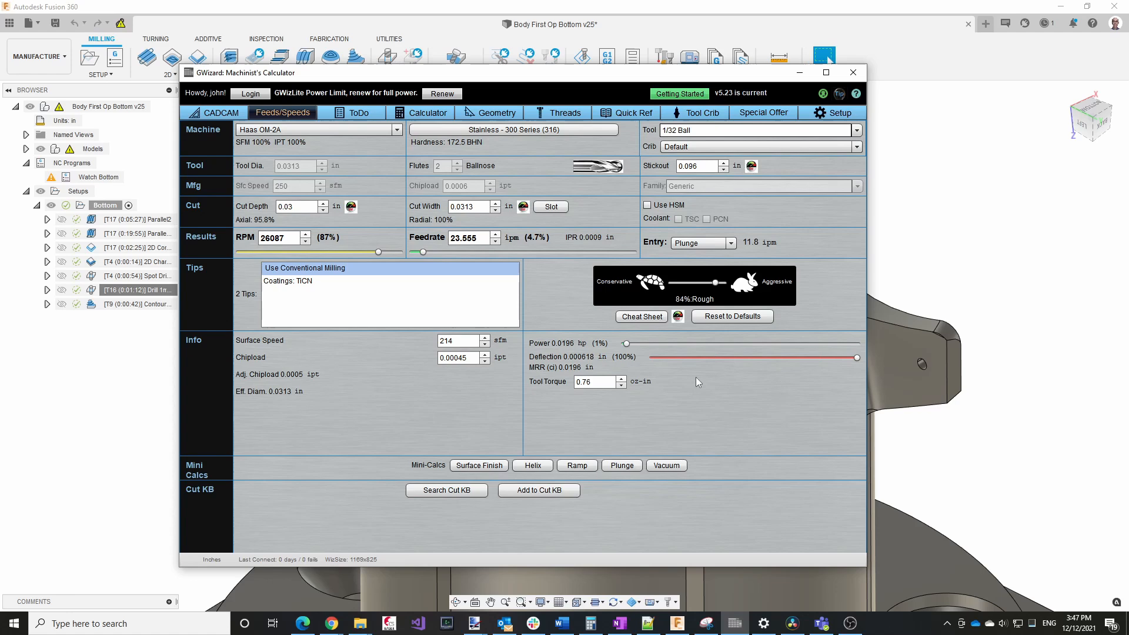
mouse_move(767, 394)
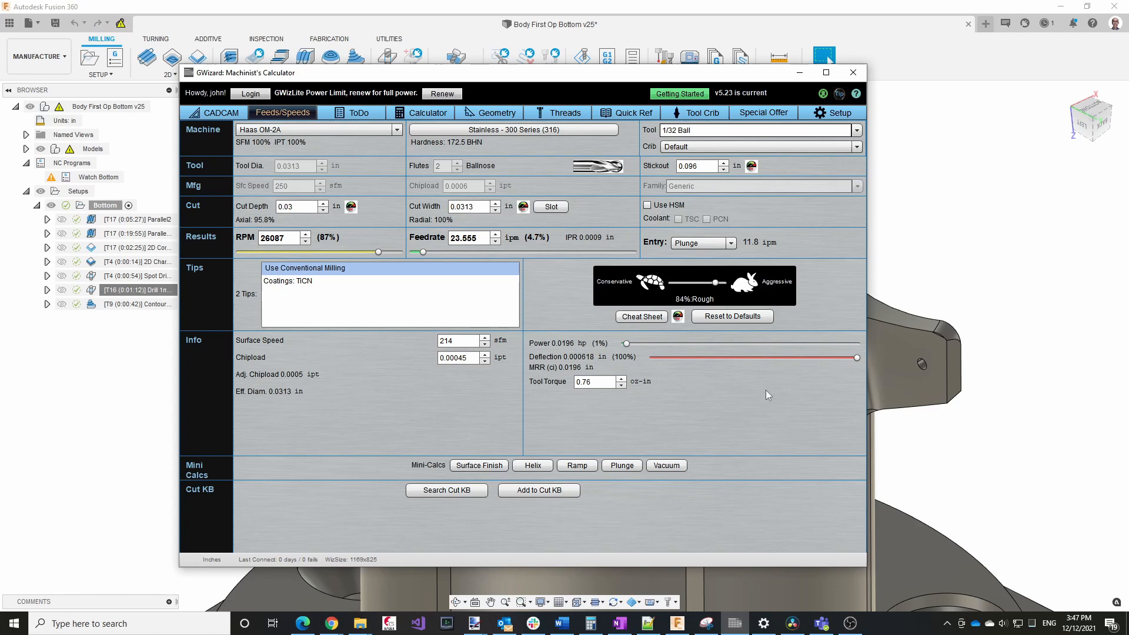
mouse_move(737, 375)
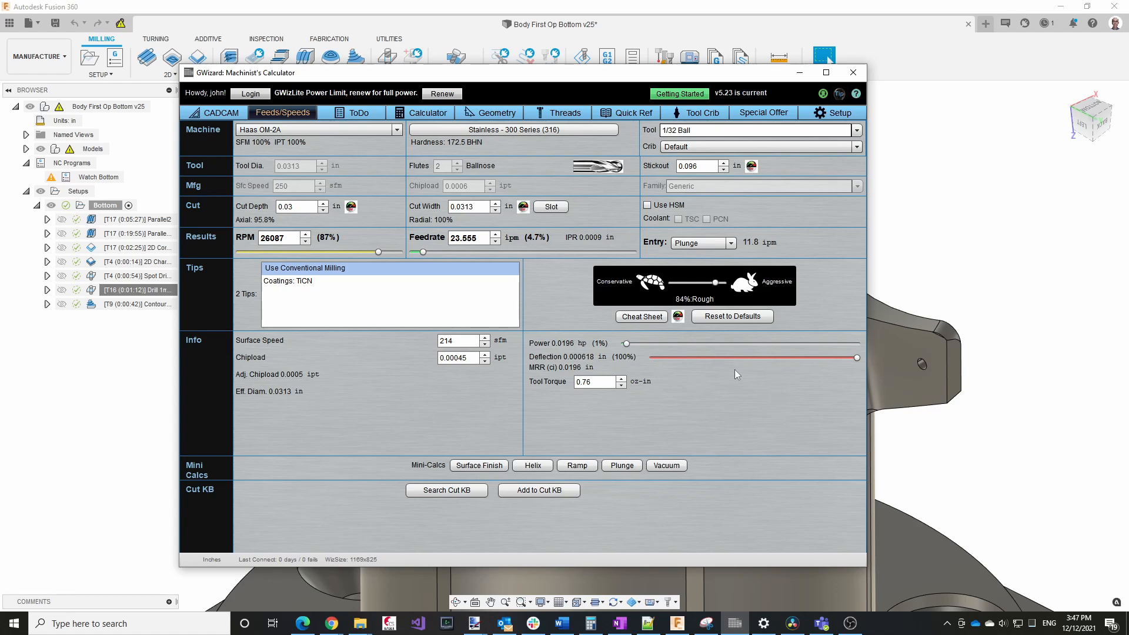
mouse_move(805, 373)
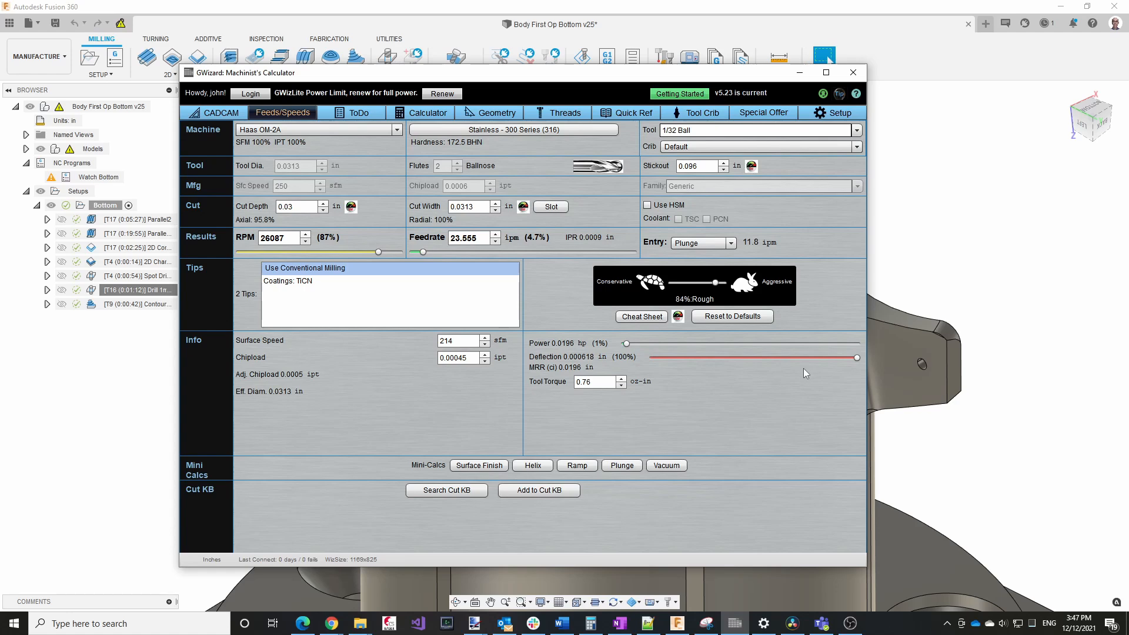
mouse_move(827, 365)
text(0.01)
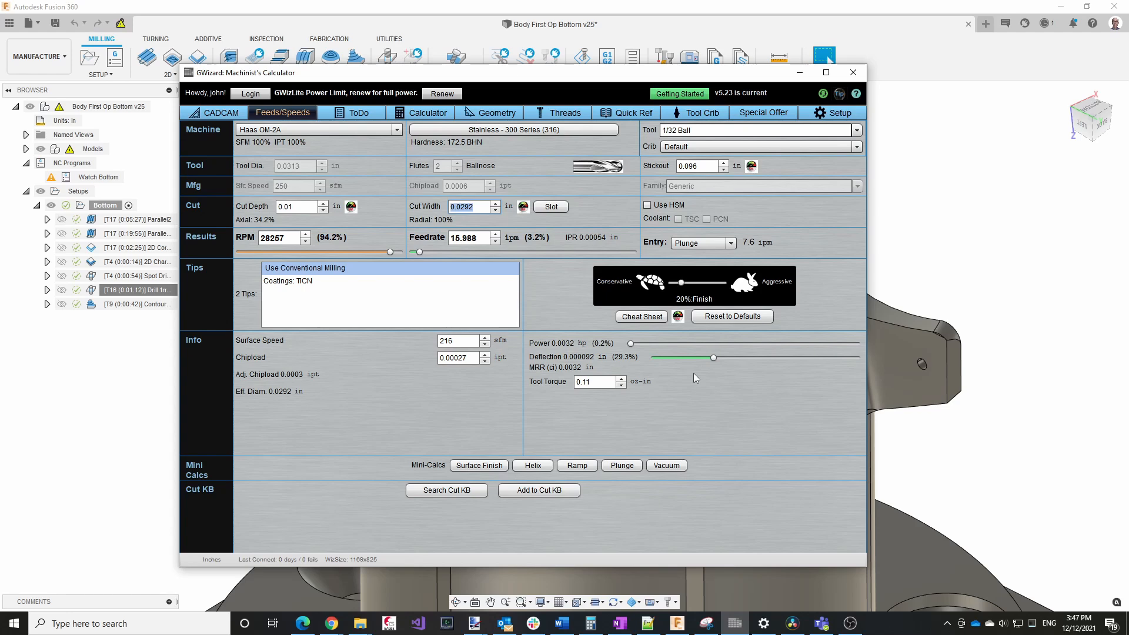
mouse_move(139, 304)
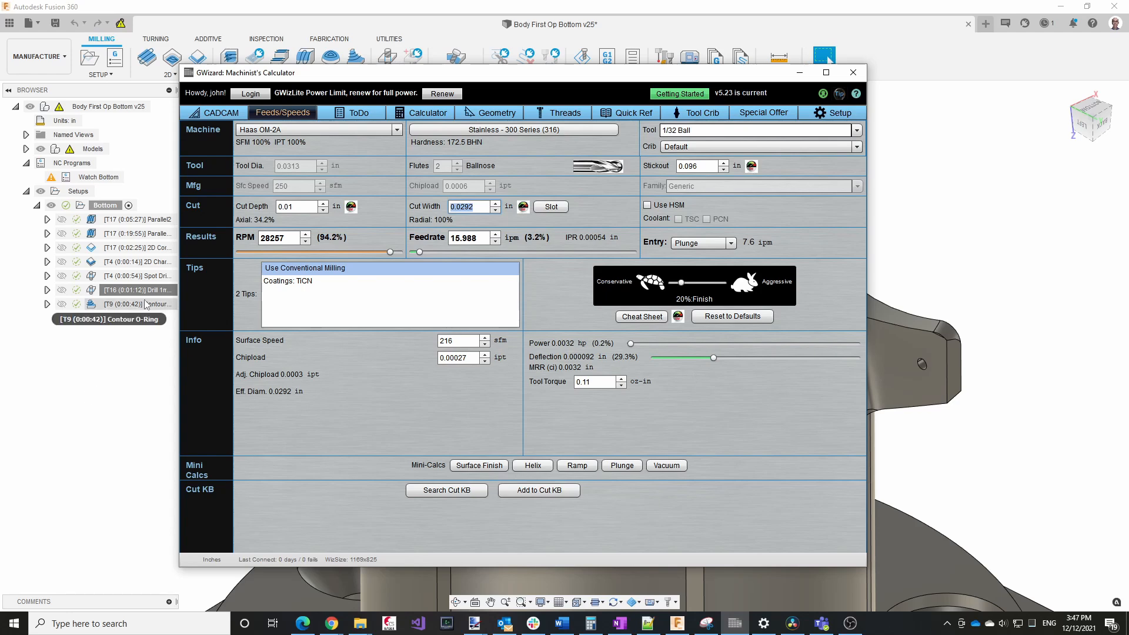
Step: Edit the Contour O-Ring operation, check its passes stepdown, and match G-Wizard's cut depth to 0.005 in
right_click(132, 304)
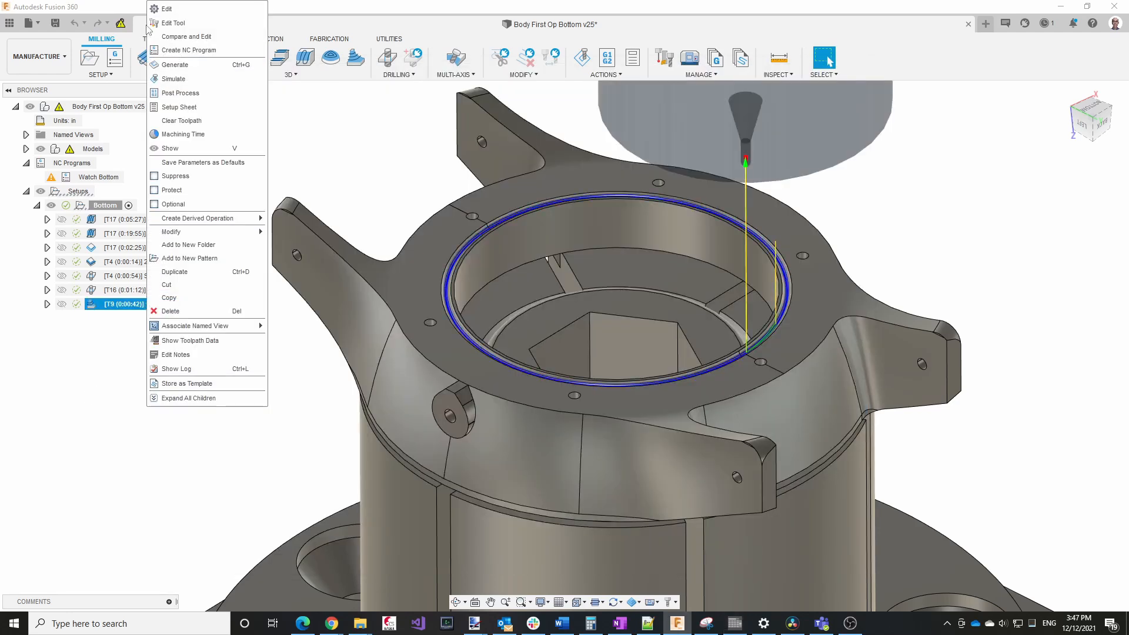
click(166, 8)
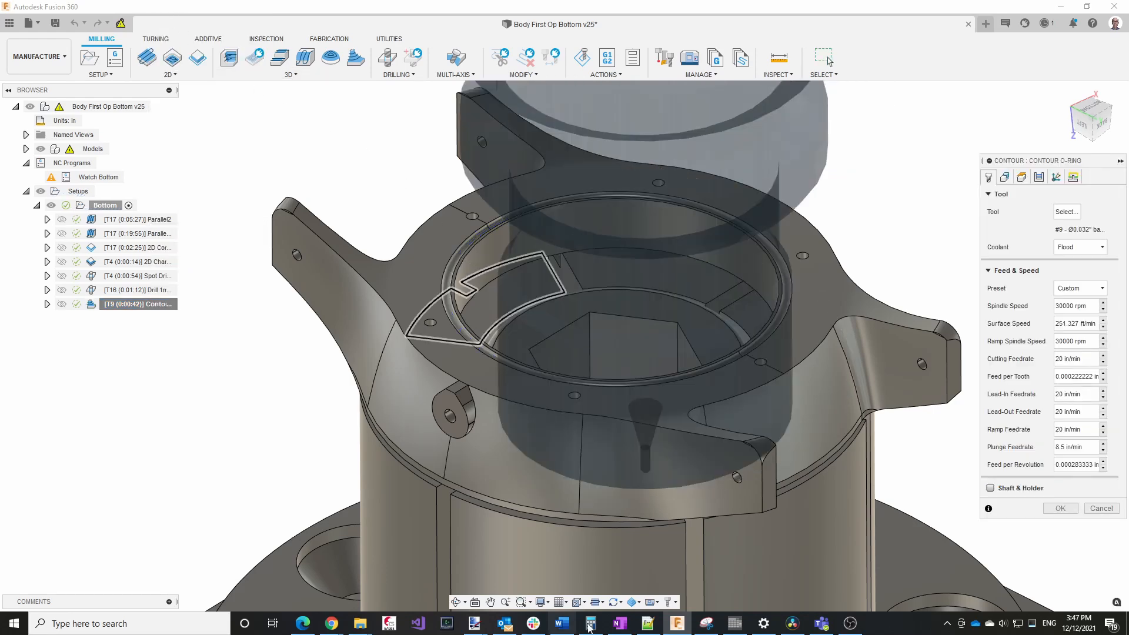
click(590, 624)
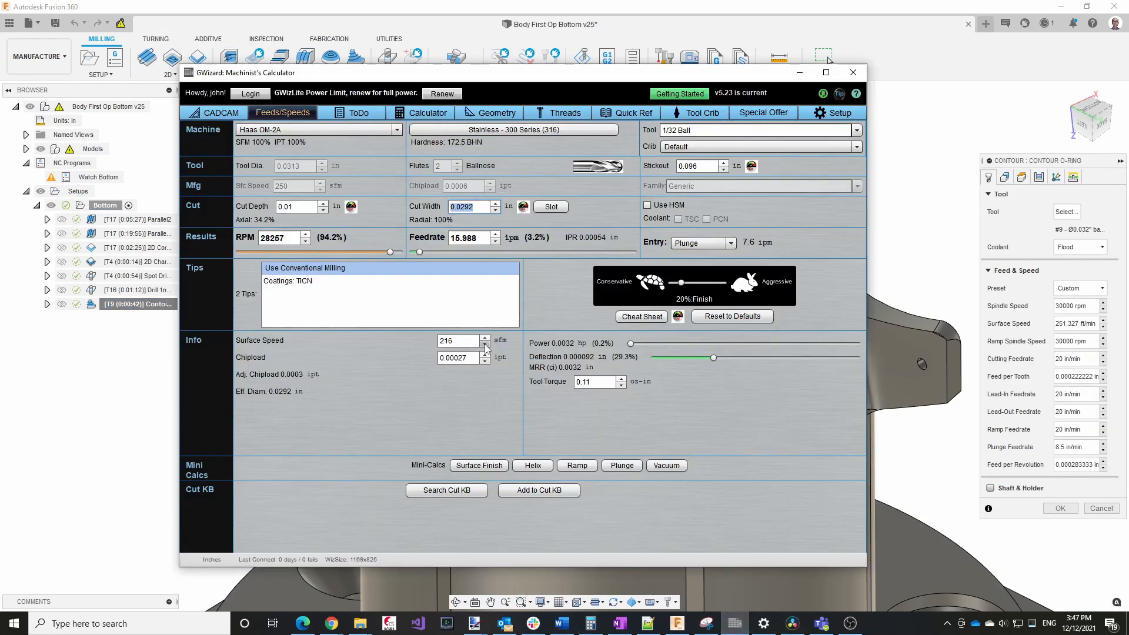
click(853, 72)
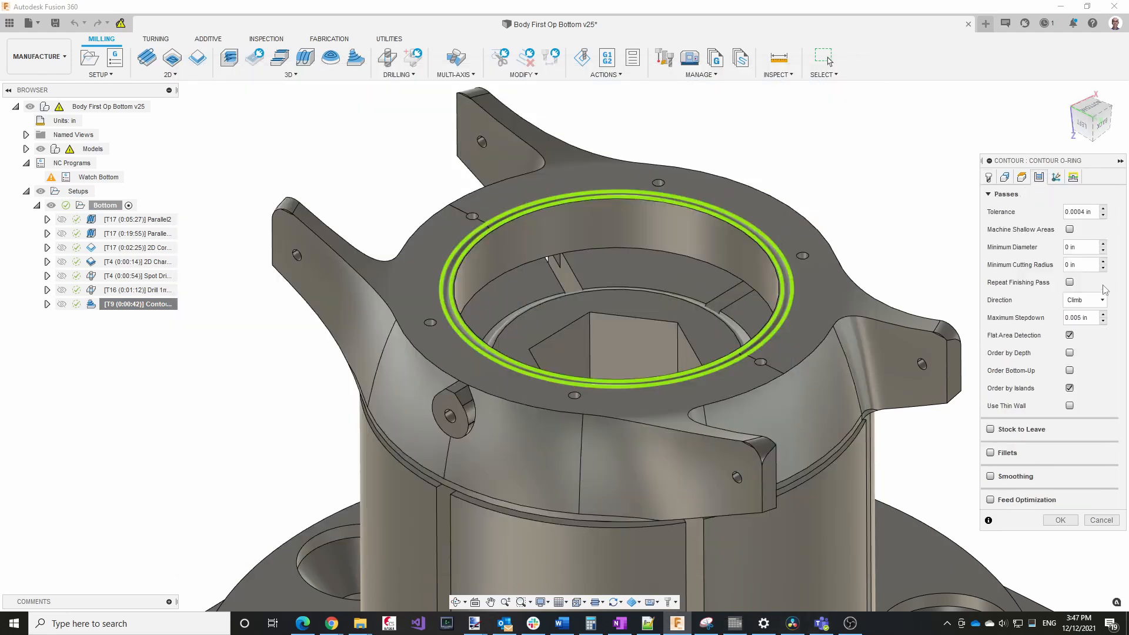
click(735, 623)
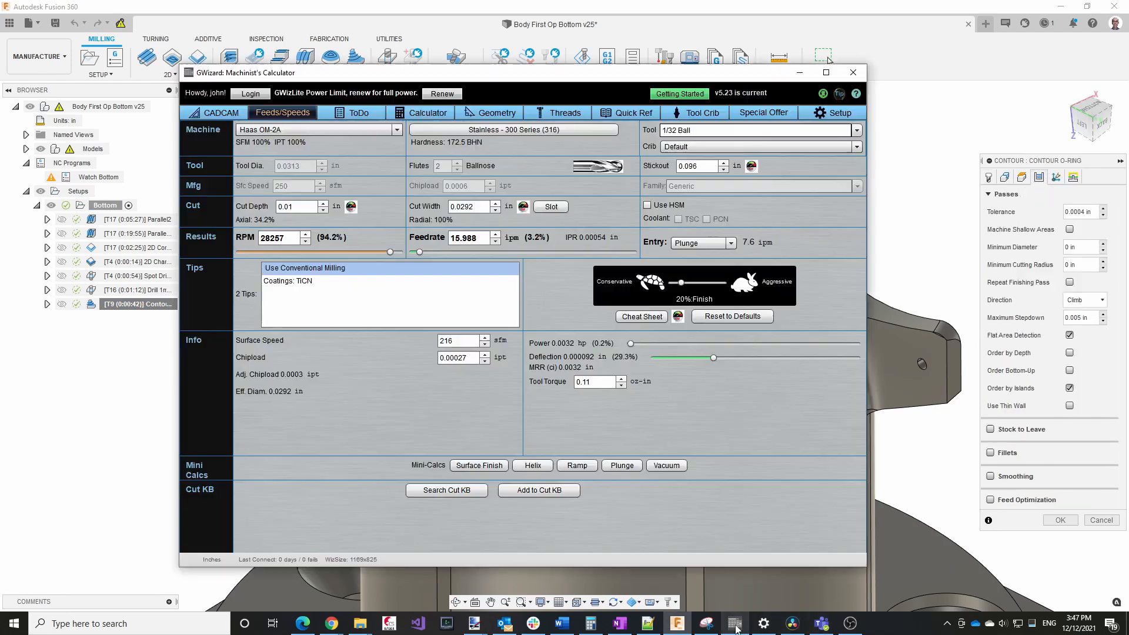
click(288, 206)
text(0.005)
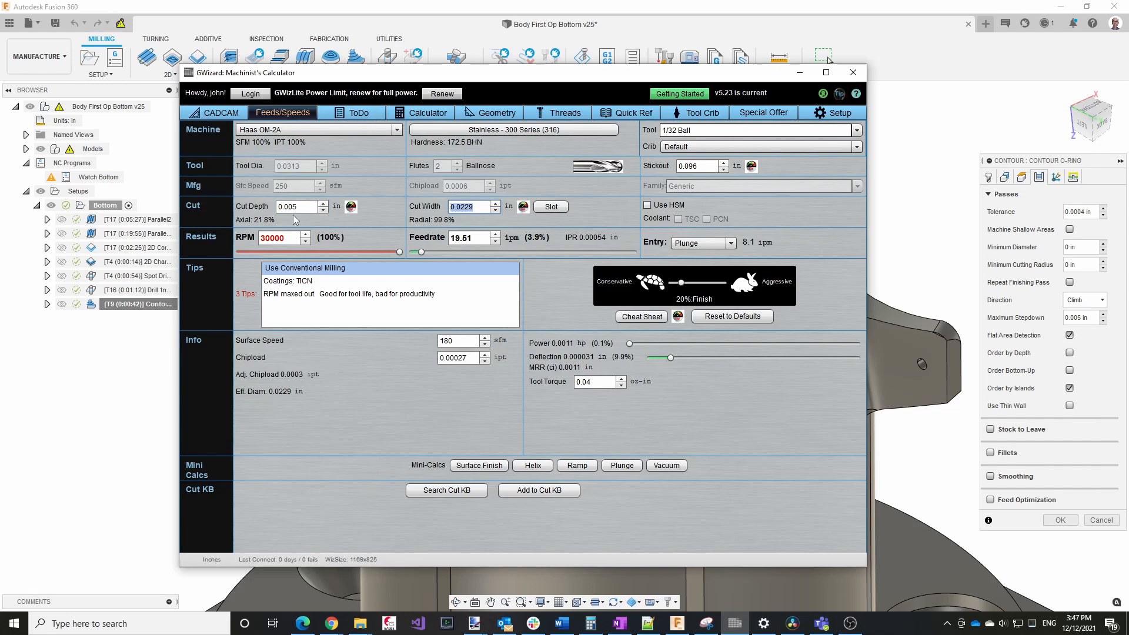
mouse_move(1031, 521)
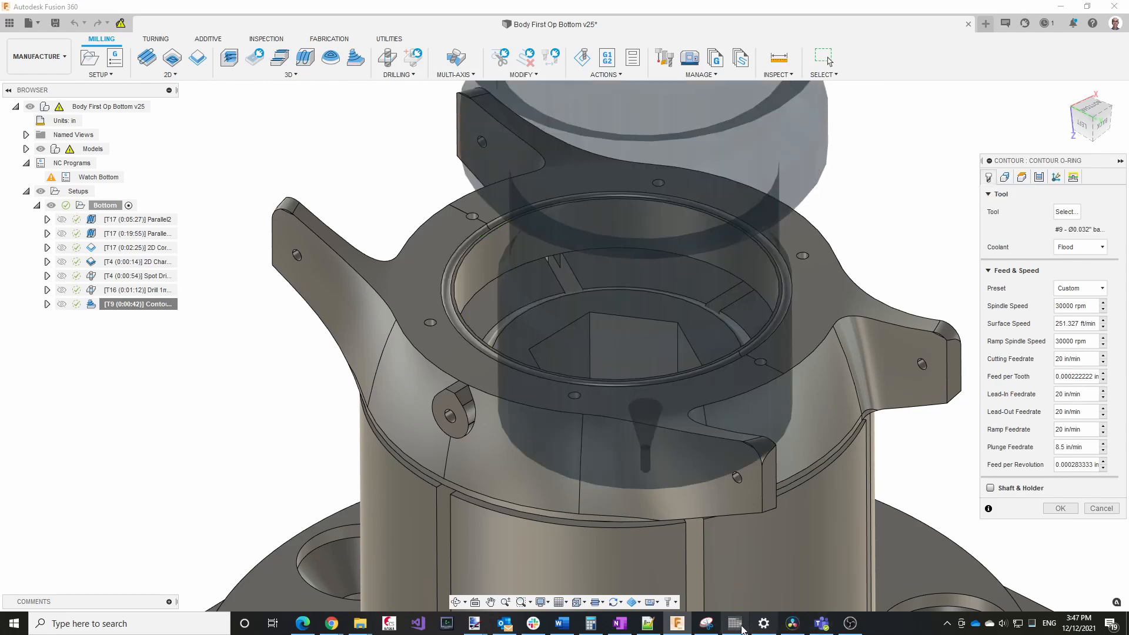
click(734, 624)
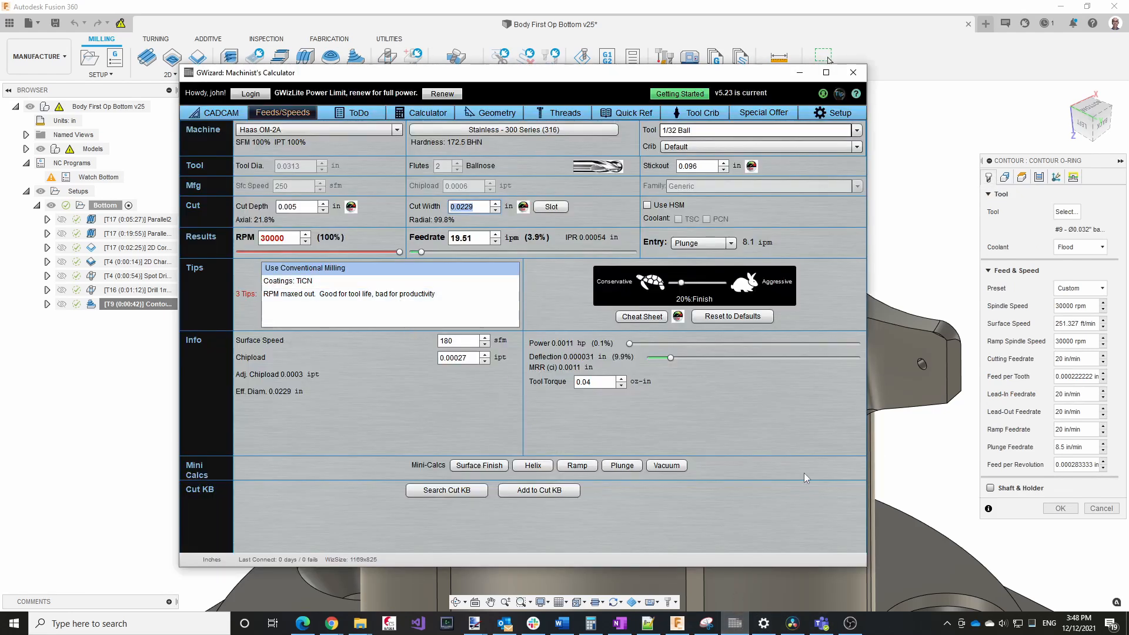
mouse_move(1073, 429)
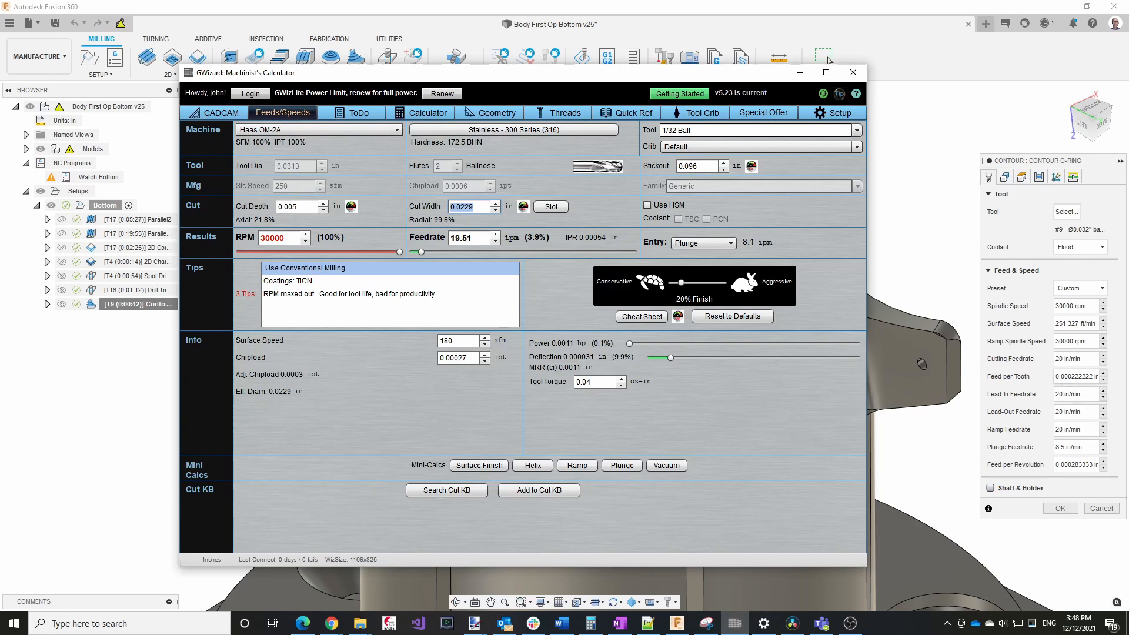
mouse_move(985, 338)
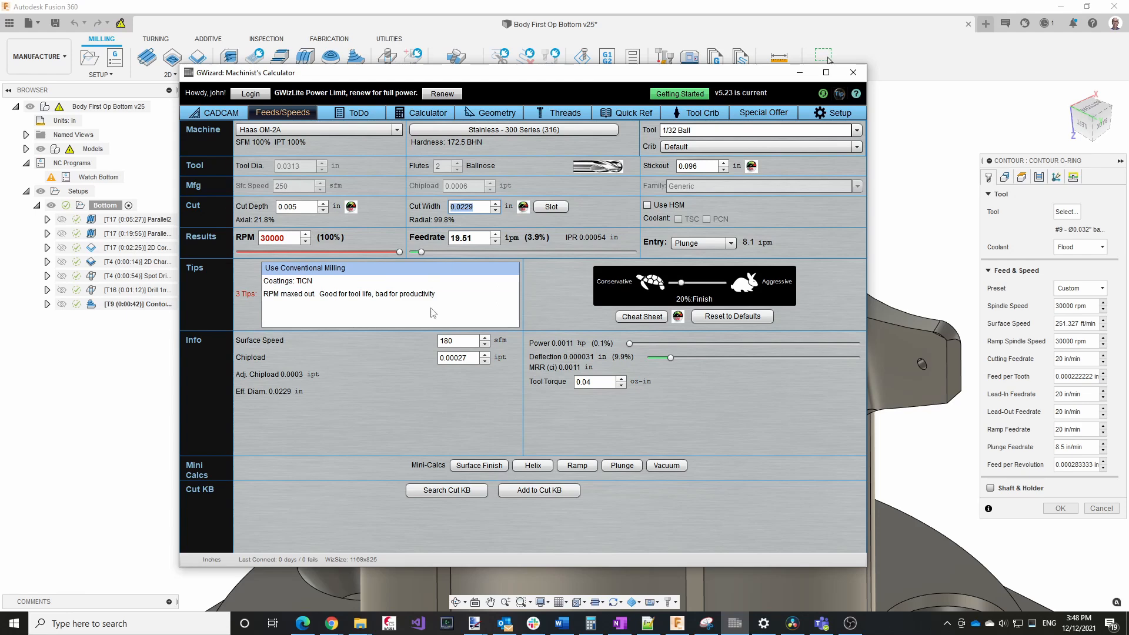
mouse_move(677, 385)
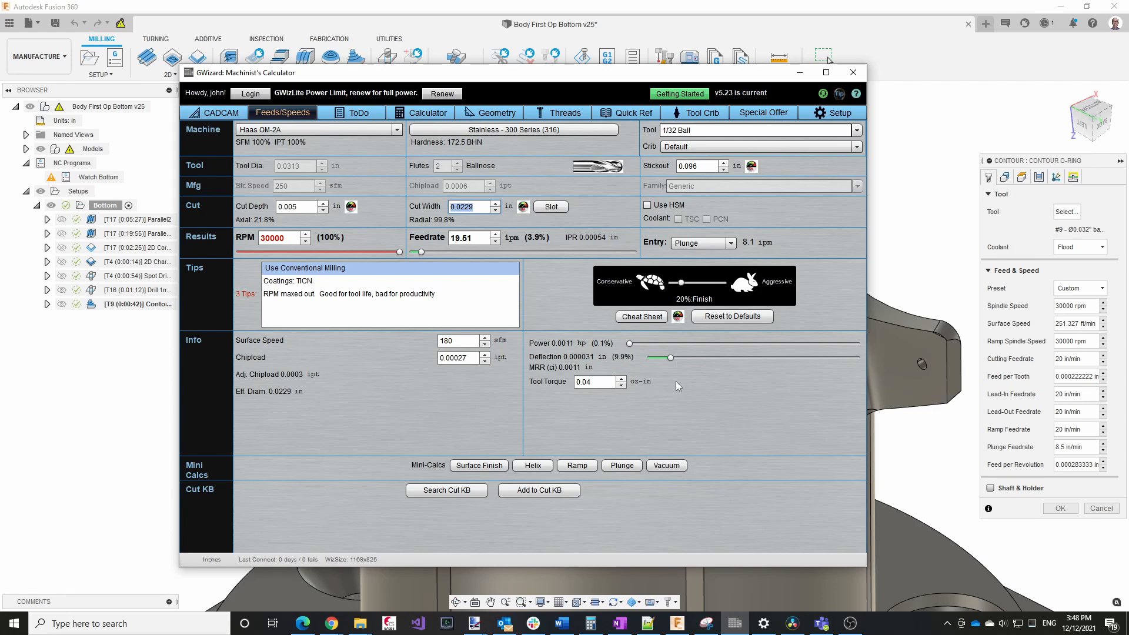
mouse_move(515, 168)
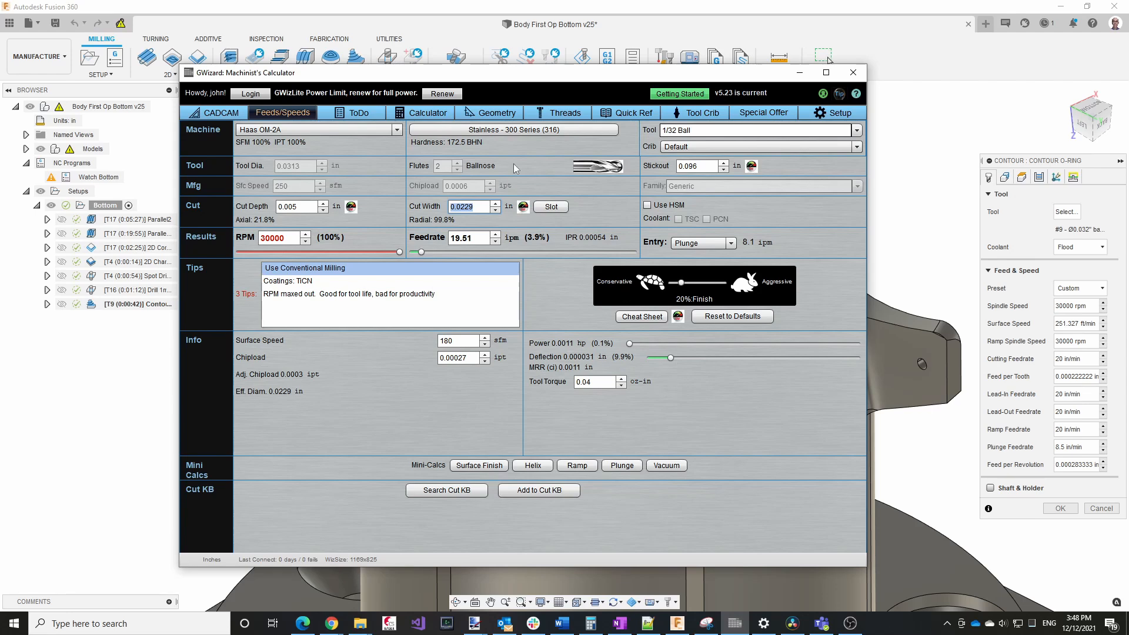
mouse_move(481, 145)
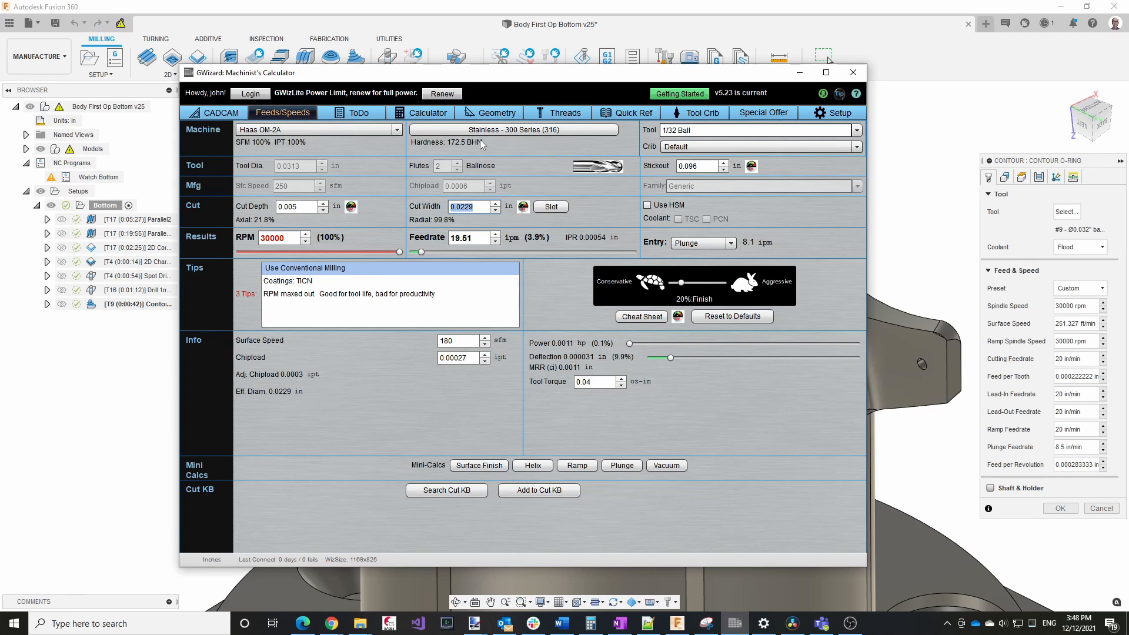
mouse_move(674, 346)
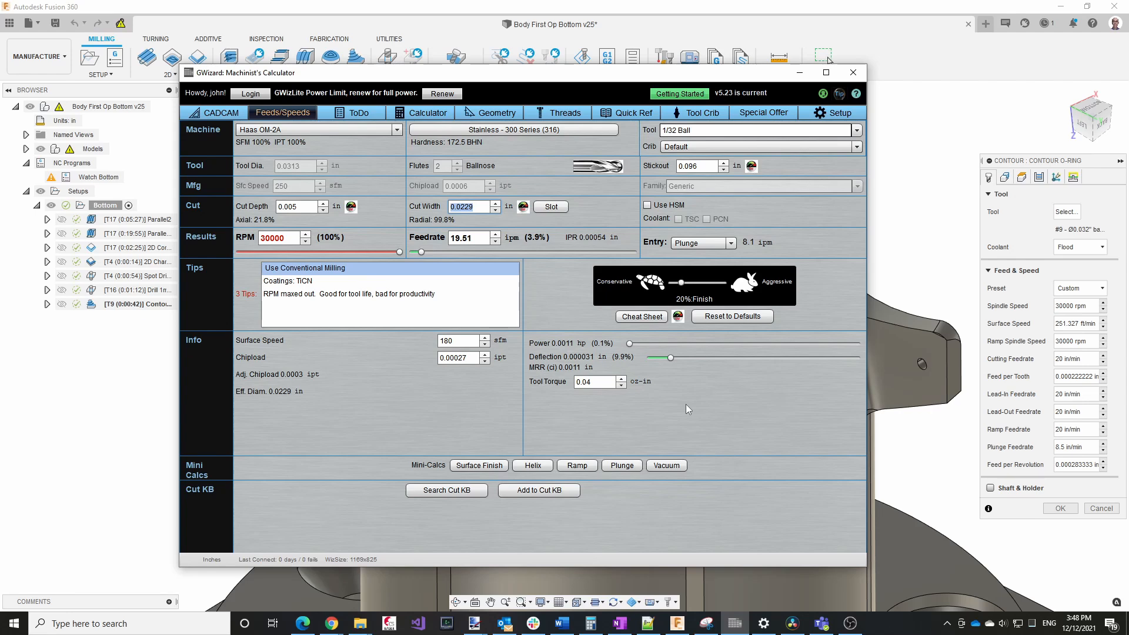
mouse_move(247, 266)
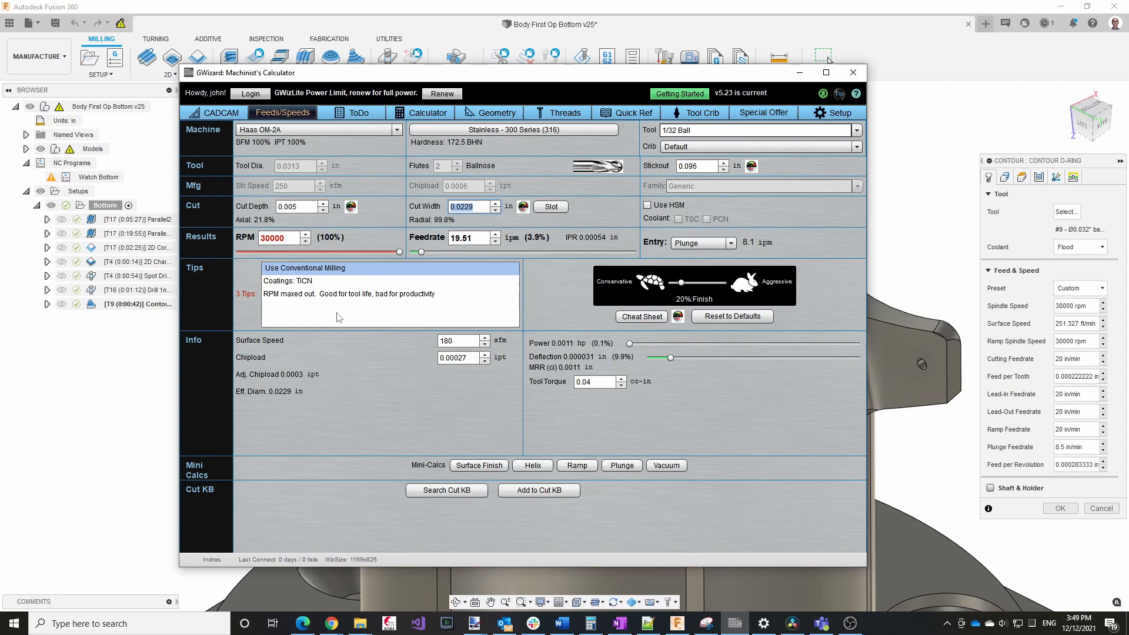
mouse_move(423, 304)
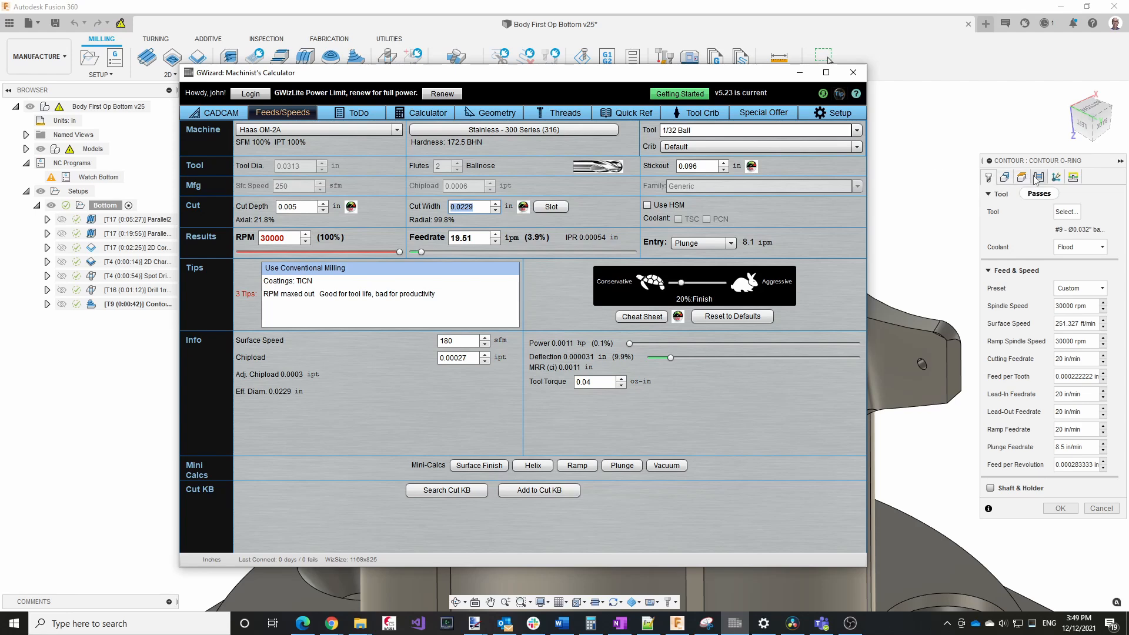
Step: Check the contour's 0.005 in maximum stepdown on Passes, then return to its tool and feed settings
click(853, 72)
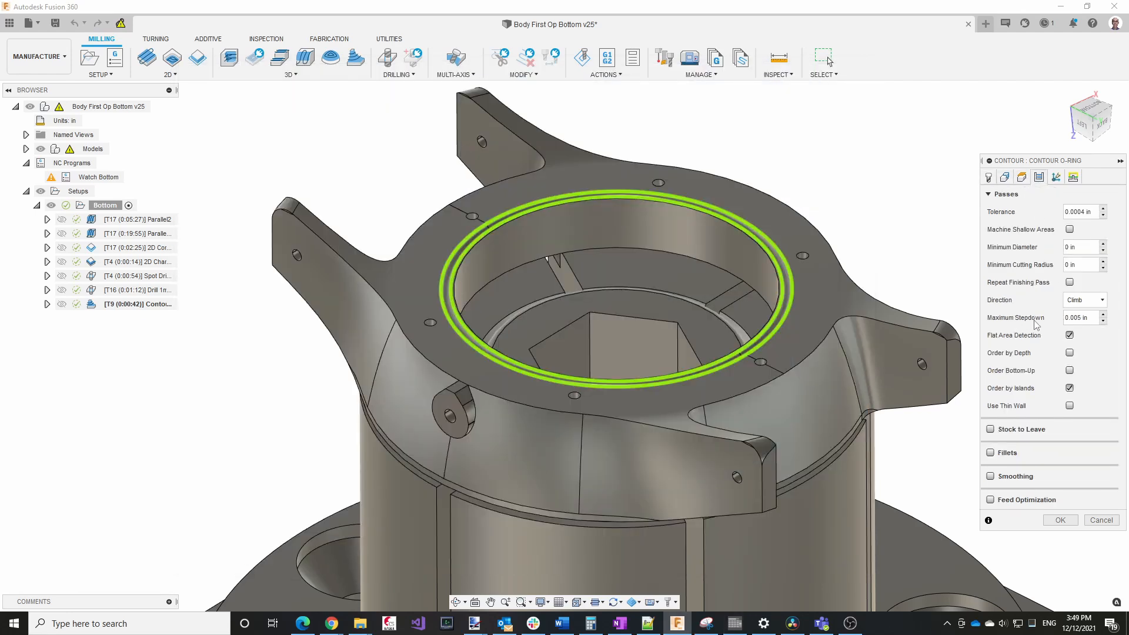
mouse_move(1084, 300)
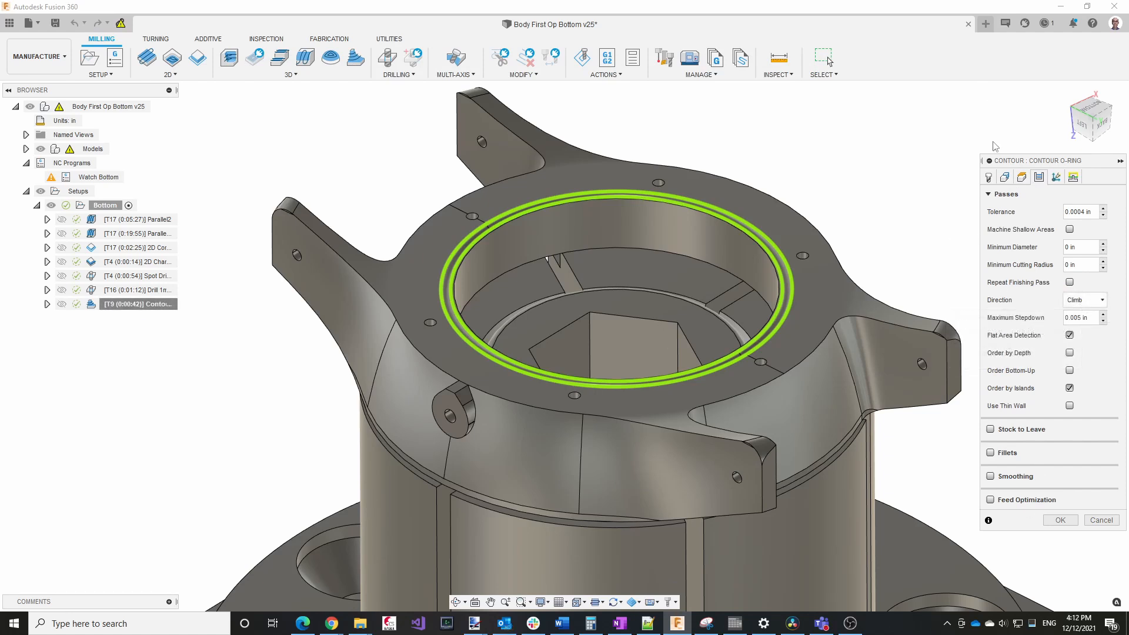
click(989, 177)
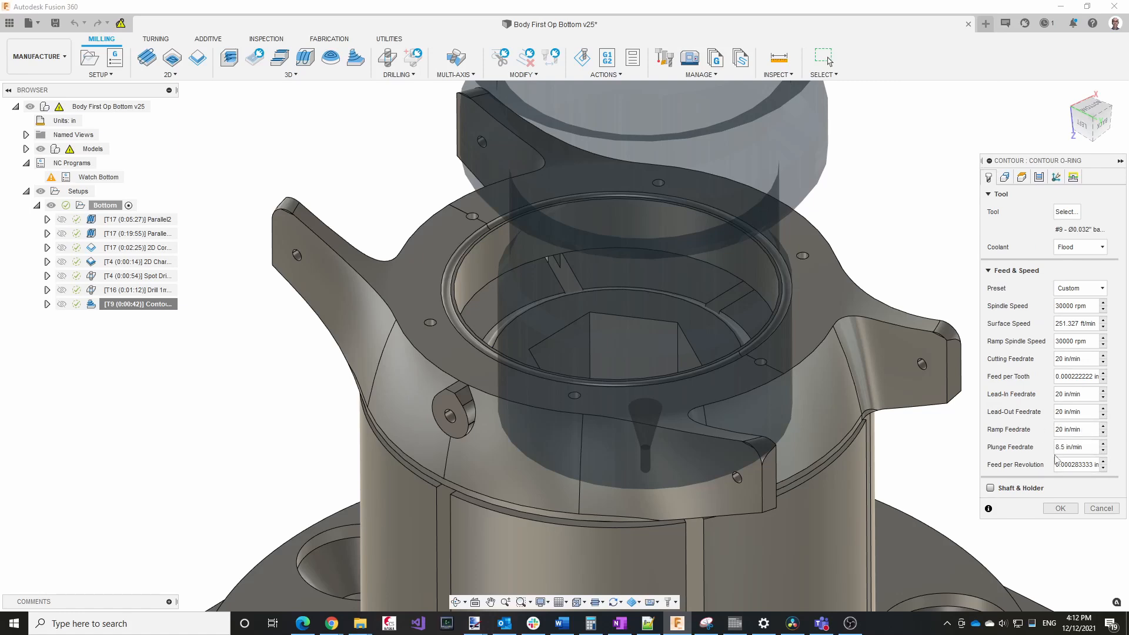
mouse_move(1037, 440)
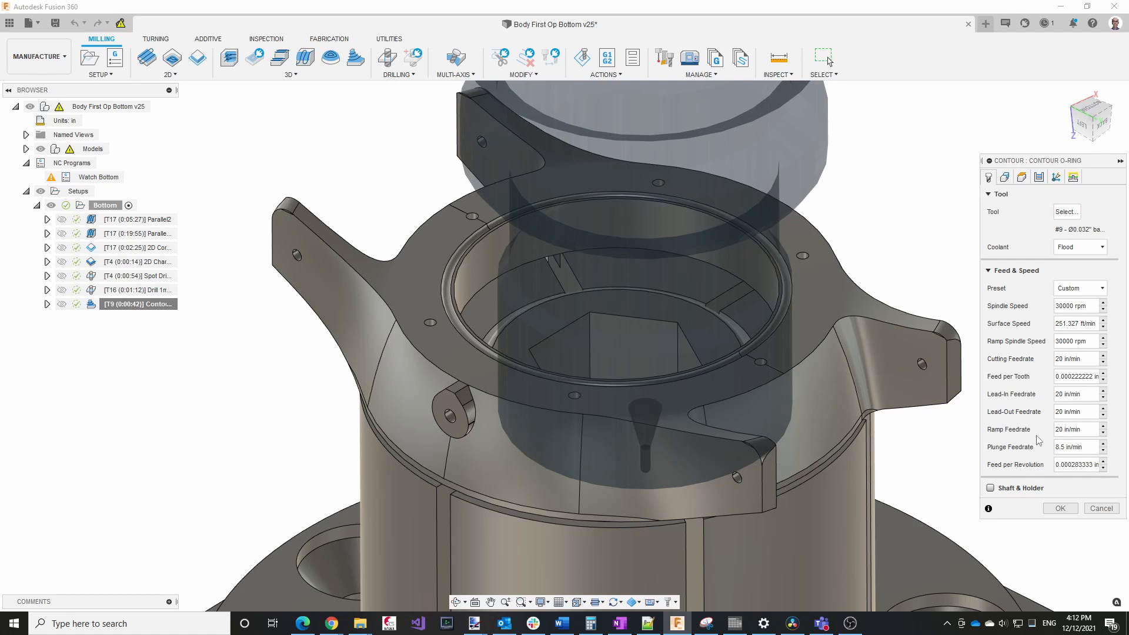
mouse_move(838, 536)
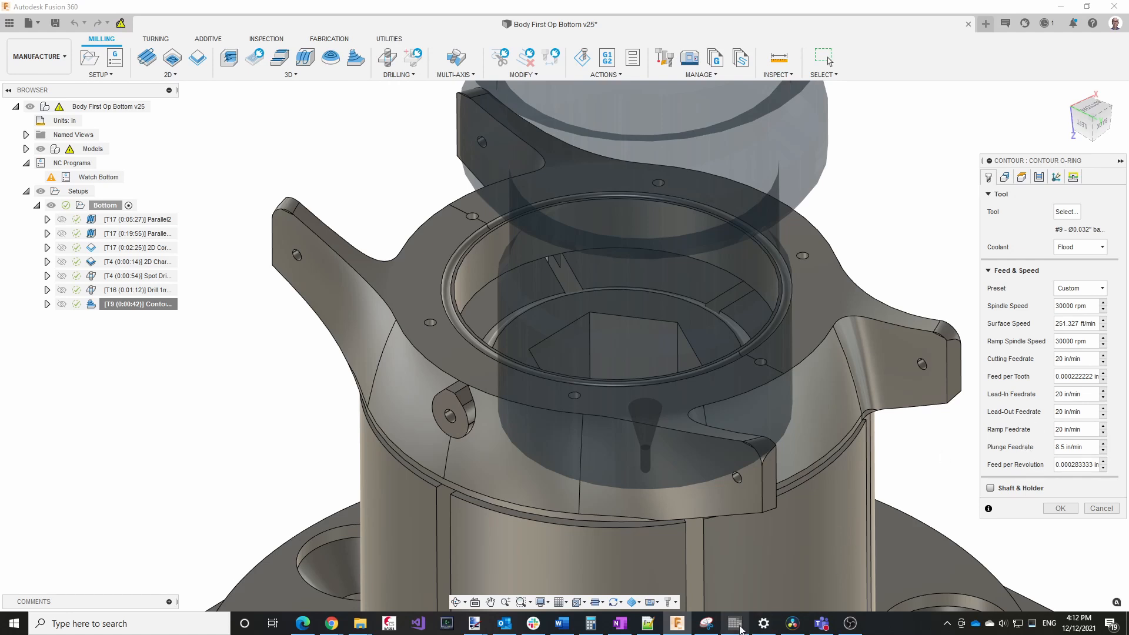
click(734, 624)
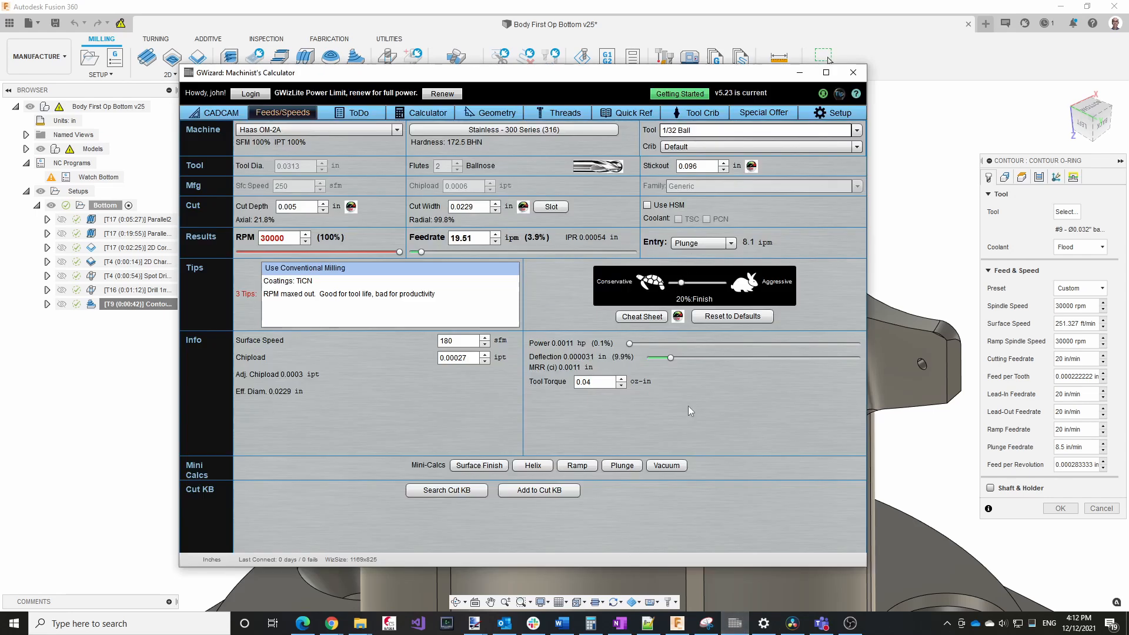
mouse_move(684, 253)
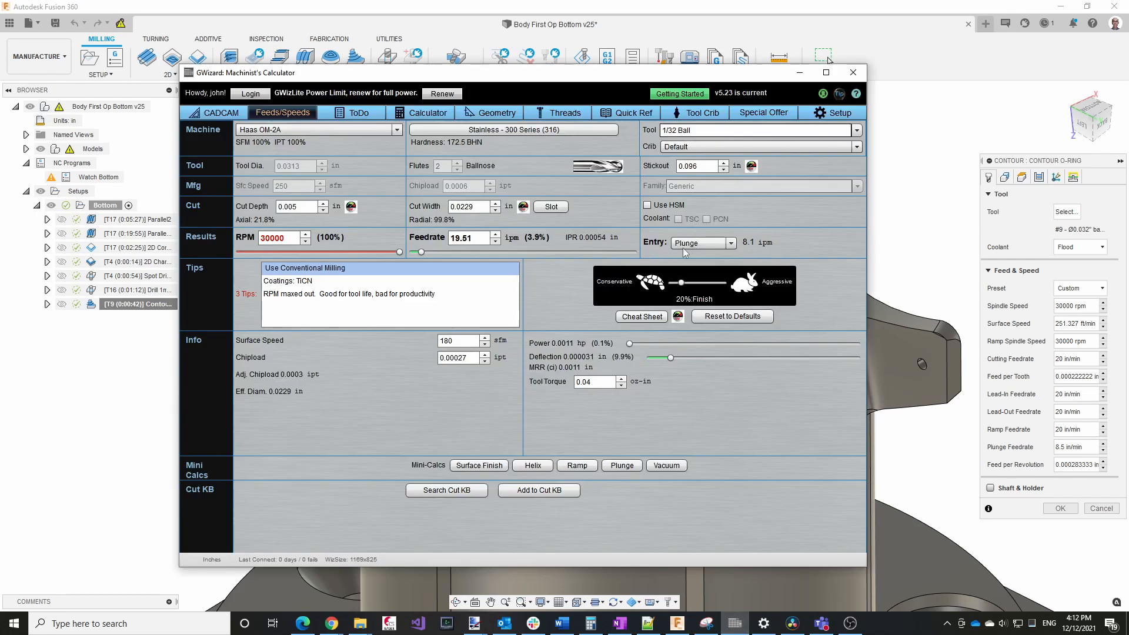
click(729, 243)
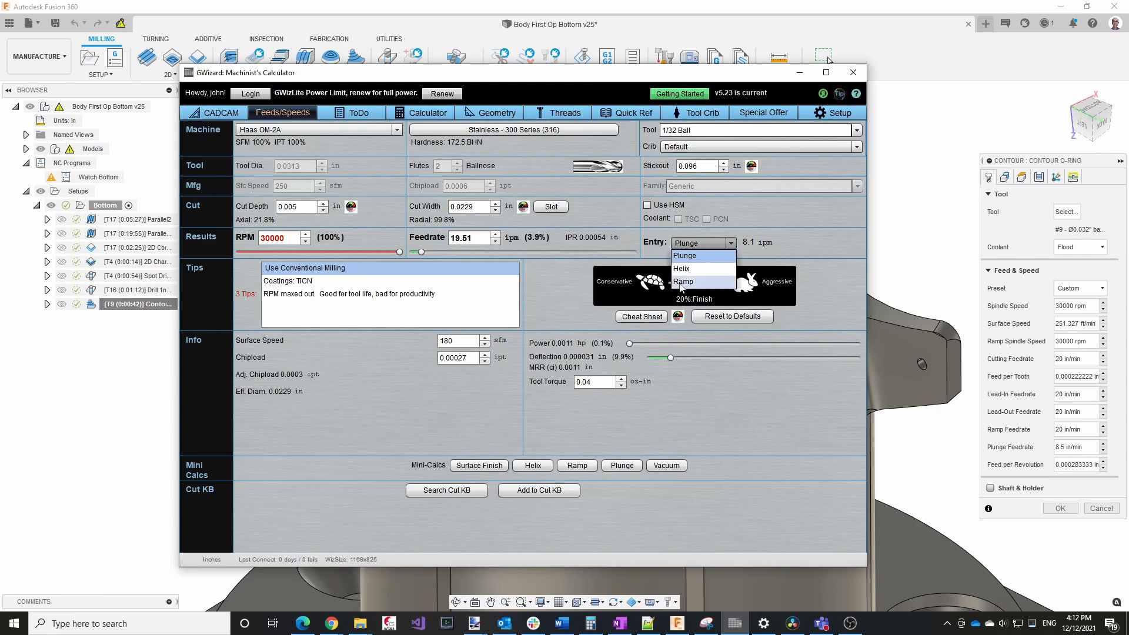
mouse_move(684, 256)
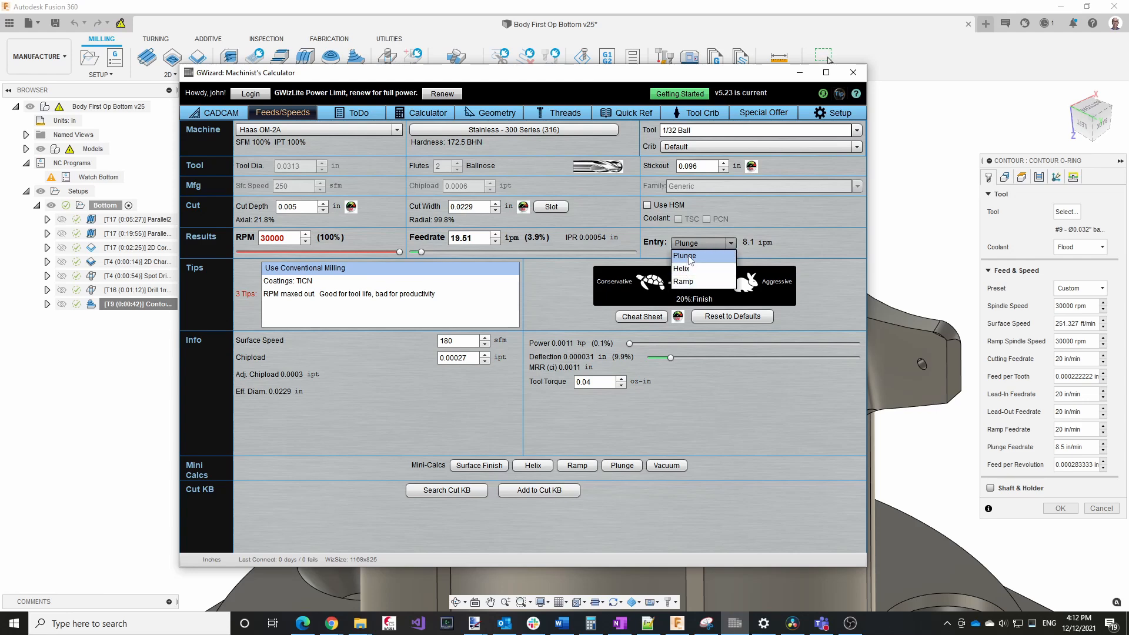
click(684, 281)
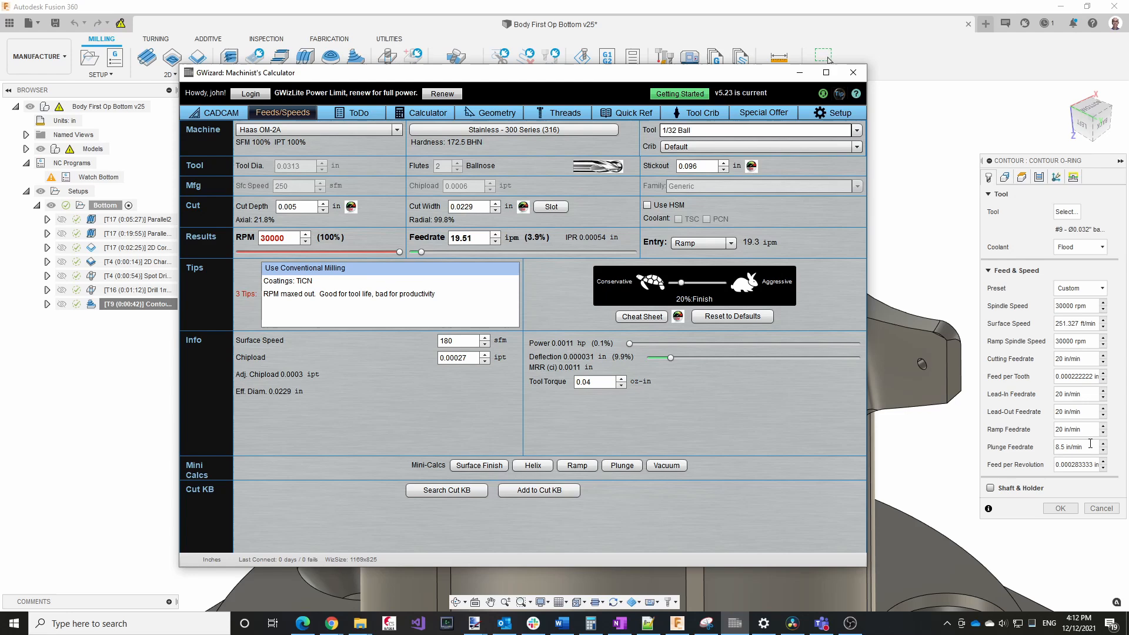
mouse_move(777, 264)
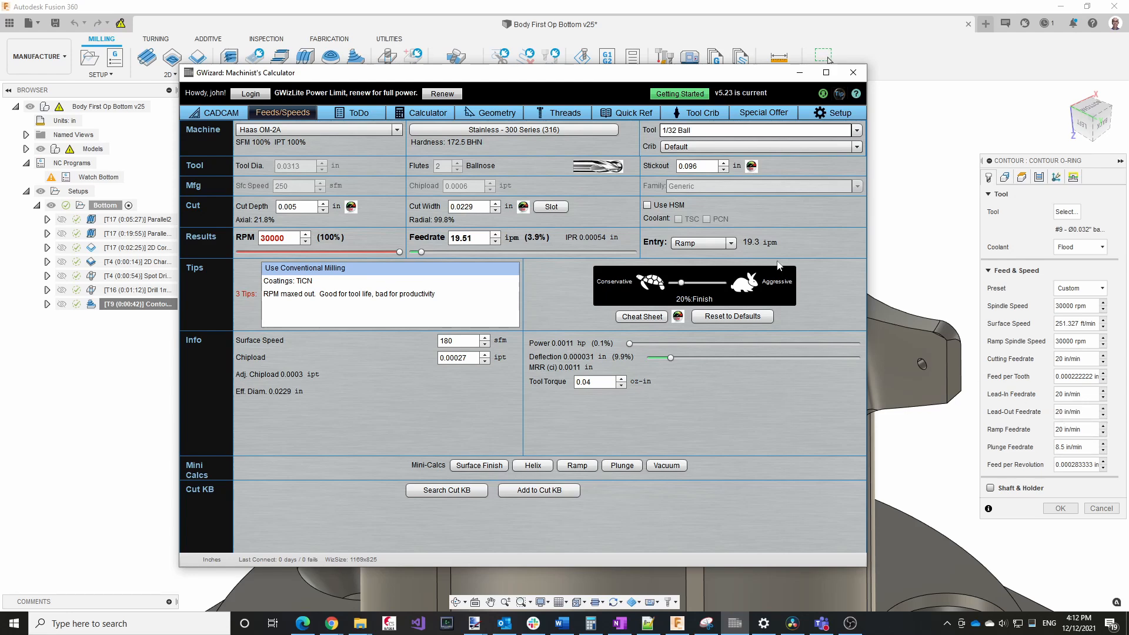
click(729, 243)
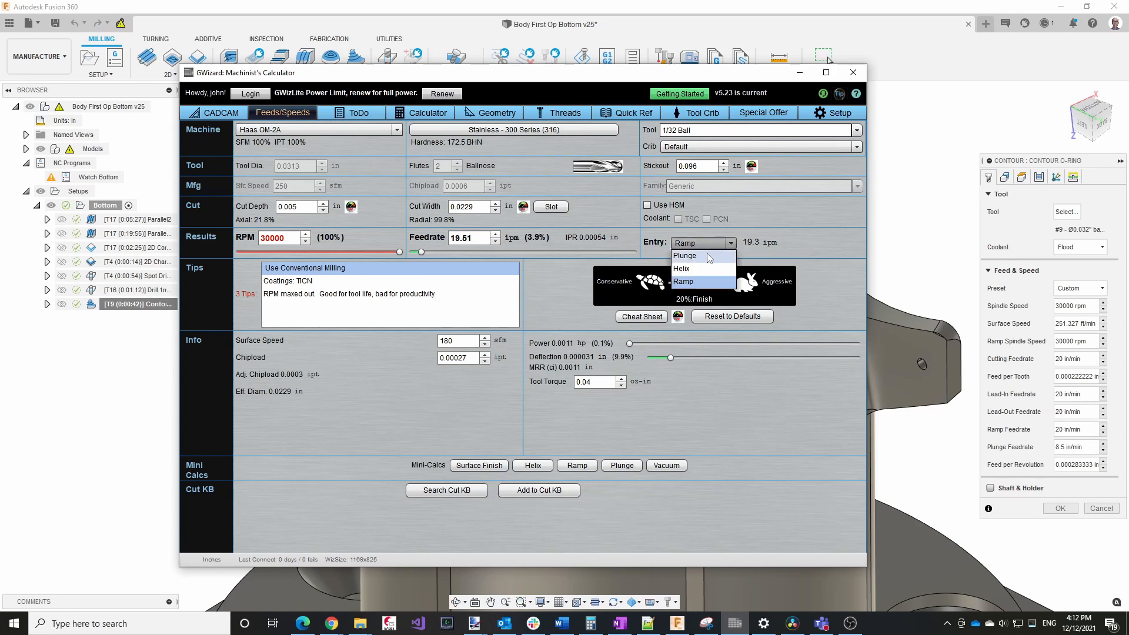
click(684, 256)
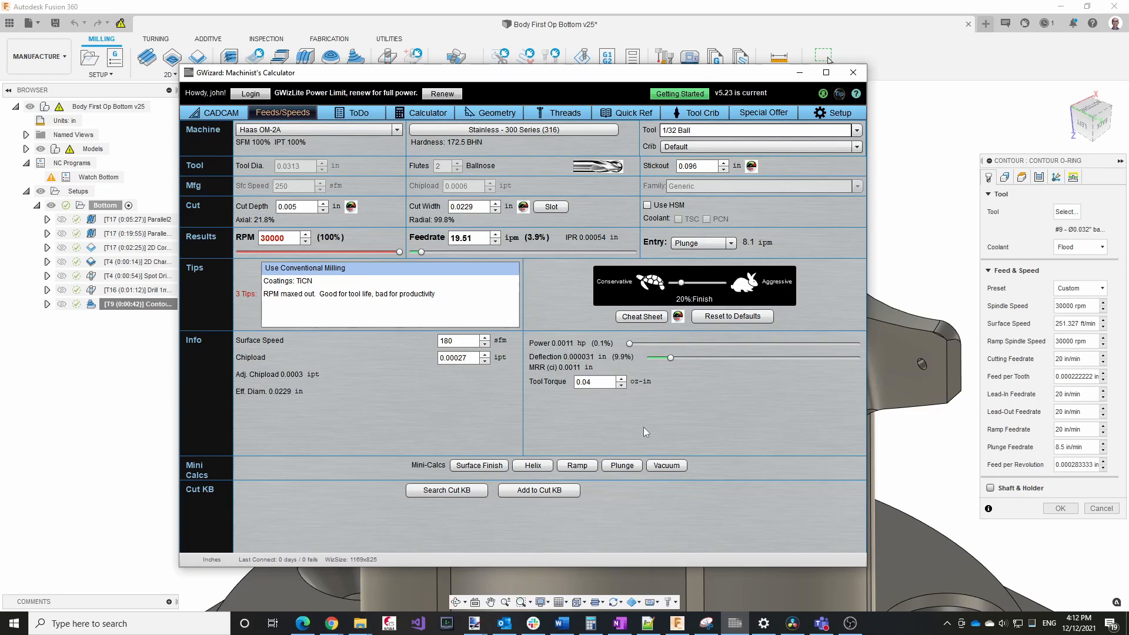
click(854, 71)
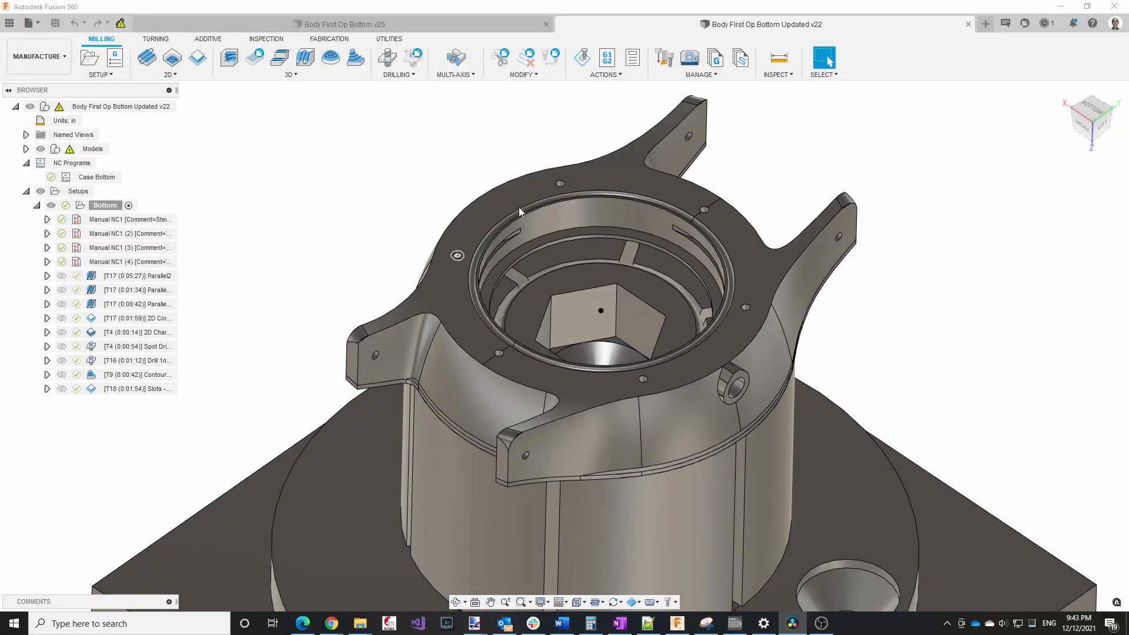
mouse_move(502, 248)
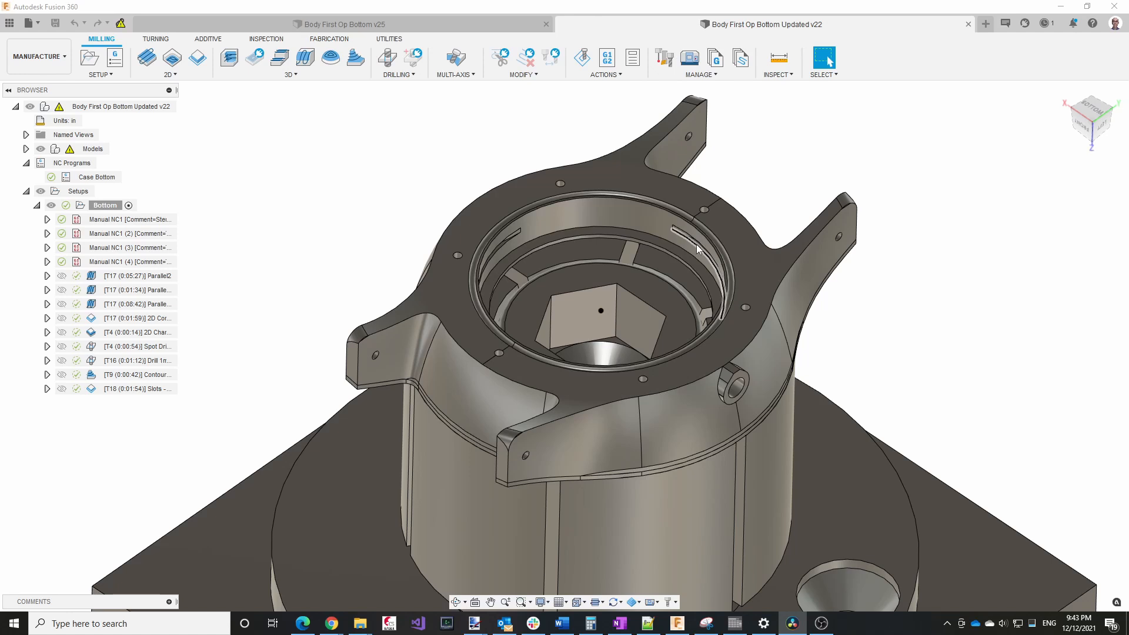
mouse_move(959, 264)
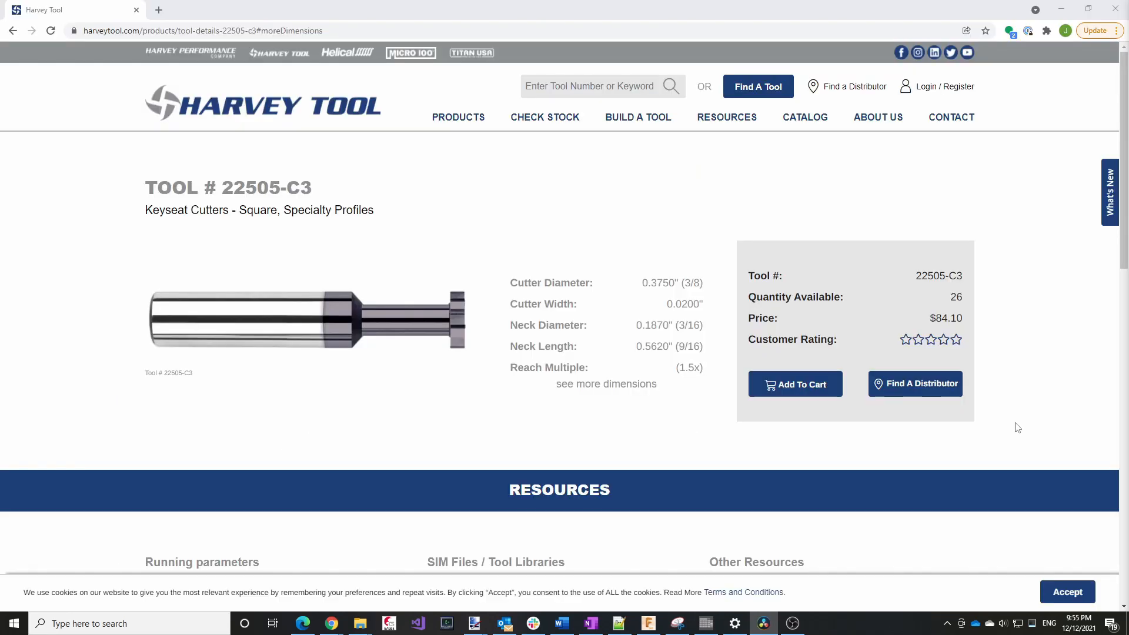
mouse_move(259, 210)
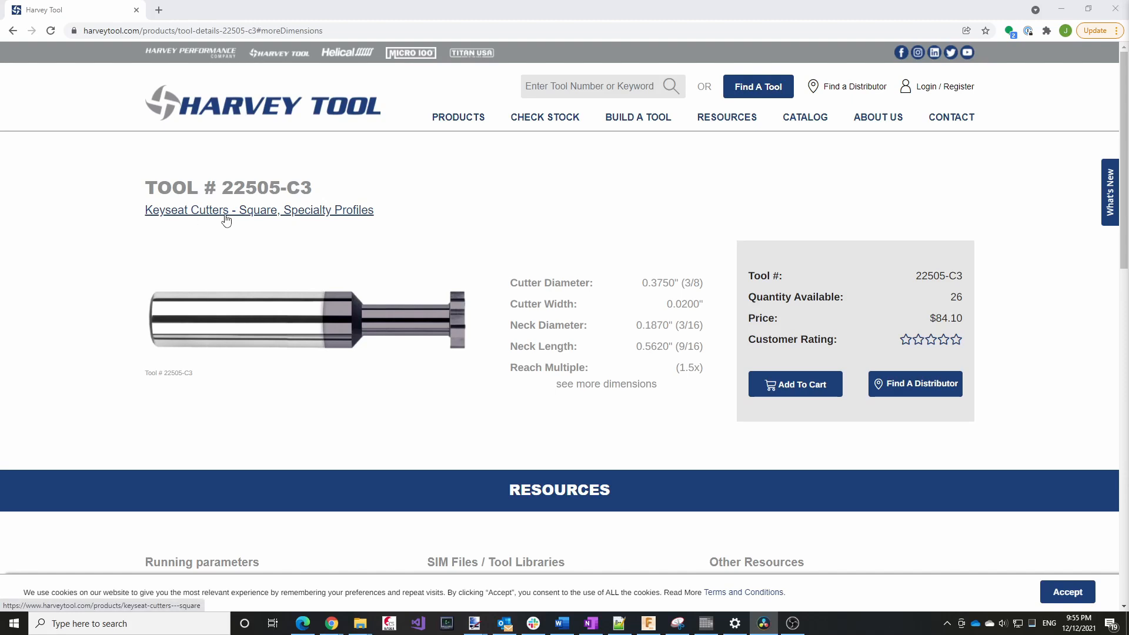
mouse_move(406, 185)
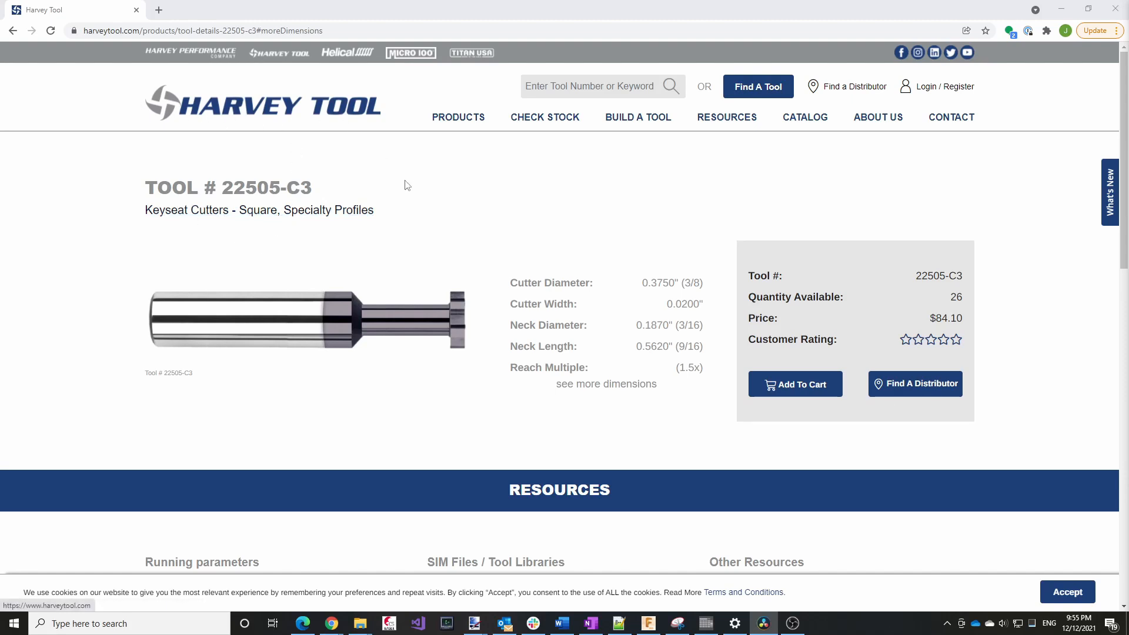
Step: Review the keyseat cutter 22505-C3 diameter and width on the Harvey Tool page
double_click(670, 282)
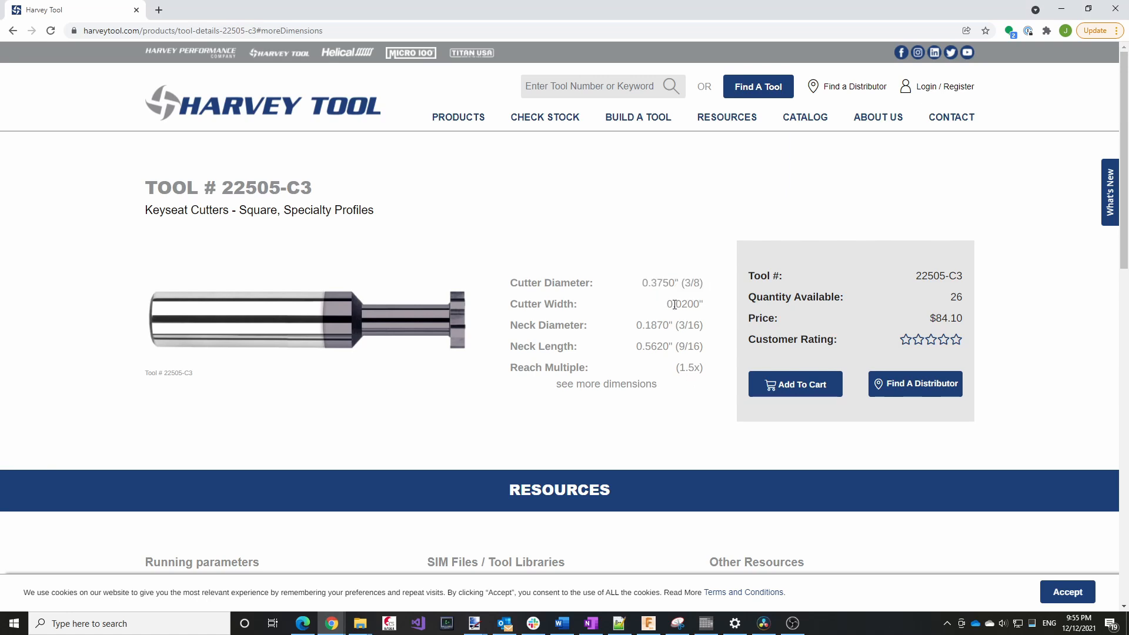
mouse_move(672, 389)
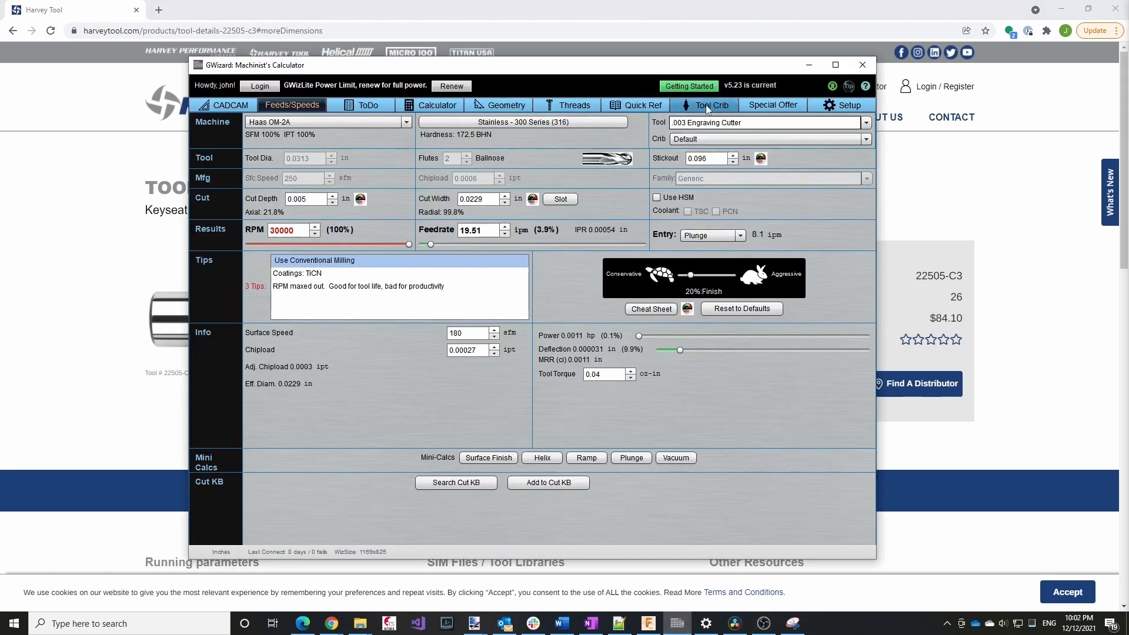
Step: Select the Keyseat Cutter 3/8" by 0.02" in the tool crib and confirm its Harvey product number 22505-C3
click(712, 105)
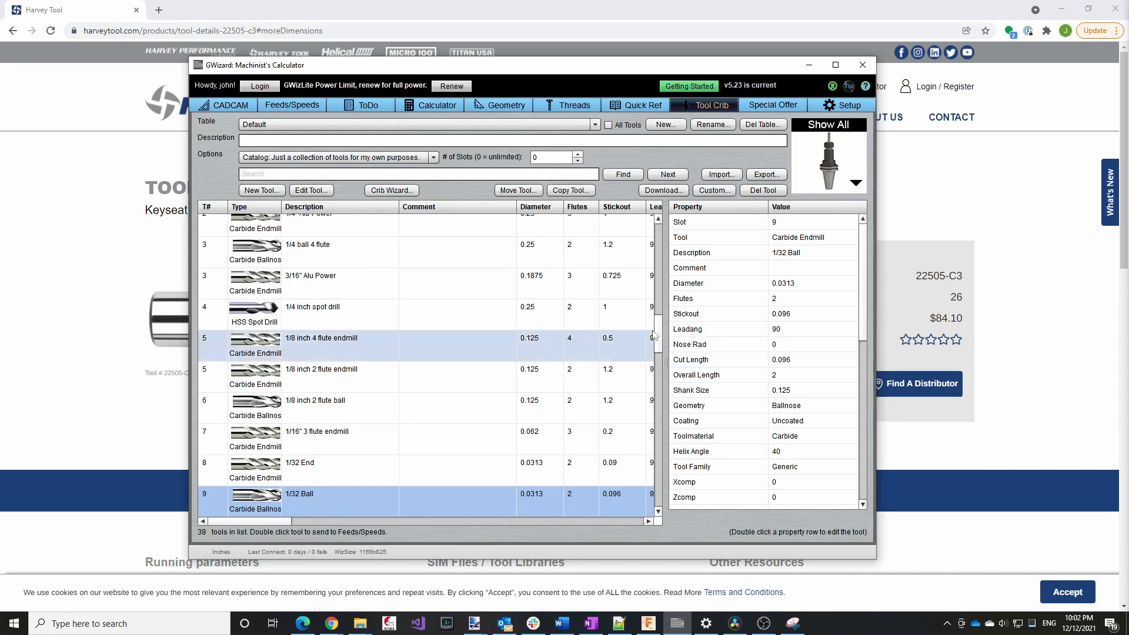
scroll(down, 3)
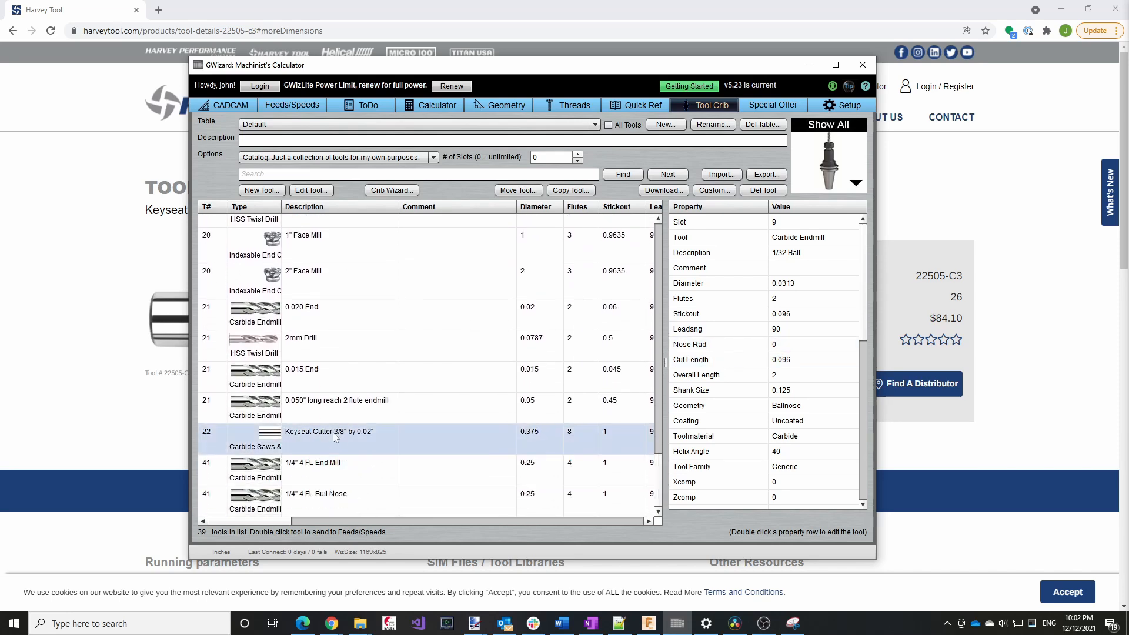
click(328, 436)
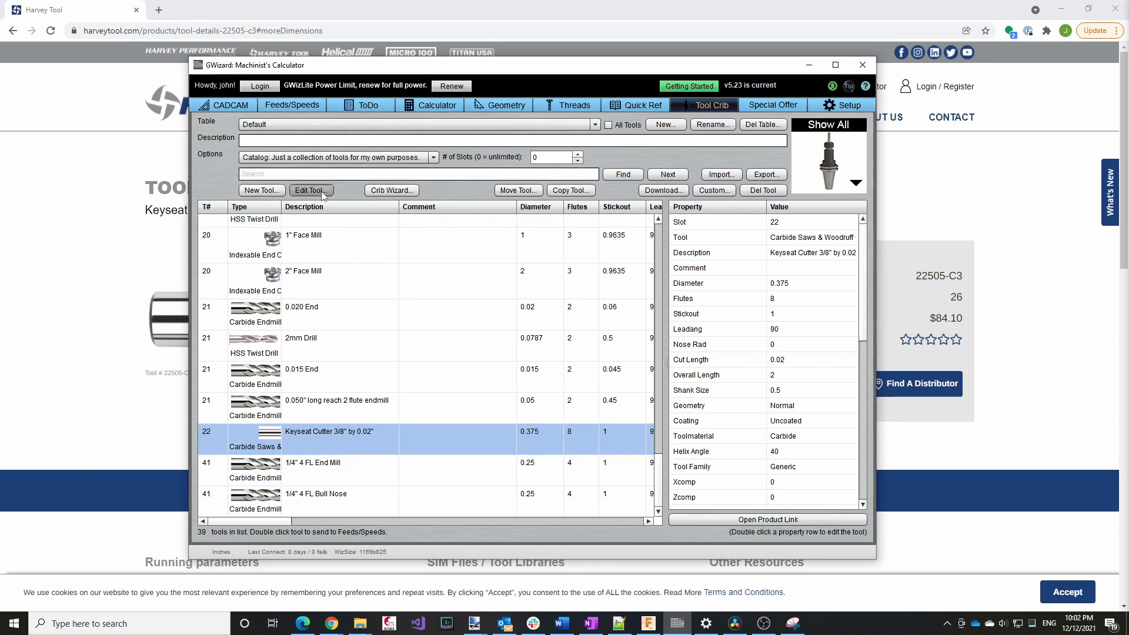
click(309, 190)
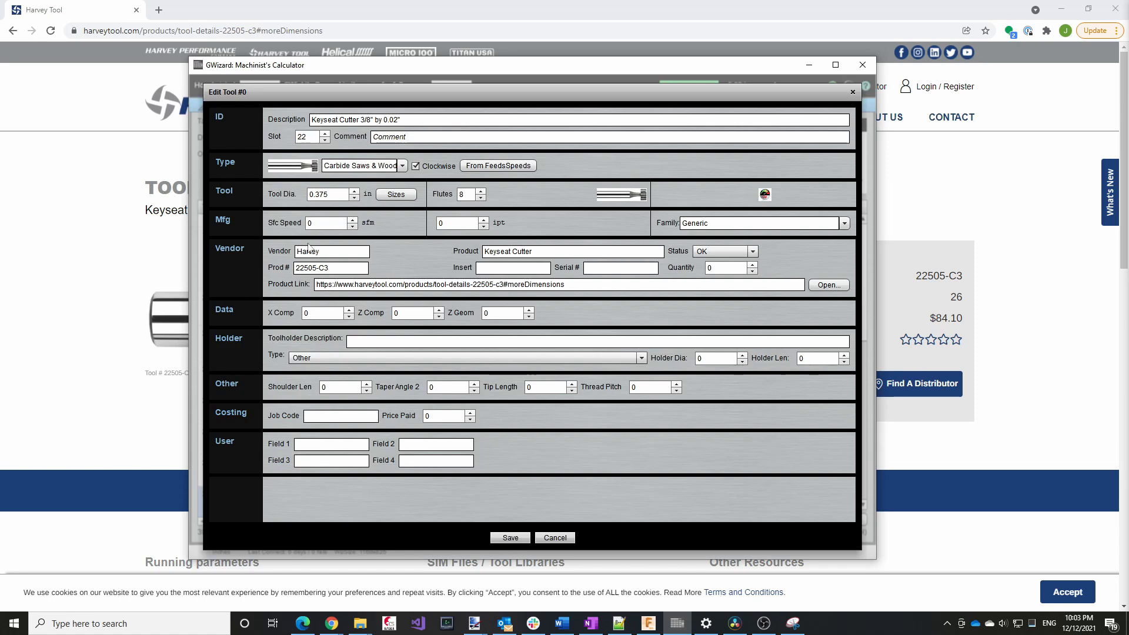
mouse_move(407, 259)
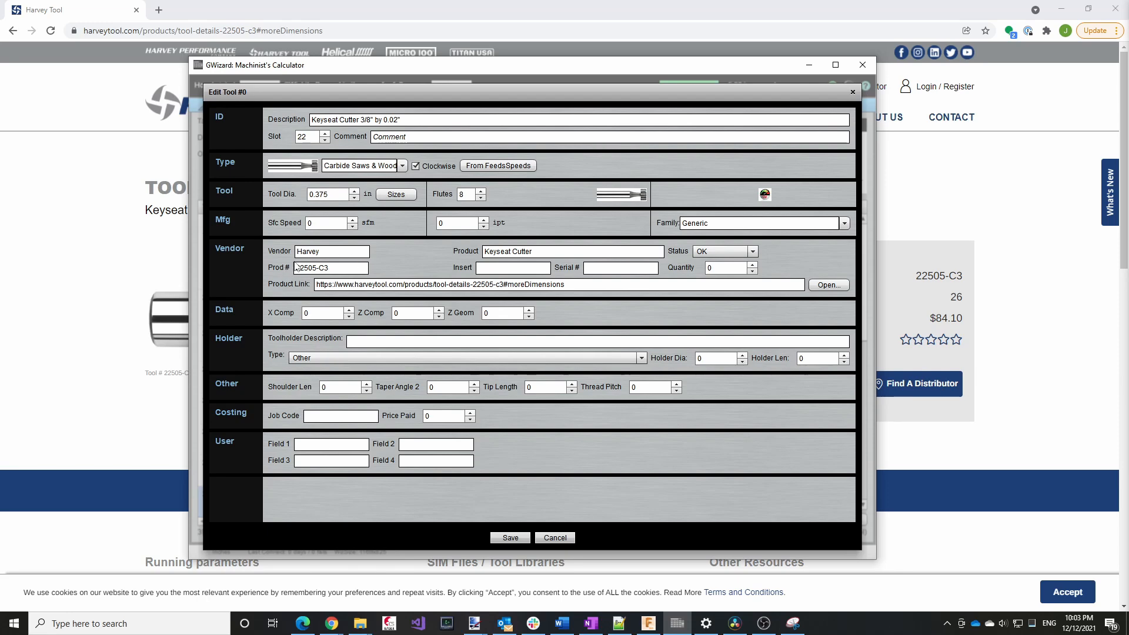
click(510, 537)
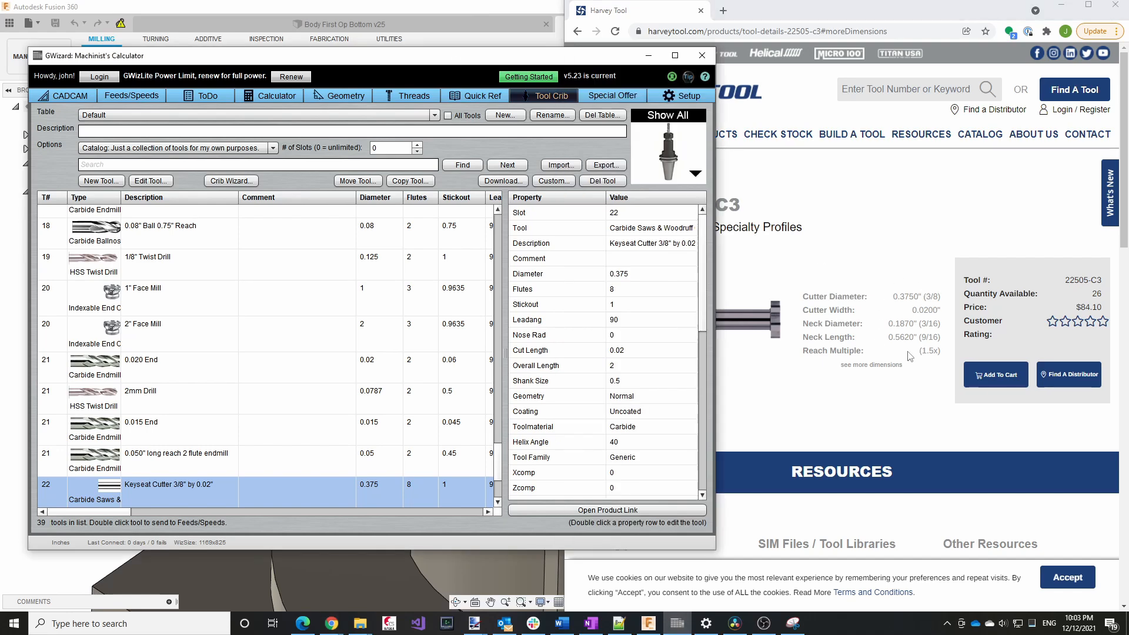
mouse_move(479, 69)
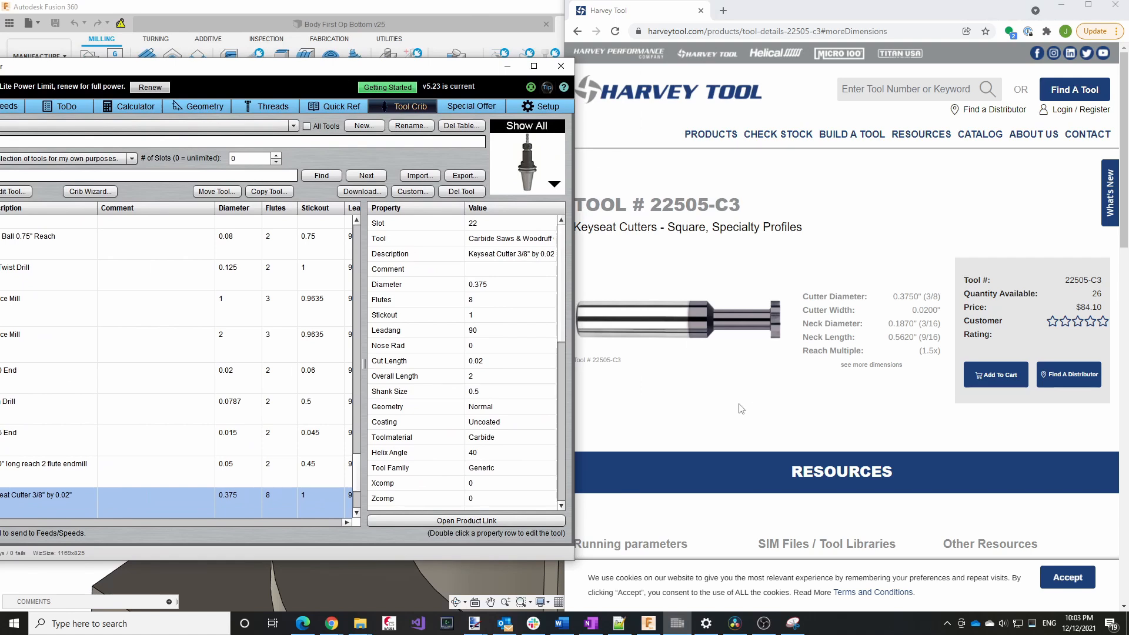
mouse_move(790, 369)
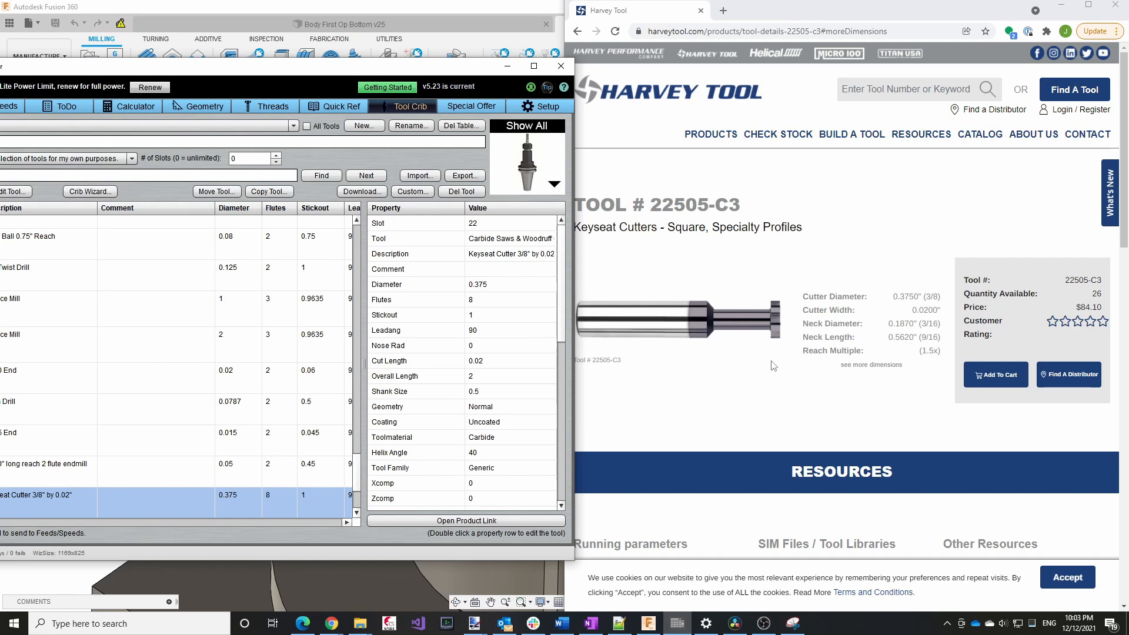
scroll(down, 3)
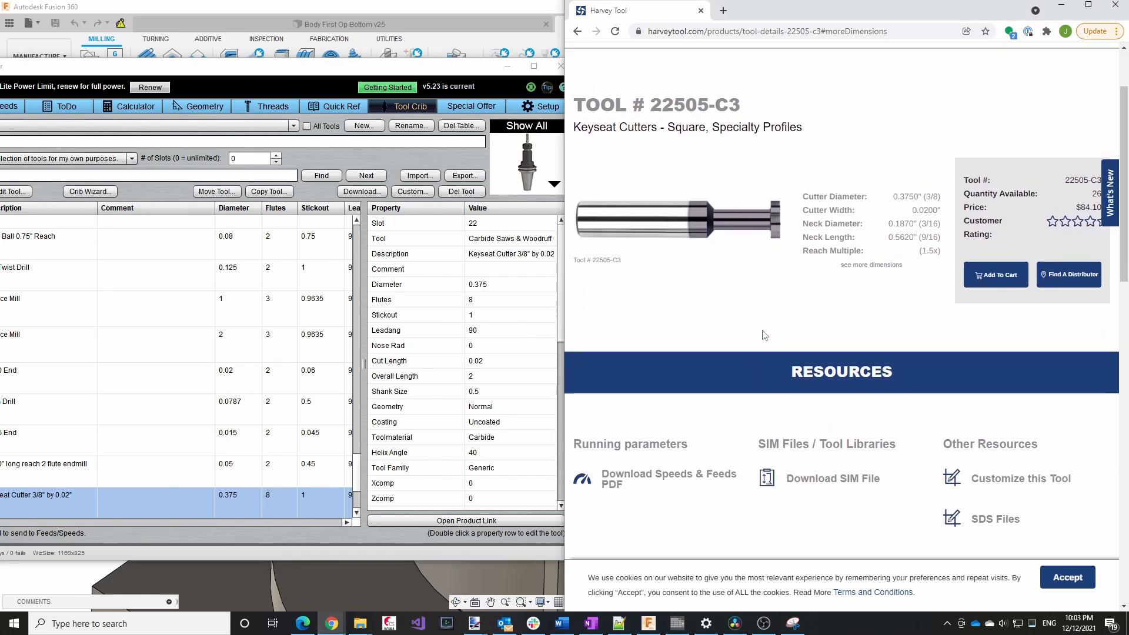
scroll(up, 3)
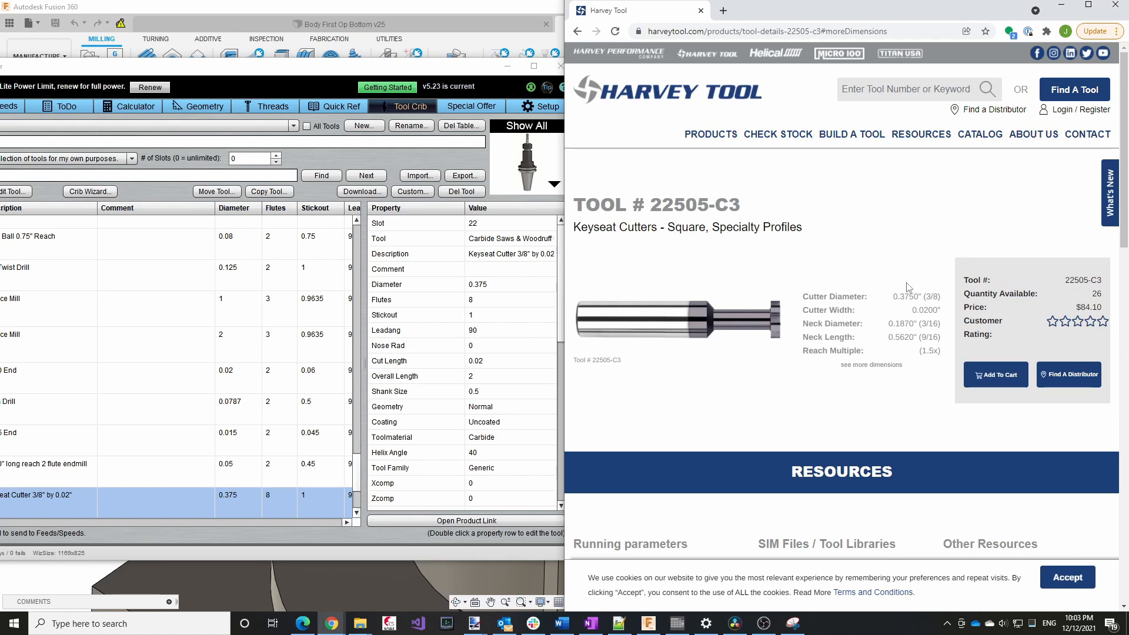
mouse_move(779, 318)
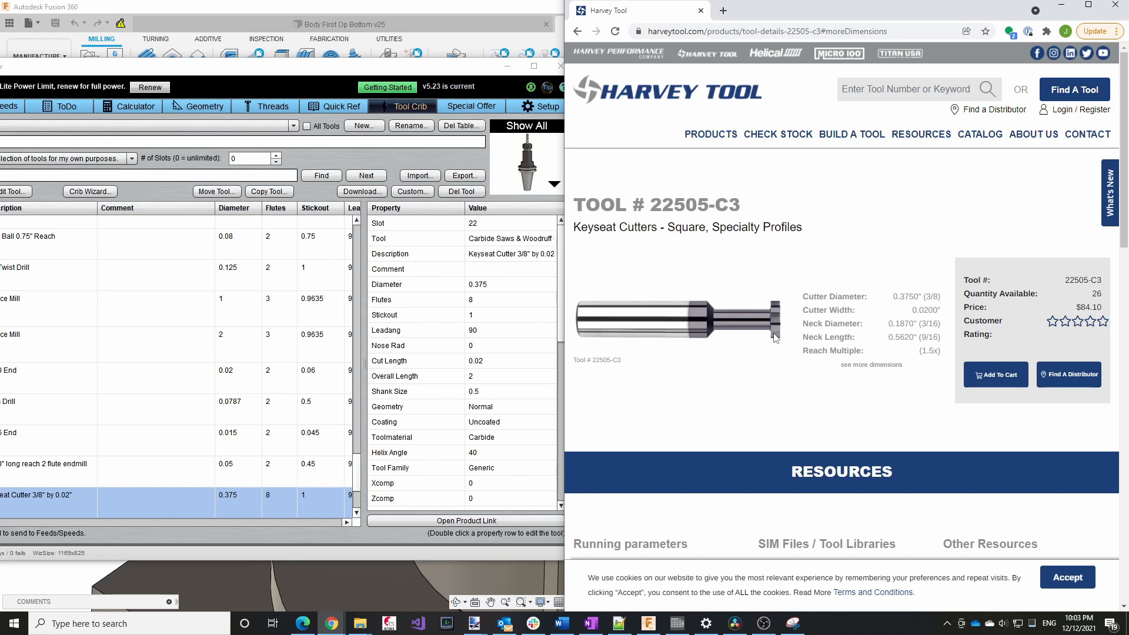
mouse_move(718, 338)
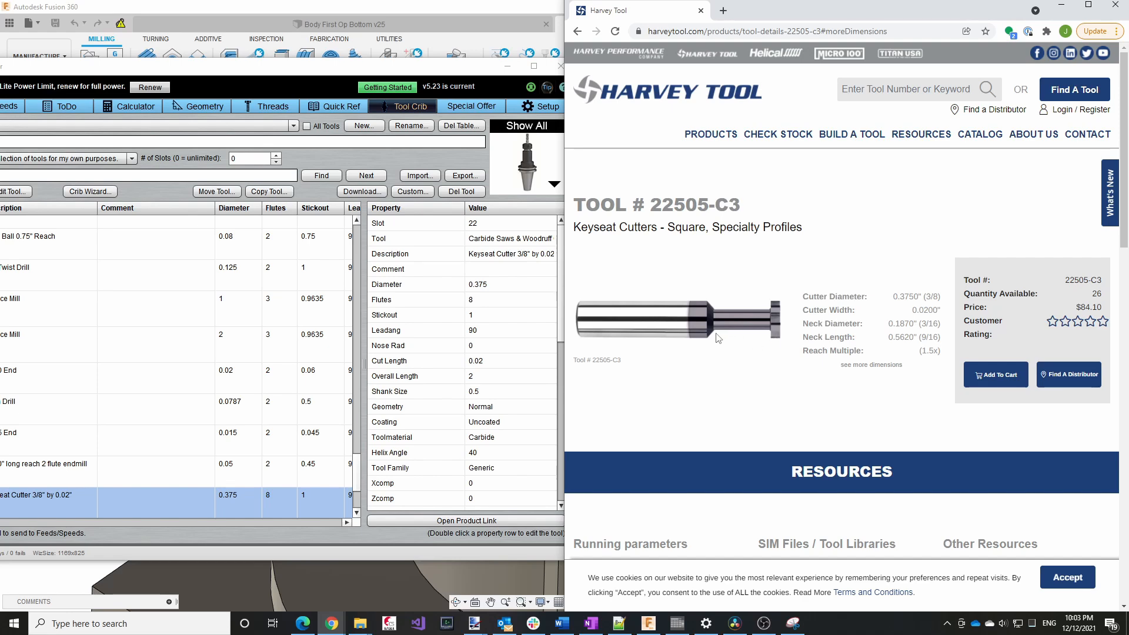
mouse_move(763, 338)
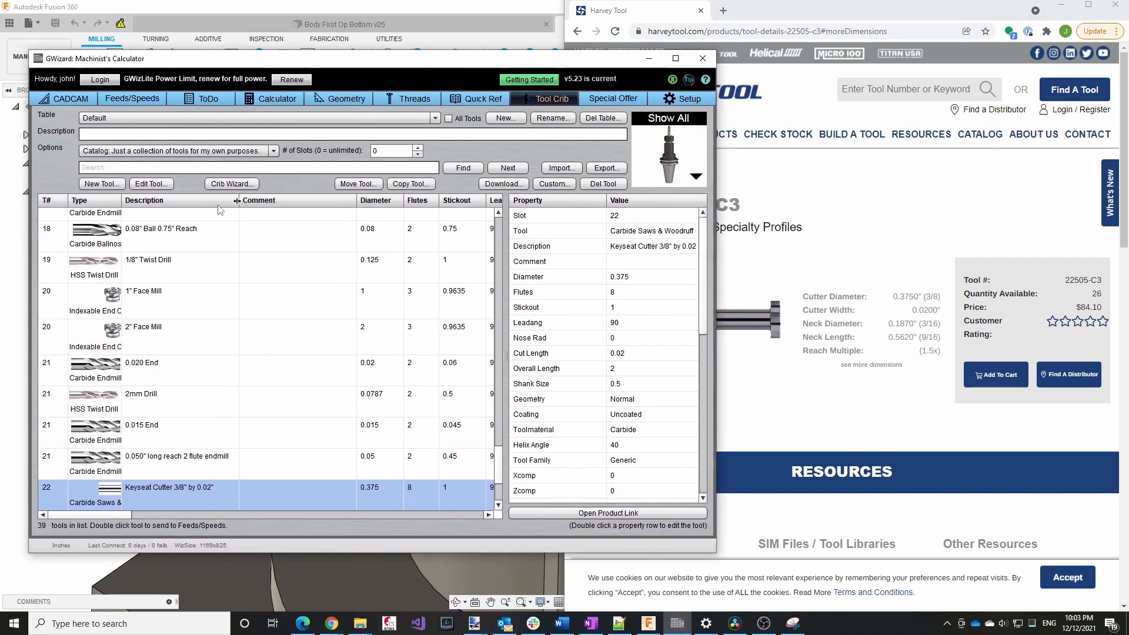
Step: Add a new carbide saw/Woodruff cutter tool with 8 flutes to the crib
click(100, 184)
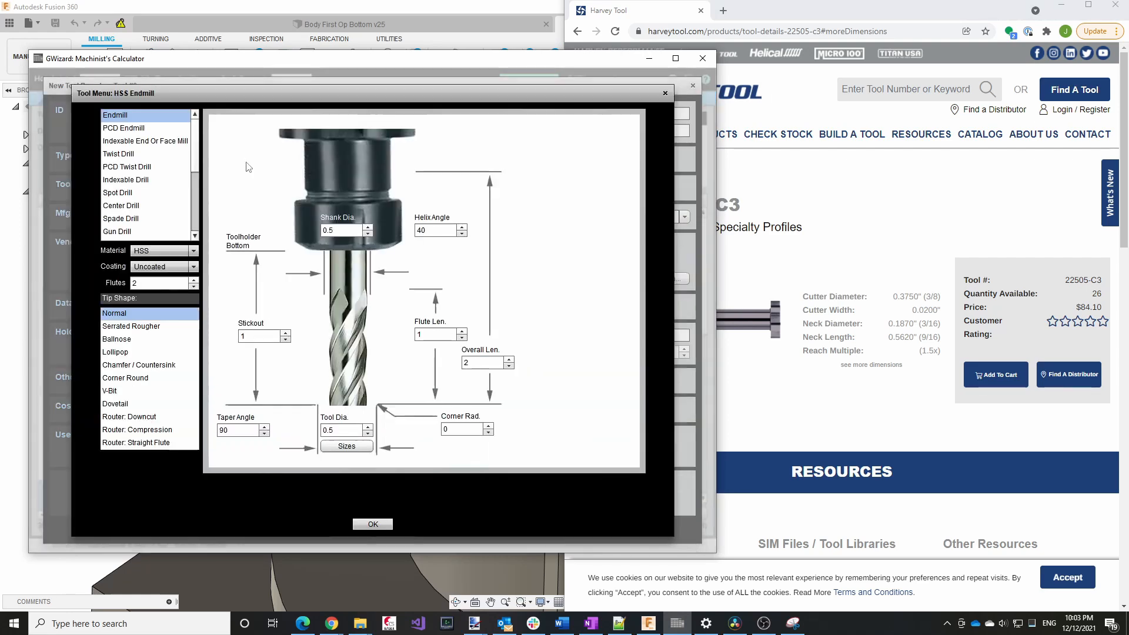
scroll(down, 3)
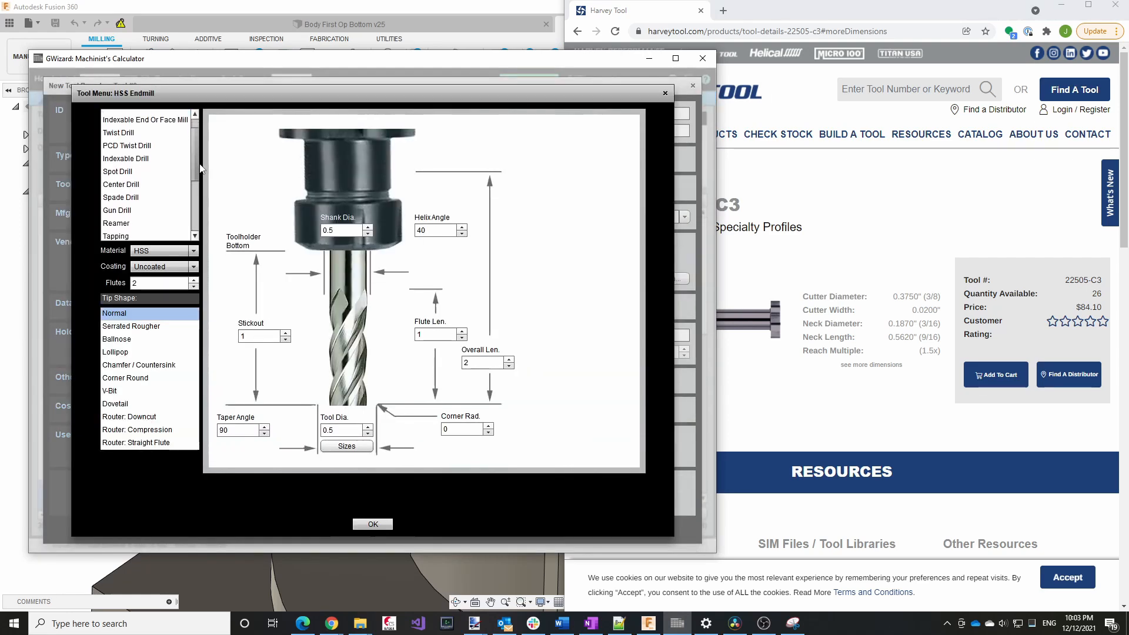
click(138, 175)
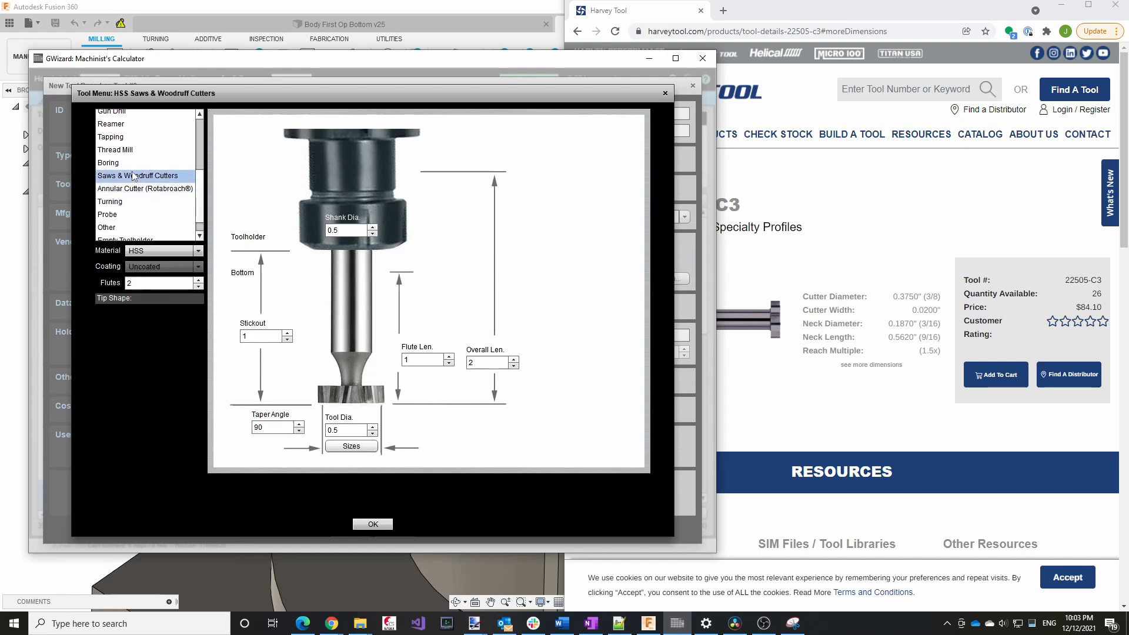
mouse_move(219, 341)
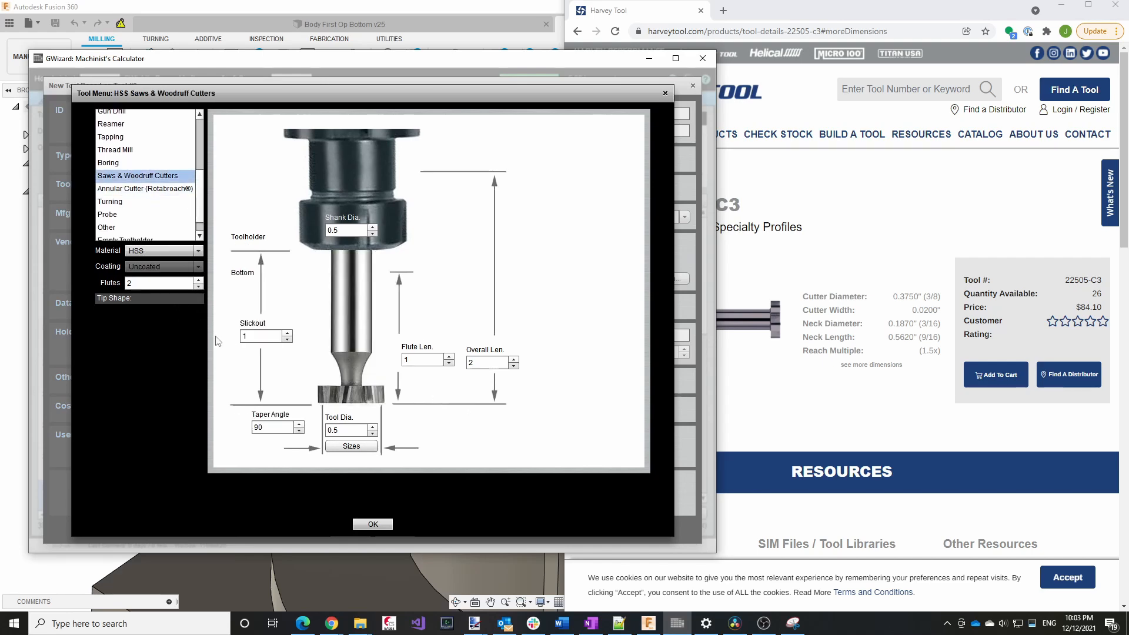
click(158, 283)
text(8)
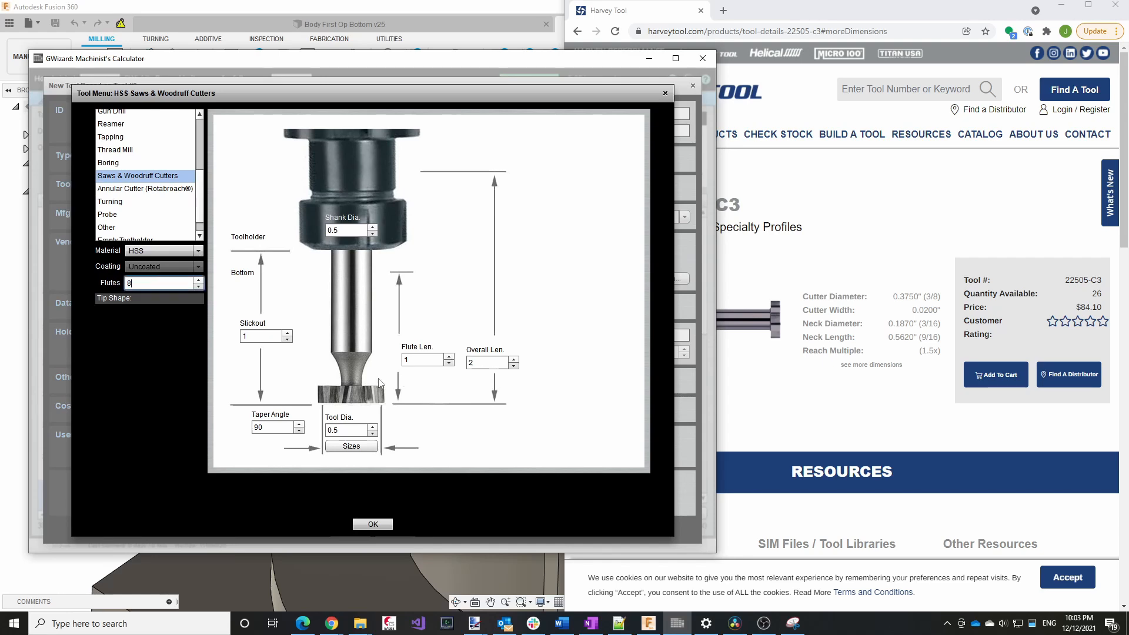
click(195, 251)
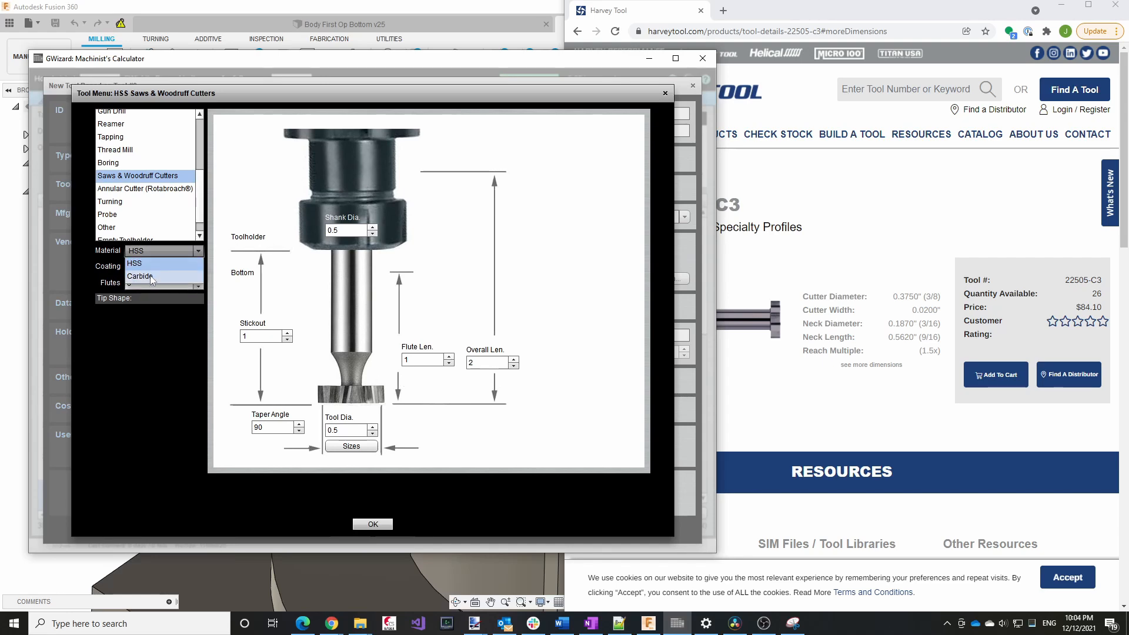
click(141, 277)
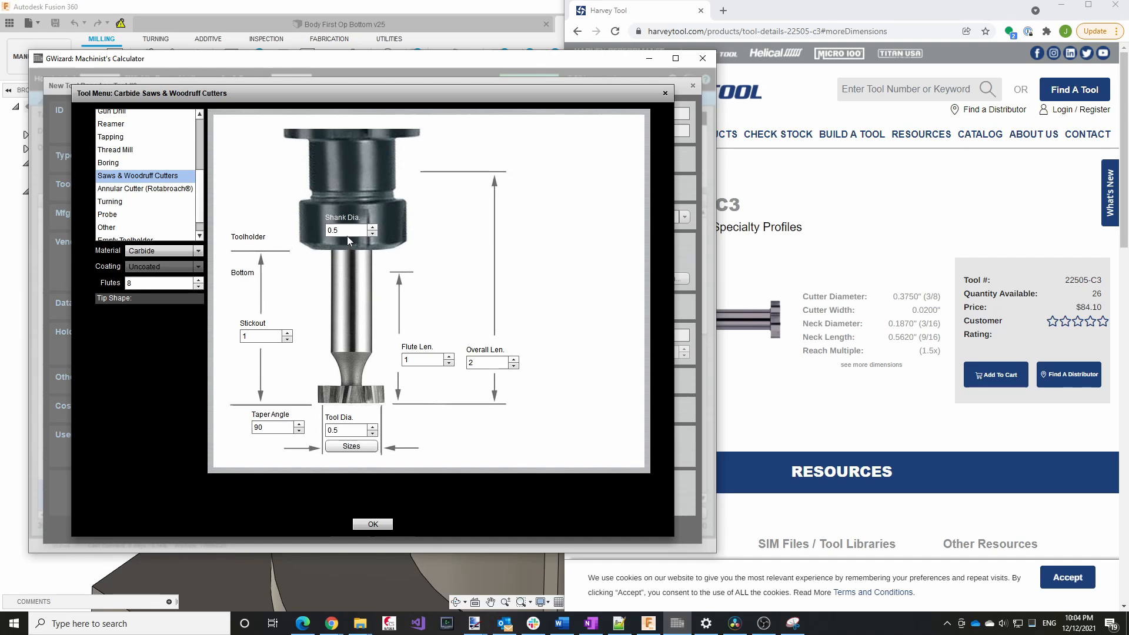
Step: Enter the Harvey Tool 0.375 in diameter and 0.02 in flute length, confirming the keyseat cutter
click(346, 230)
text(0.375)
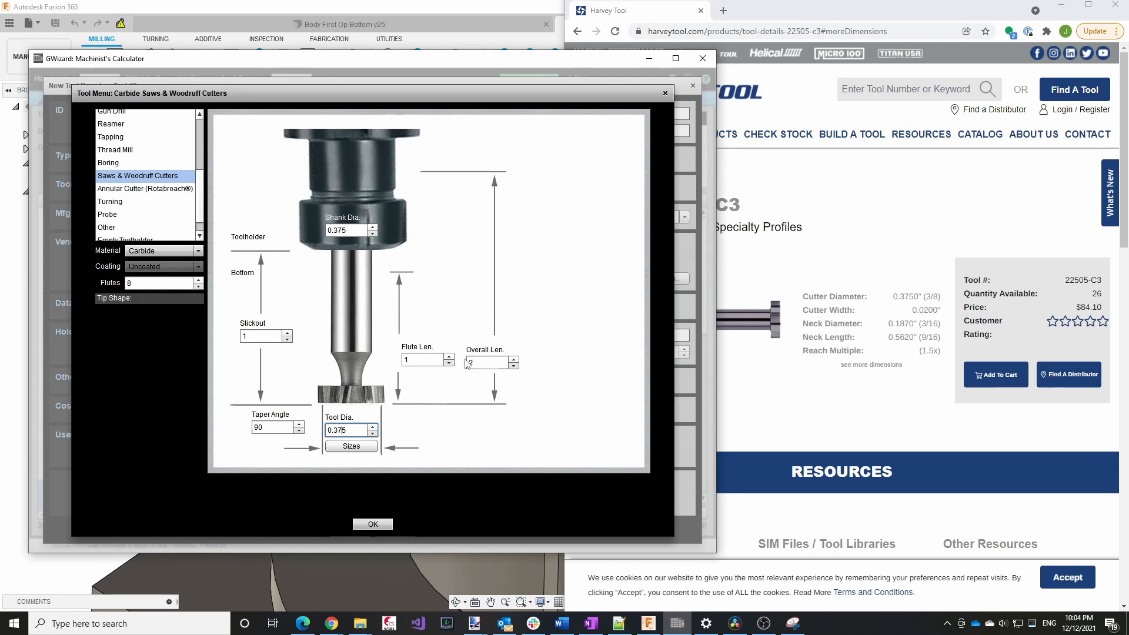
click(423, 359)
text(.02)
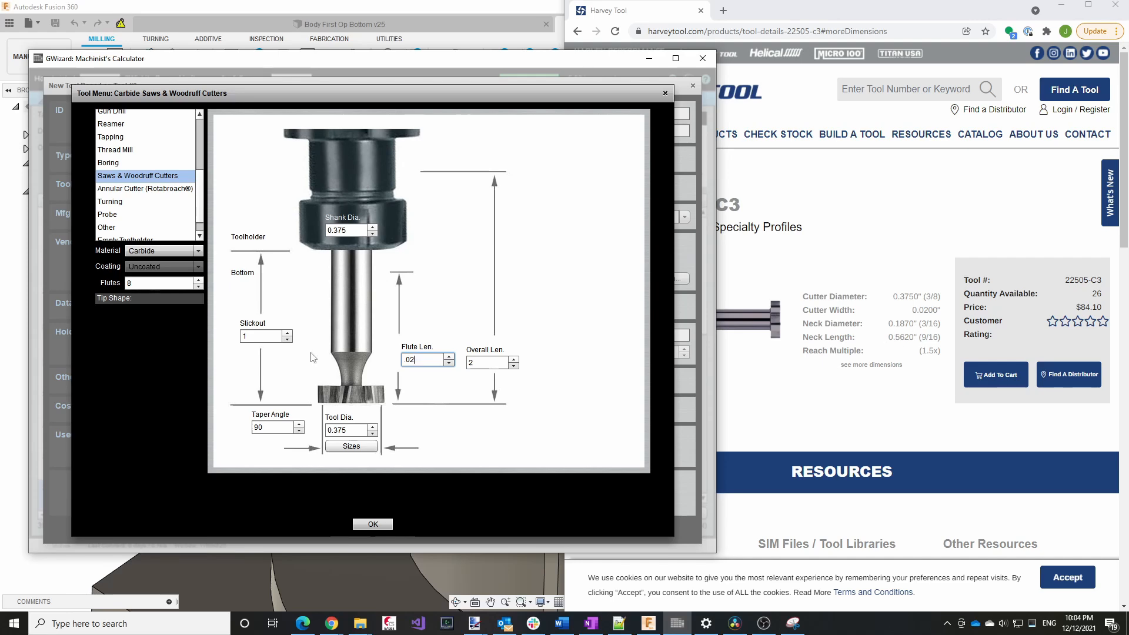
mouse_move(325, 353)
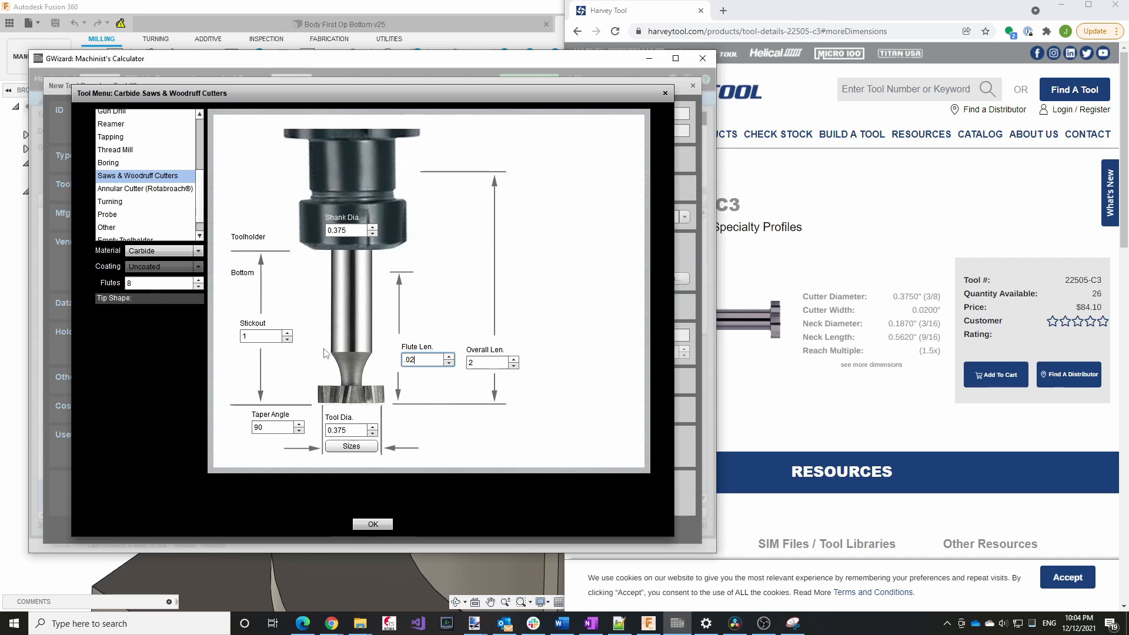
mouse_move(264, 384)
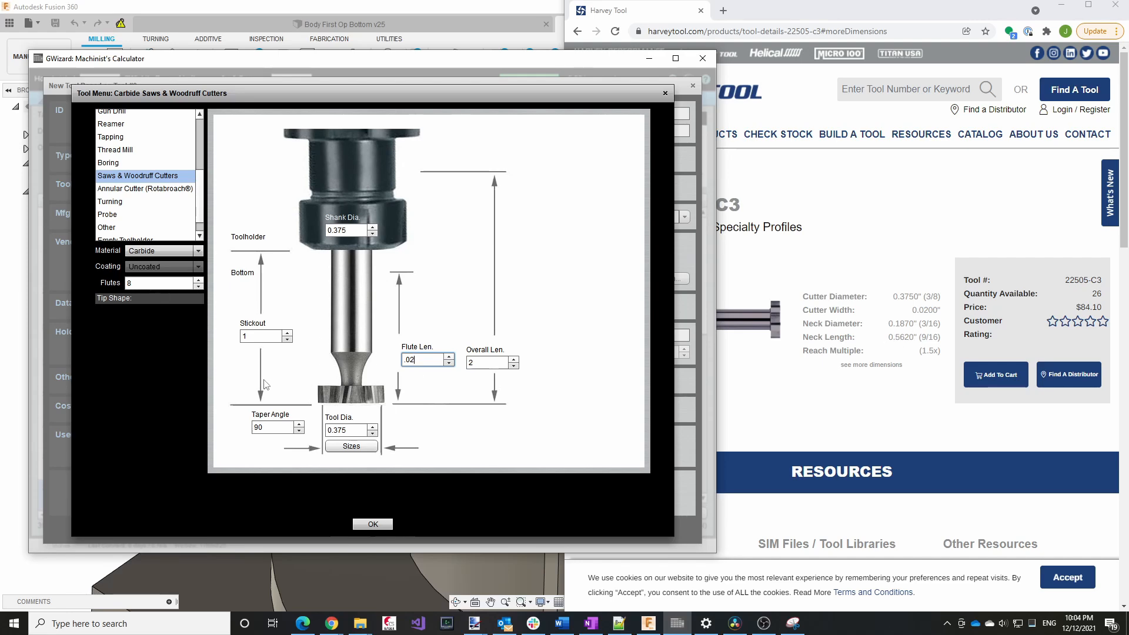
mouse_move(374, 383)
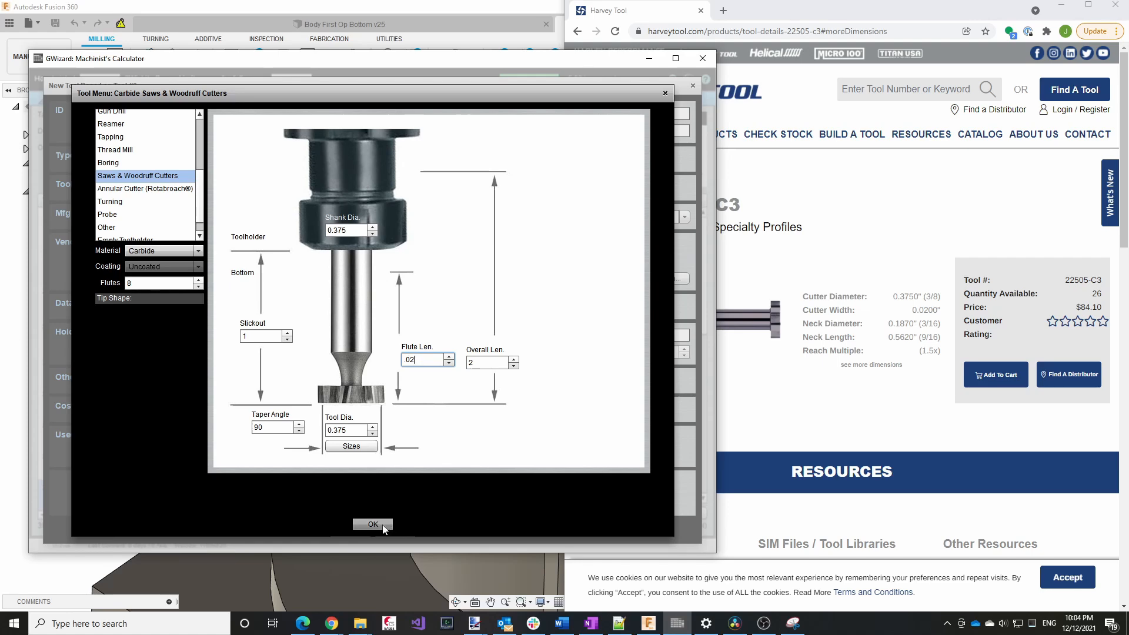
click(372, 524)
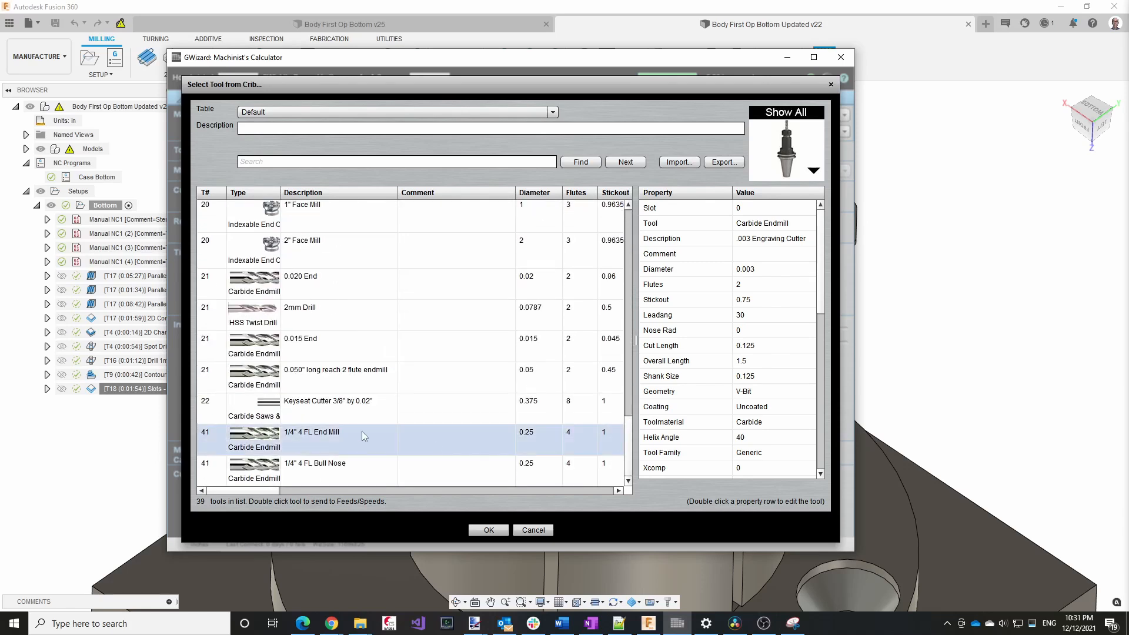
Step: Load the new keyseat cutter into the Feeds/Speeds calculator with a 0.005 in value
click(339, 401)
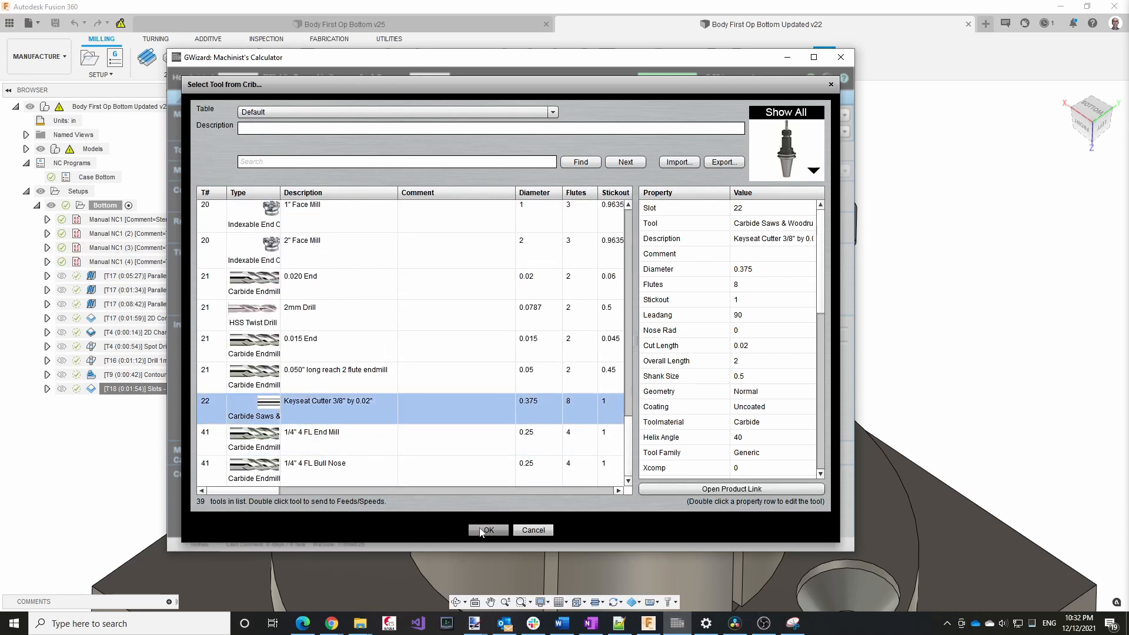
click(489, 530)
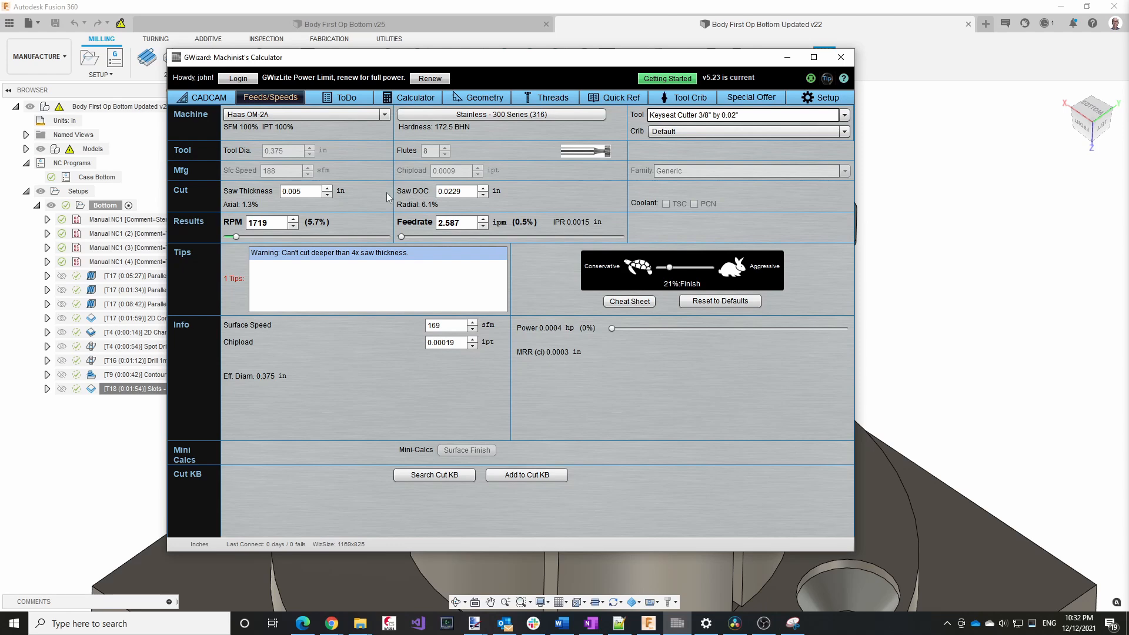
mouse_move(325, 235)
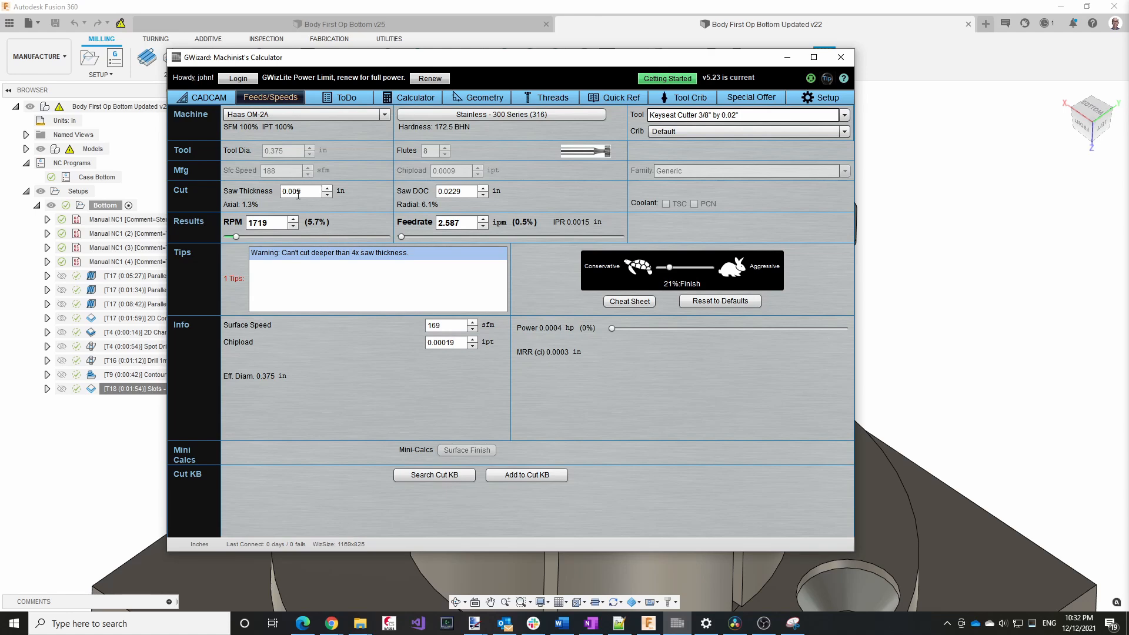
text(0.005)
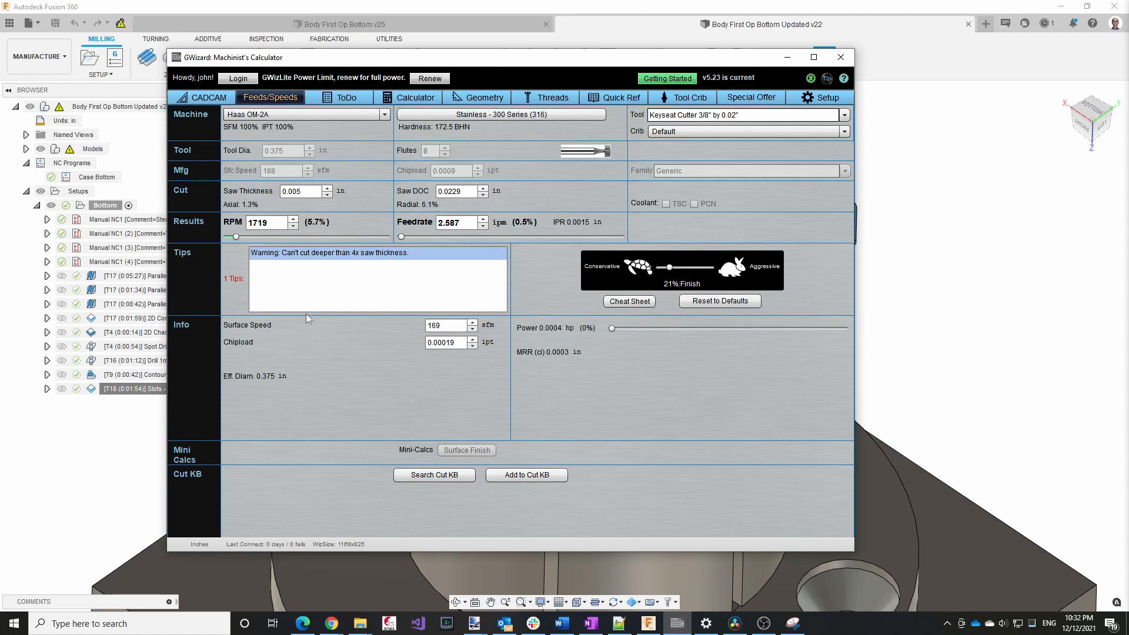
mouse_move(312, 270)
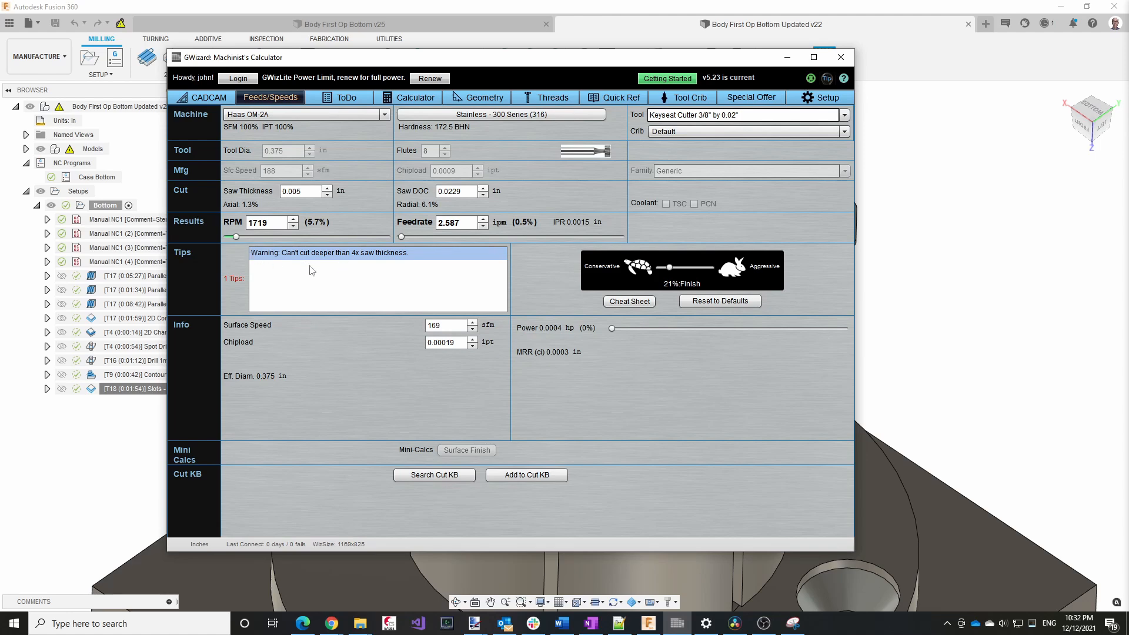
mouse_move(462, 208)
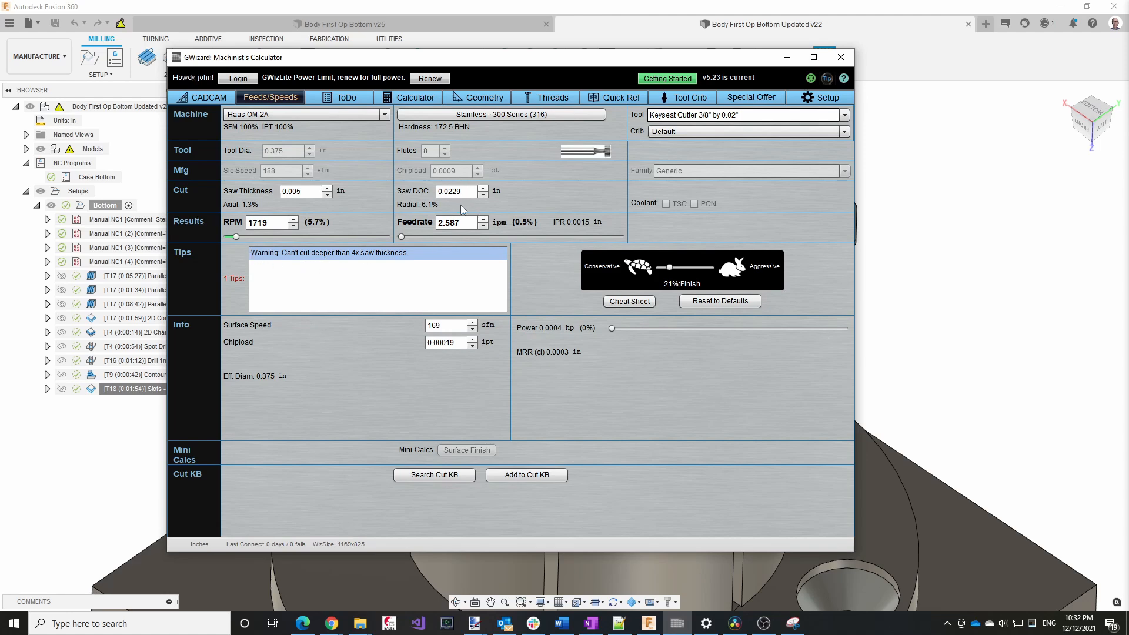
mouse_move(343, 237)
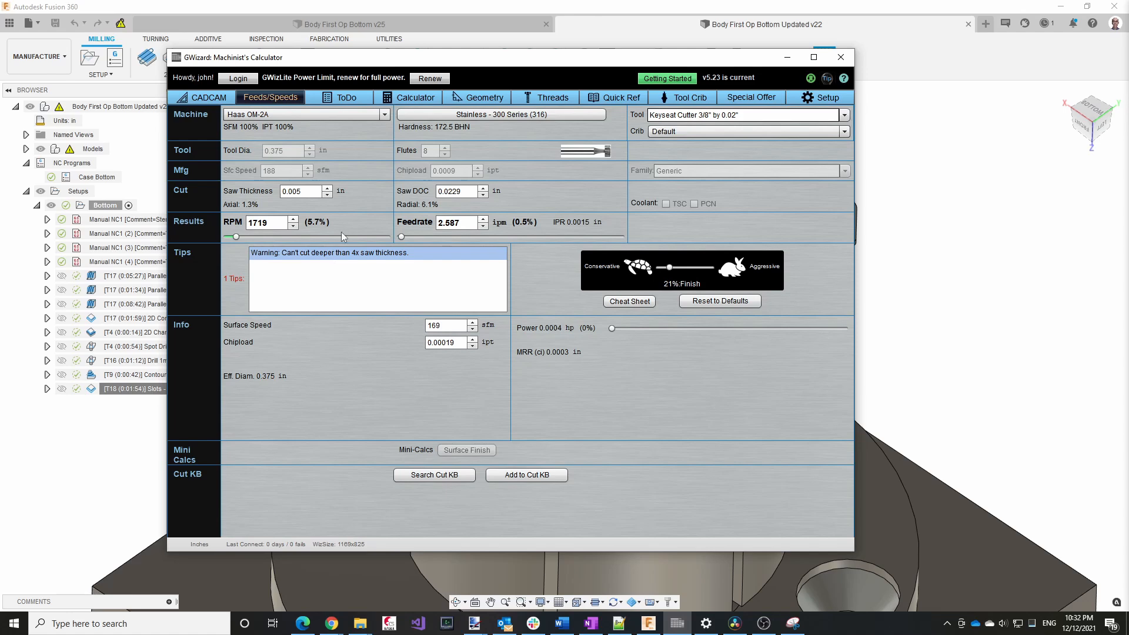
mouse_move(281, 263)
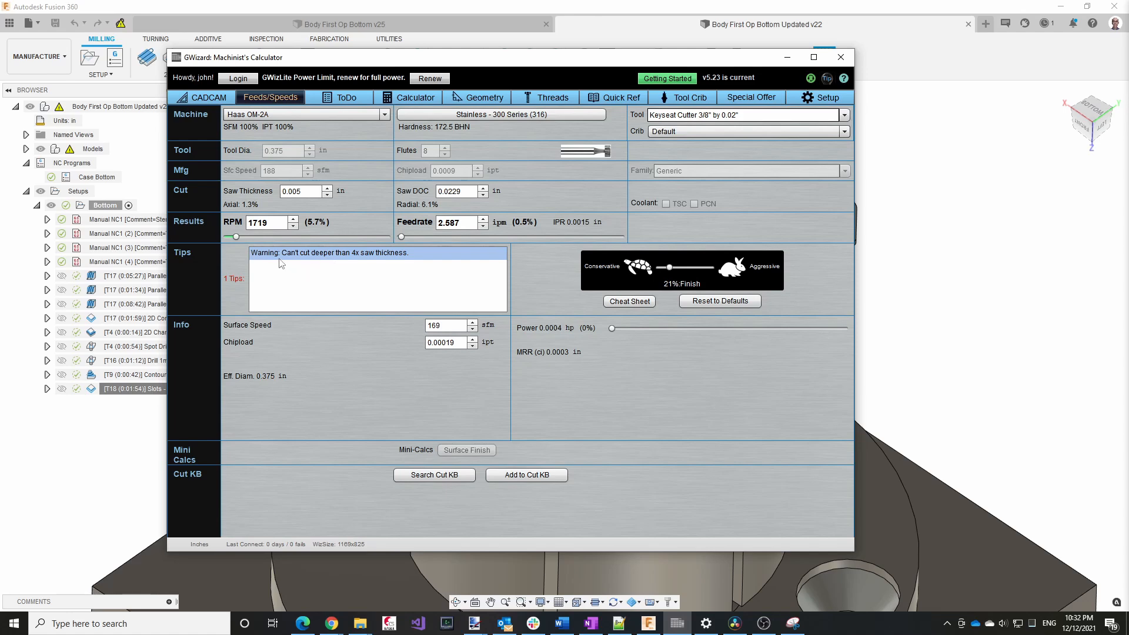
mouse_move(373, 267)
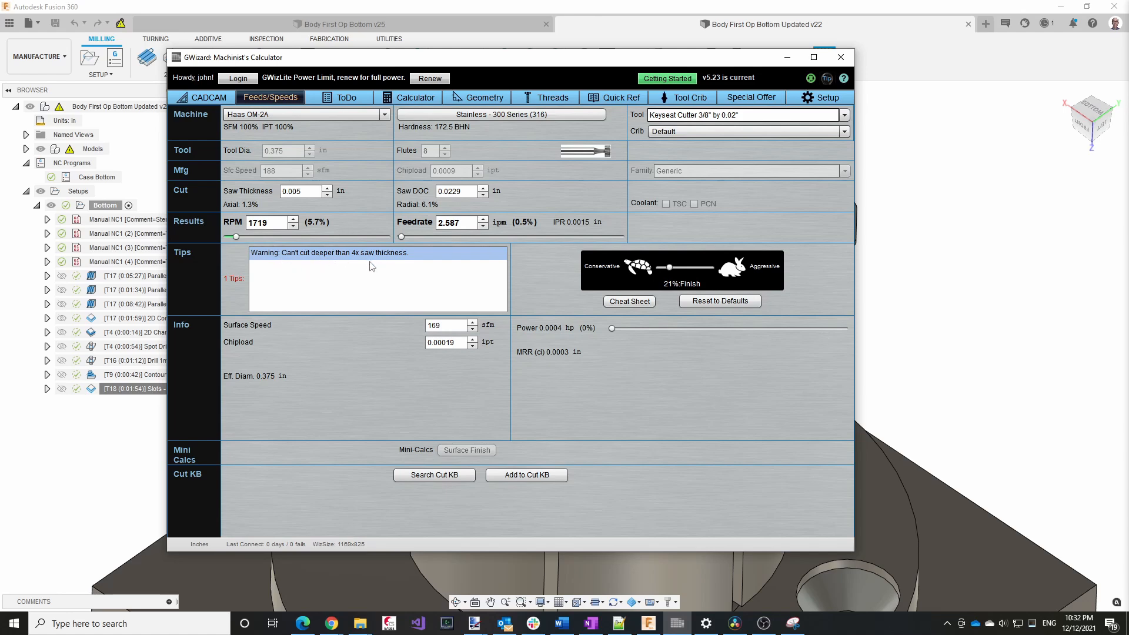
Step: Set saw thickness 0.02 in and depth of cut 0.08 in, giving 1719 RPM and 2.587 ipm
click(298, 190)
text(0.02)
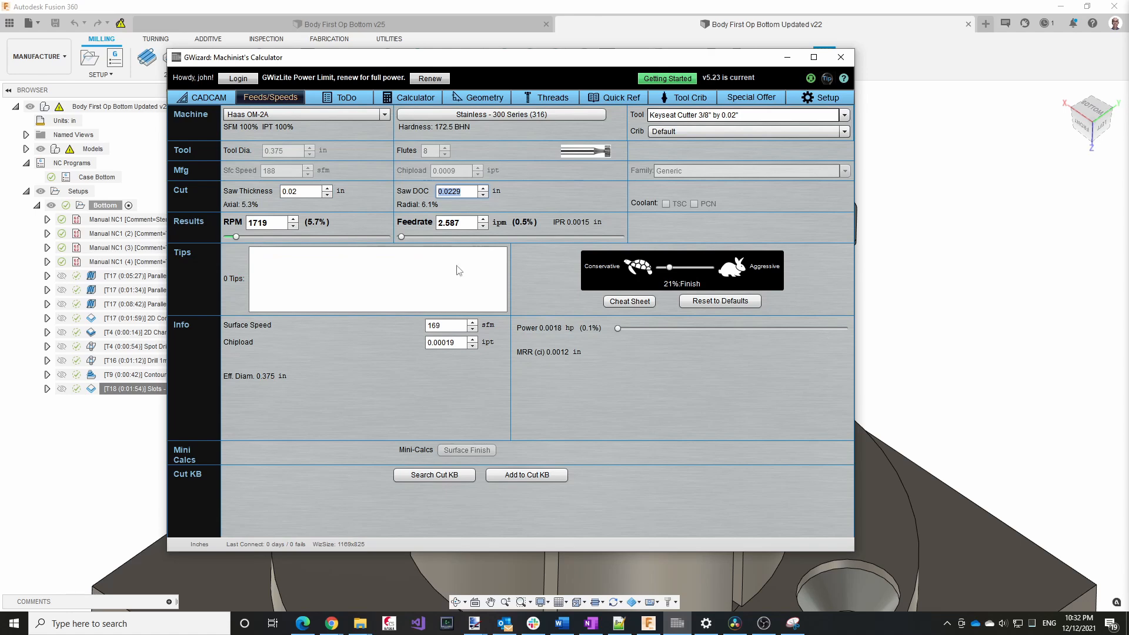
mouse_move(628, 301)
text(0.081)
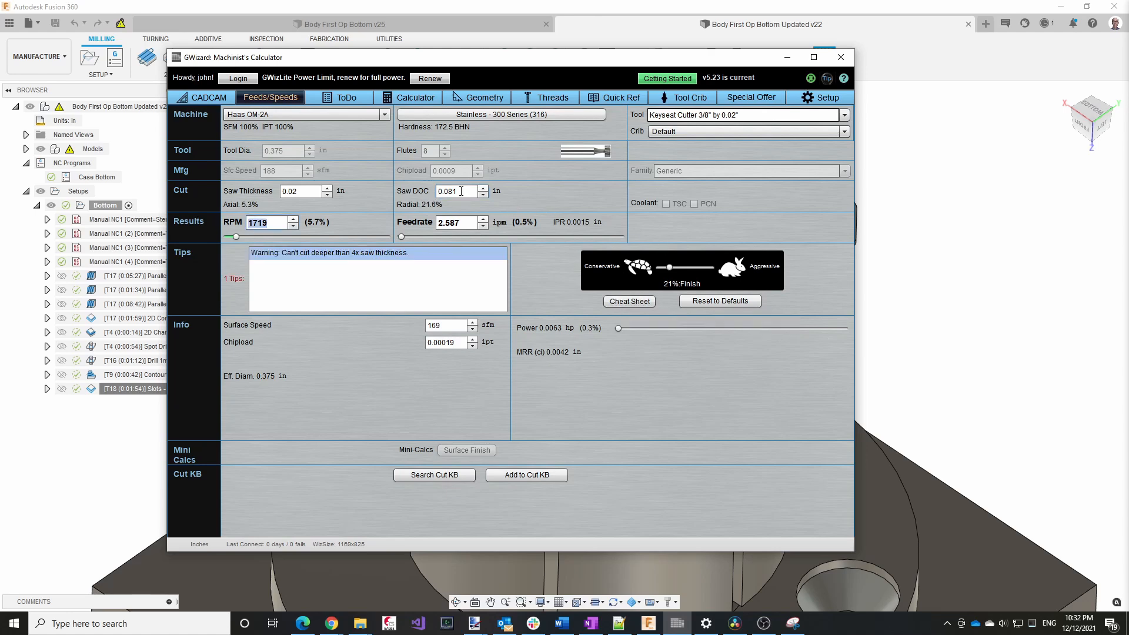
click(455, 190)
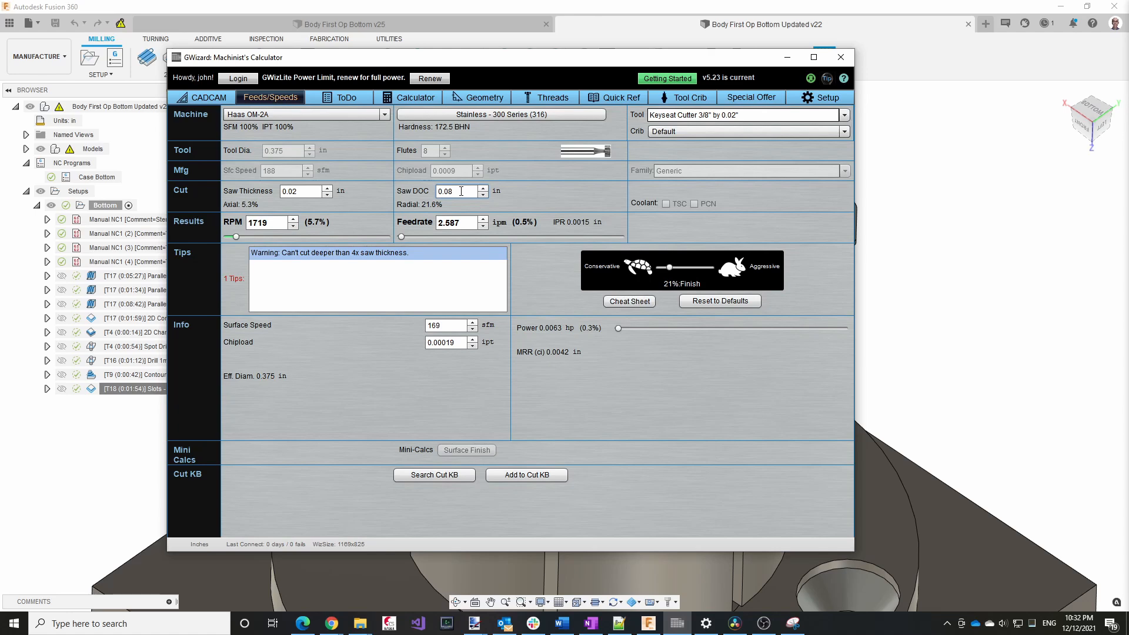
click(461, 191)
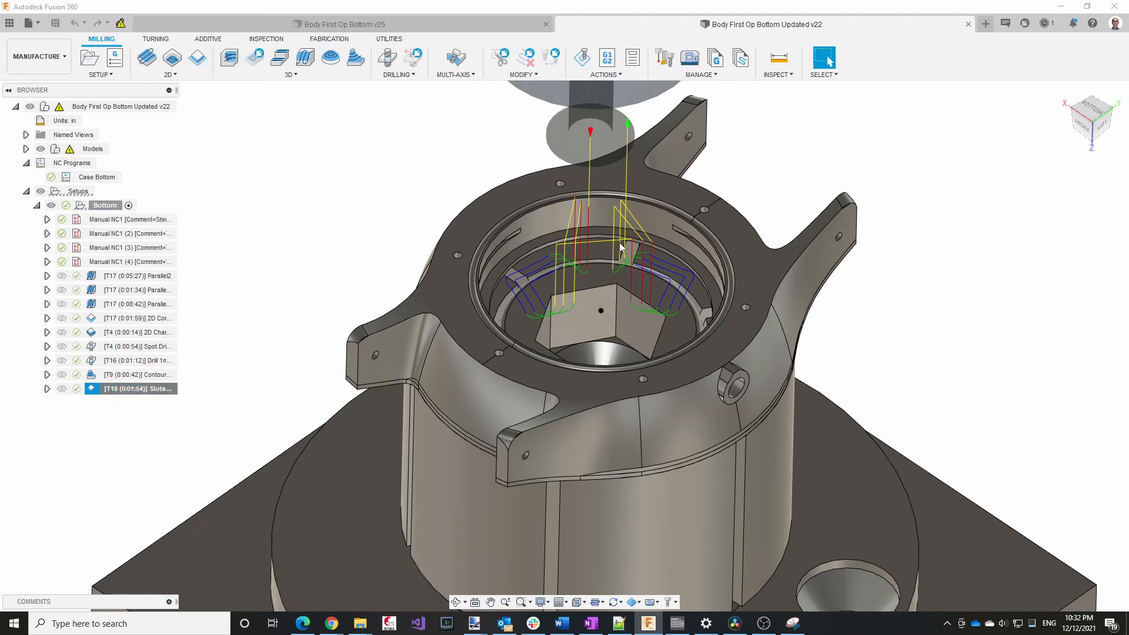
Step: Bring up the [T18] Slots 2D Contour operation for editing, then return to G-Wizard
double_click(137, 388)
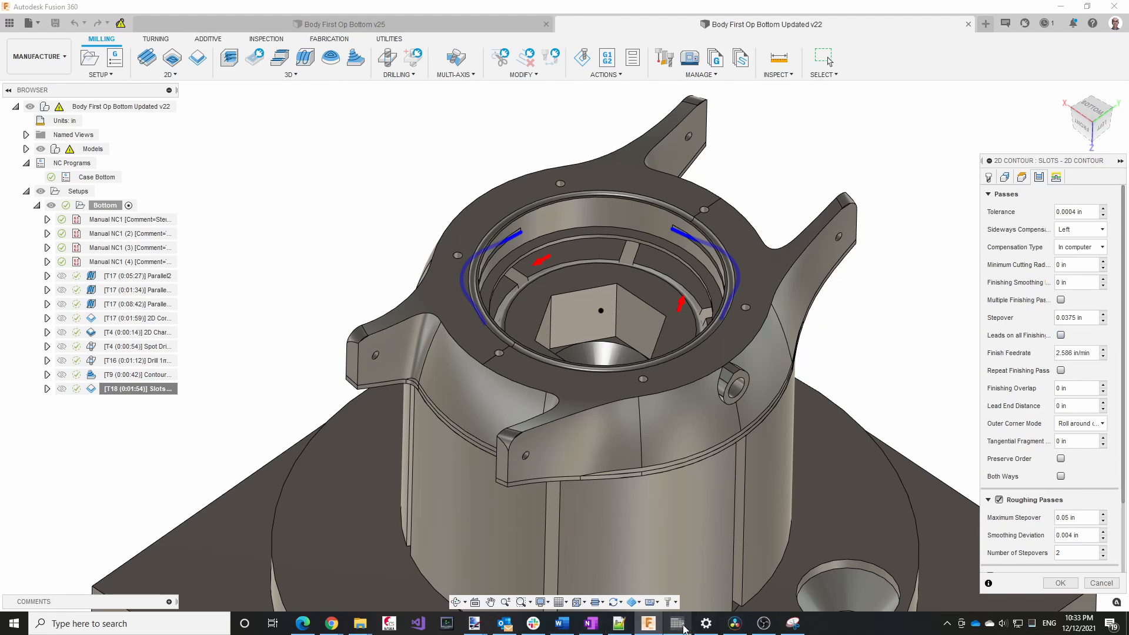
click(674, 623)
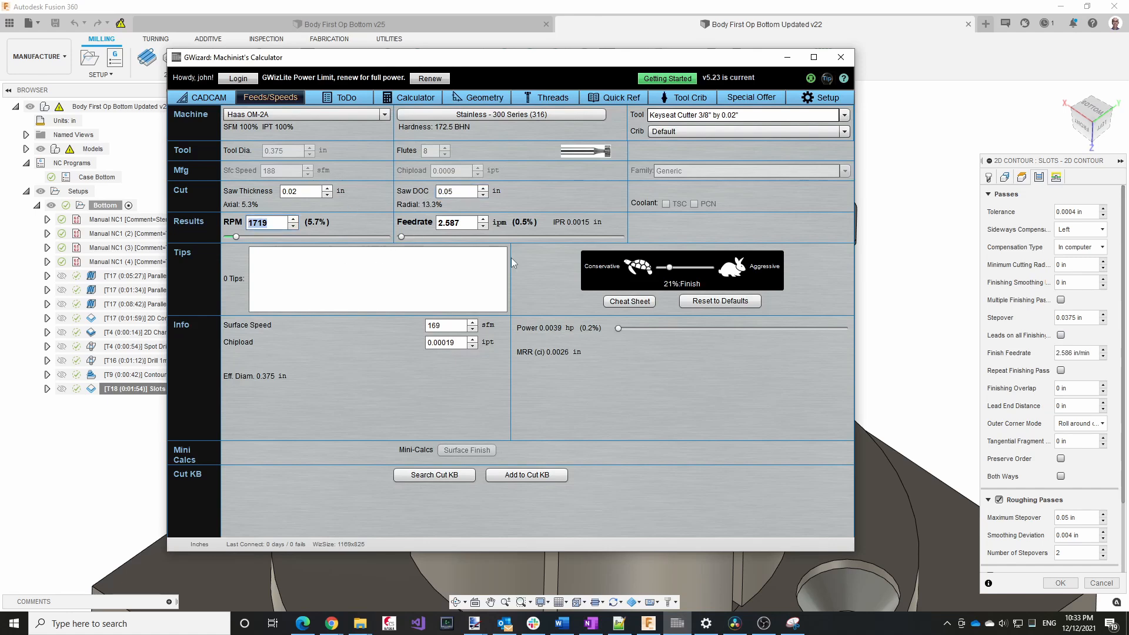
Step: Compare the slot operation's 1719 rpm and 2.586 in/min feed settings with G-Wizard's result
click(840, 57)
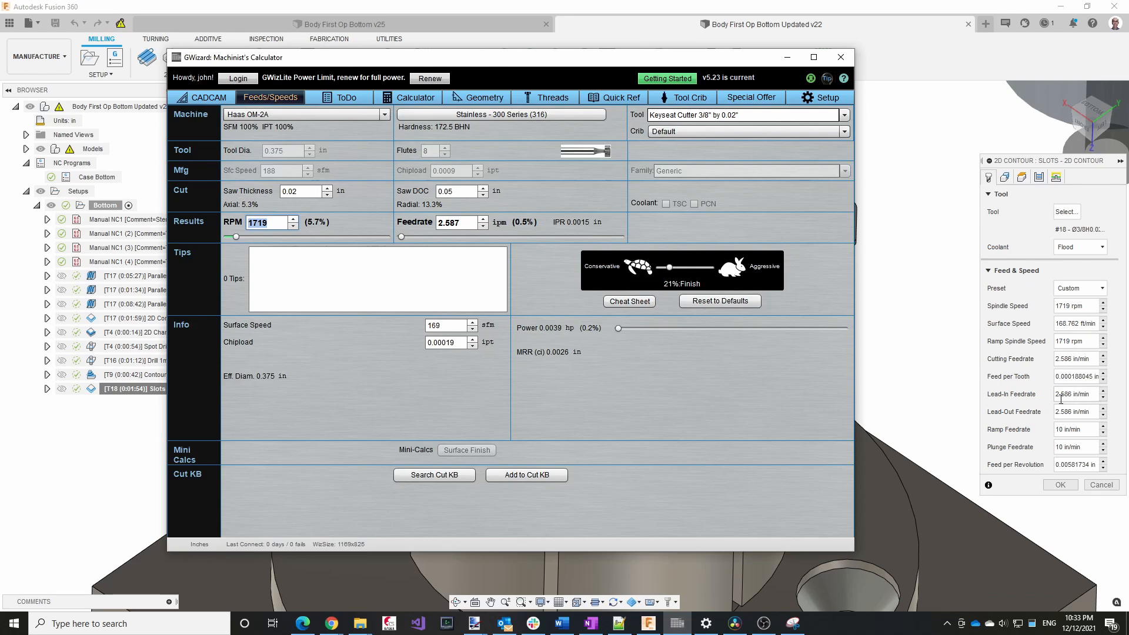
mouse_move(1023, 451)
text(2.586)
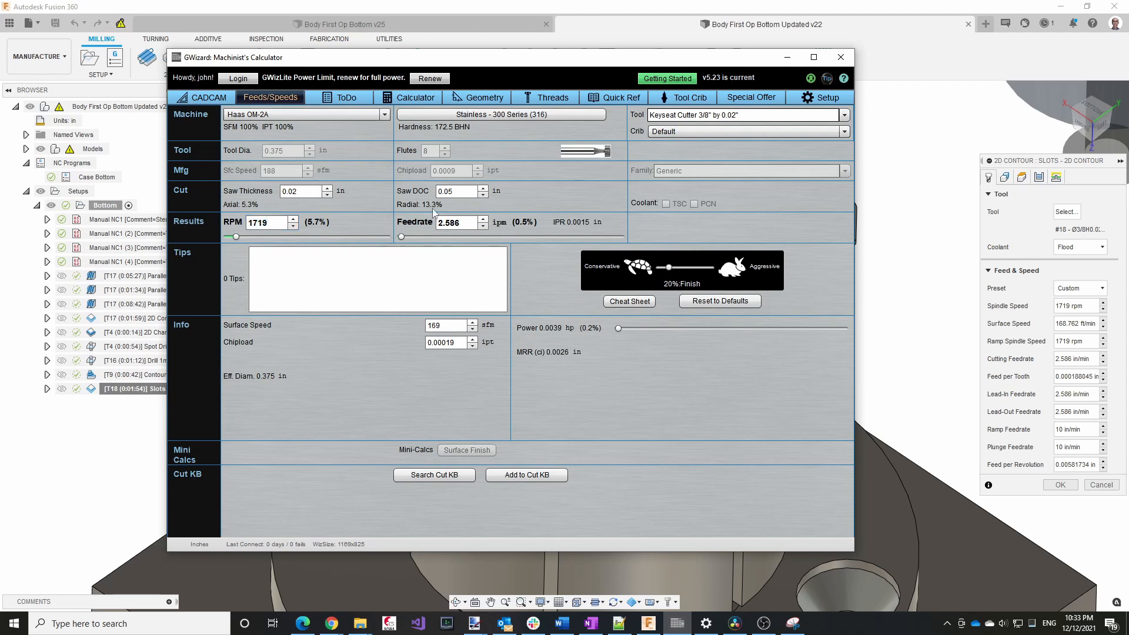
mouse_move(504, 365)
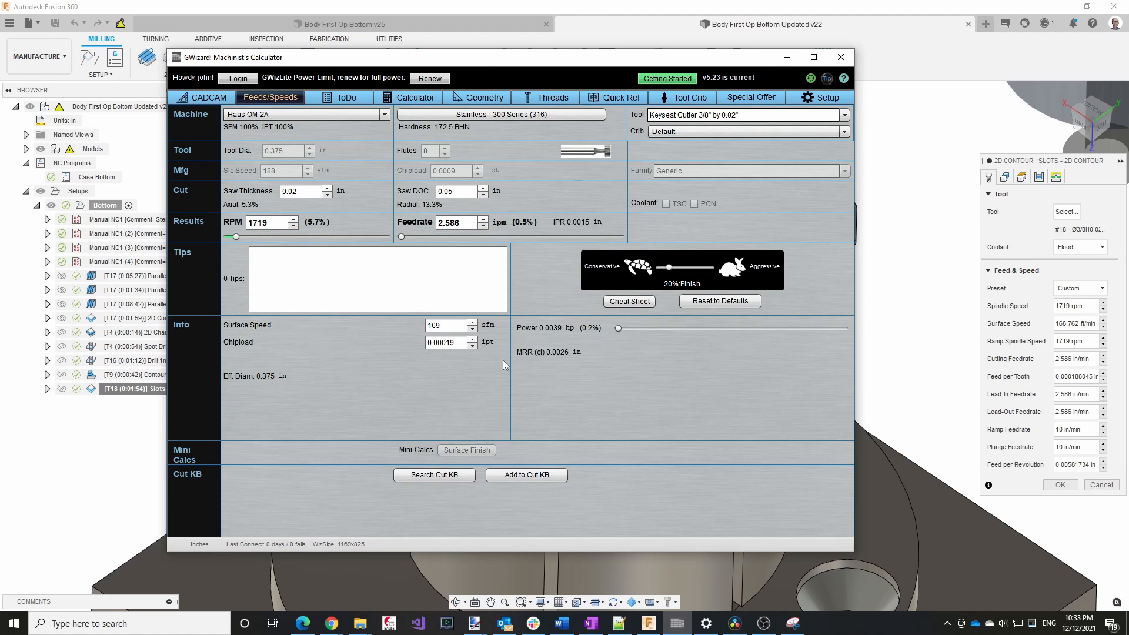
mouse_move(658, 344)
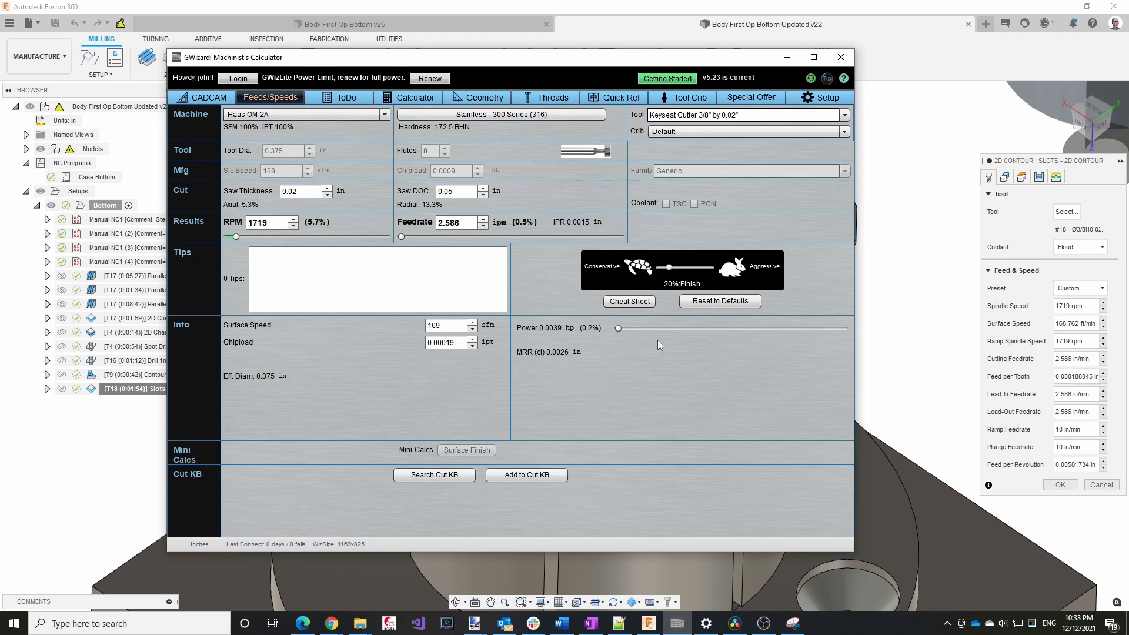
mouse_move(1020, 491)
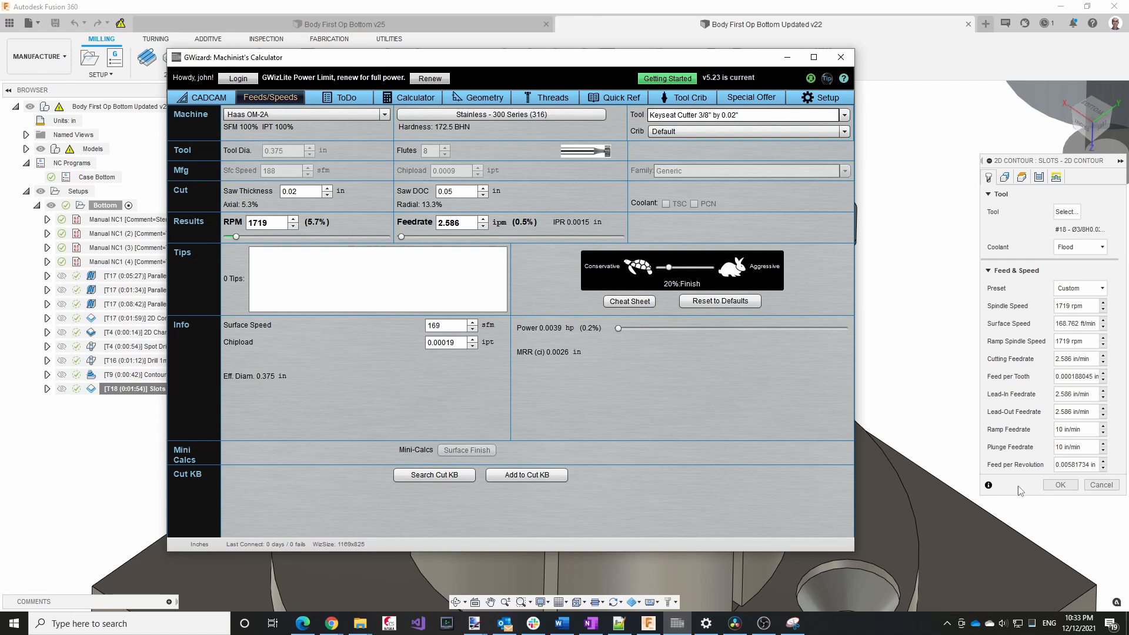
mouse_move(1041, 450)
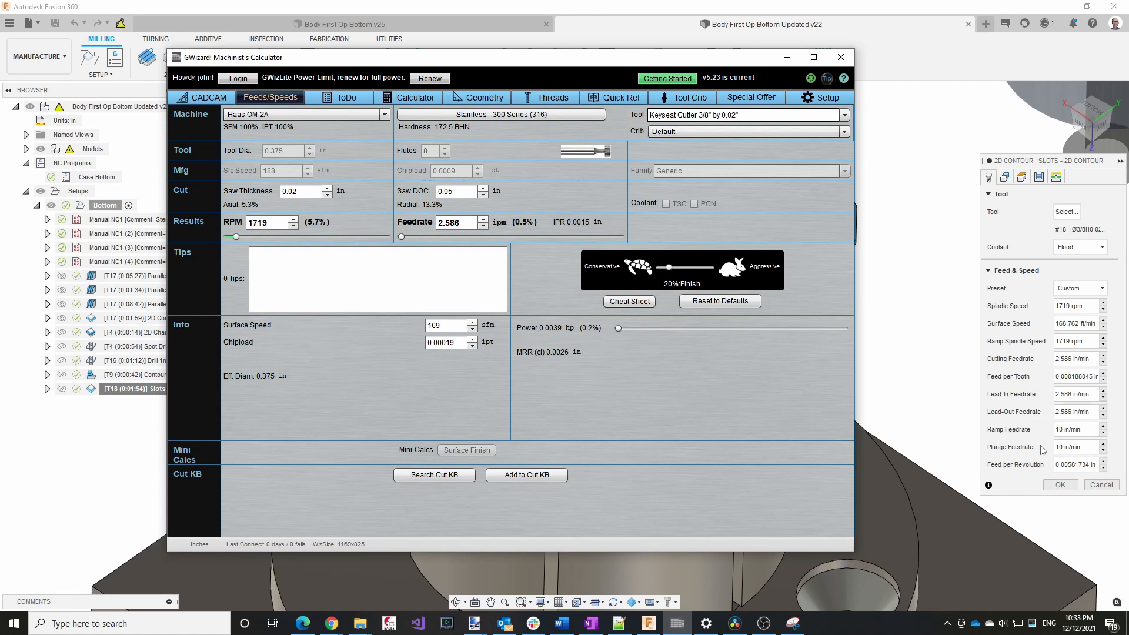
mouse_move(1083, 411)
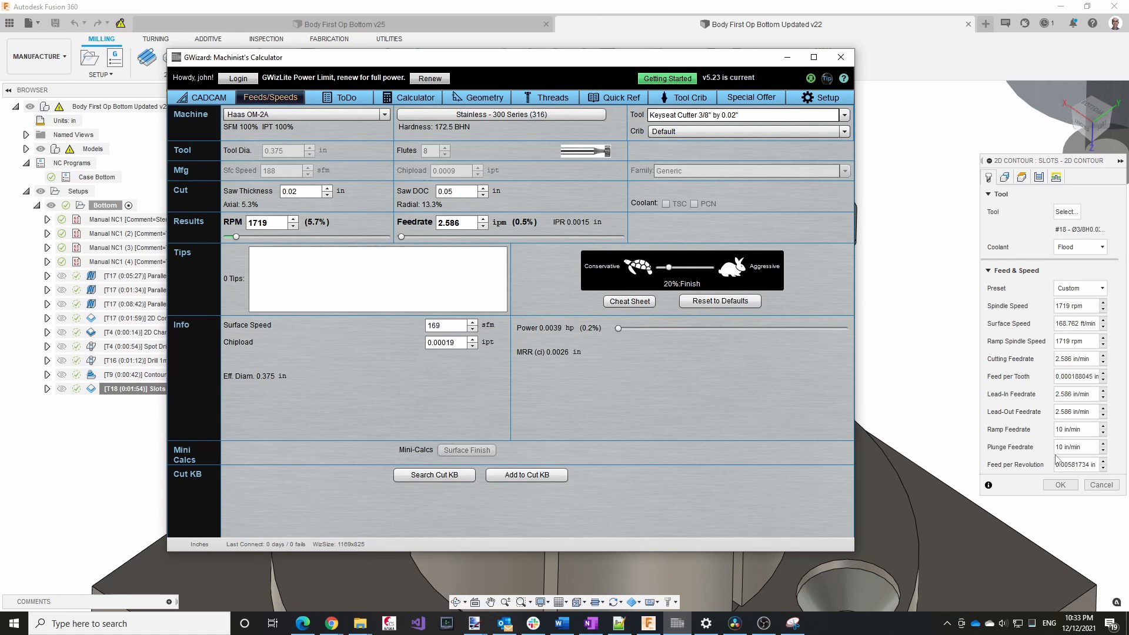
mouse_move(1056, 457)
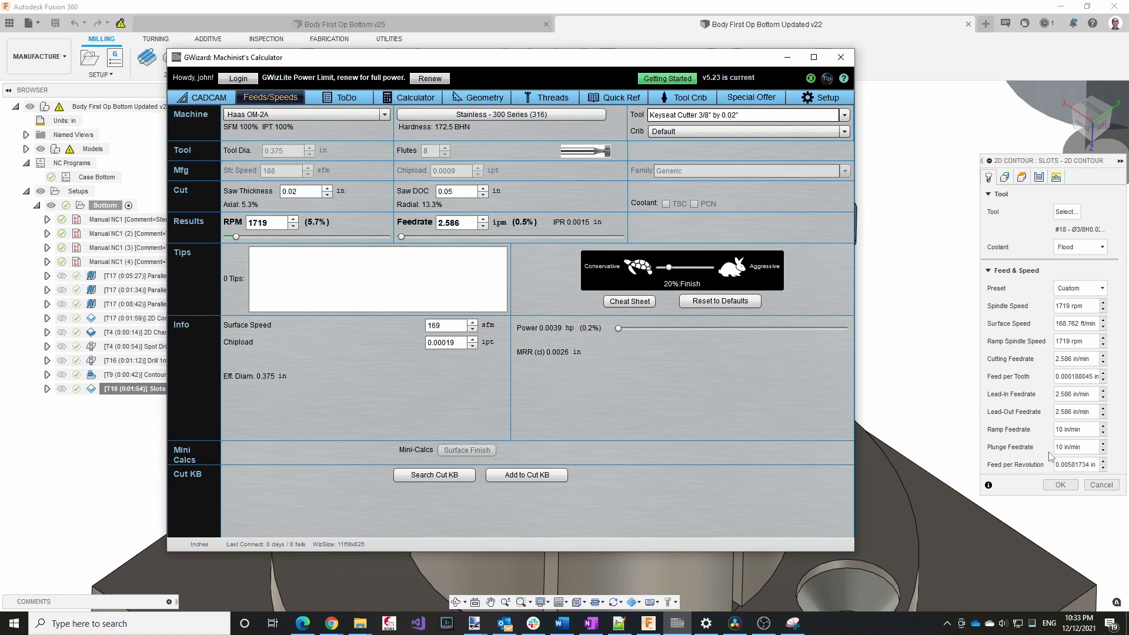